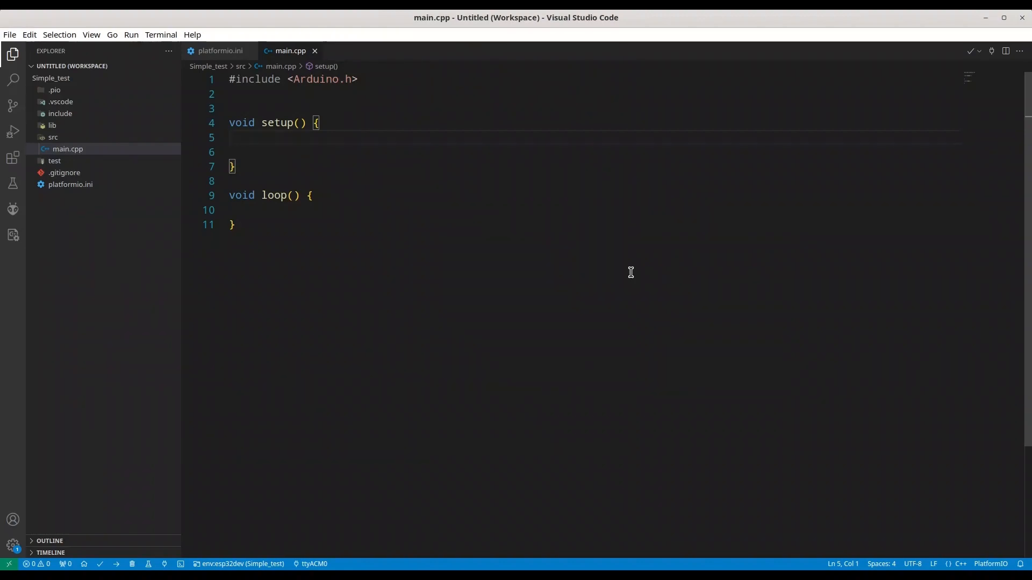
# - Add #include lines for ESPmDNS.h and WiFi.h below the Arduino include
pyautogui.click(230, 137)
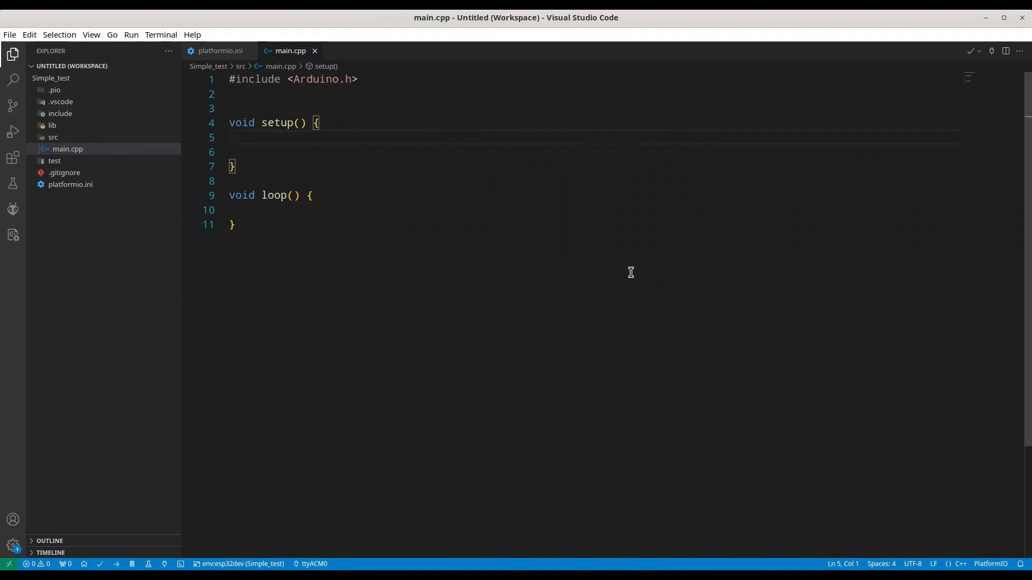
pyautogui.click(230, 136)
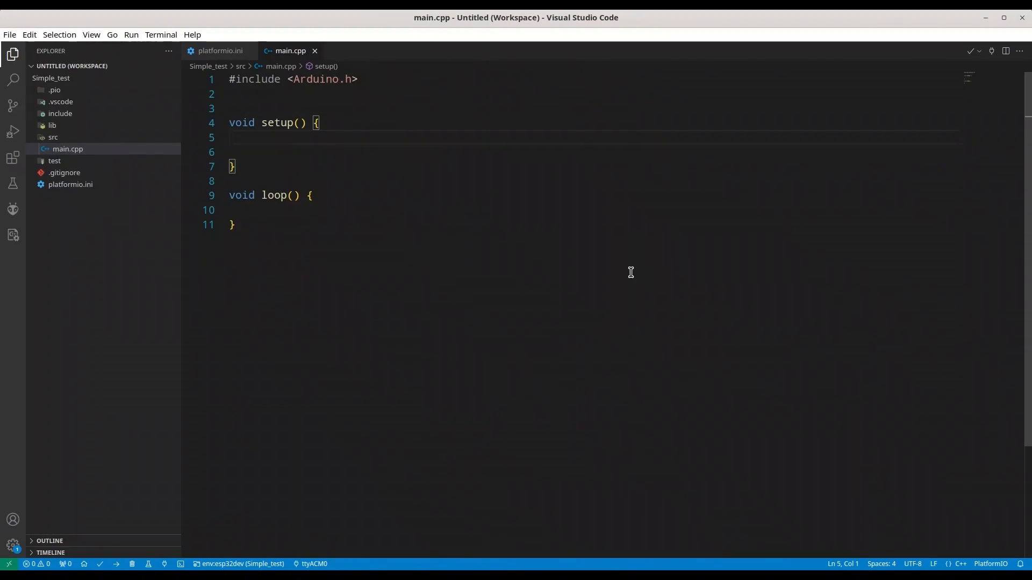
pyautogui.click(230, 93)
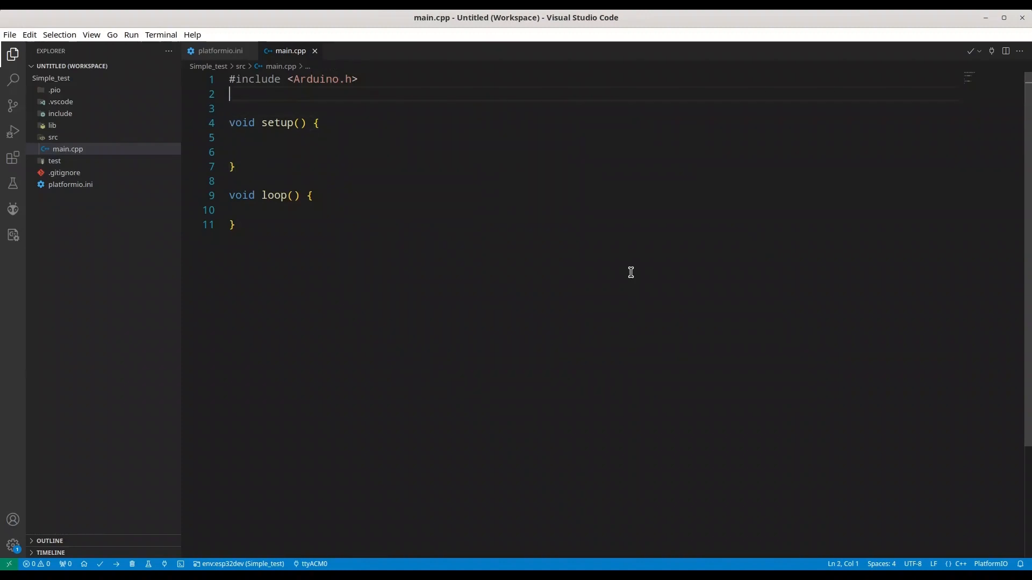
pyautogui.write('#')
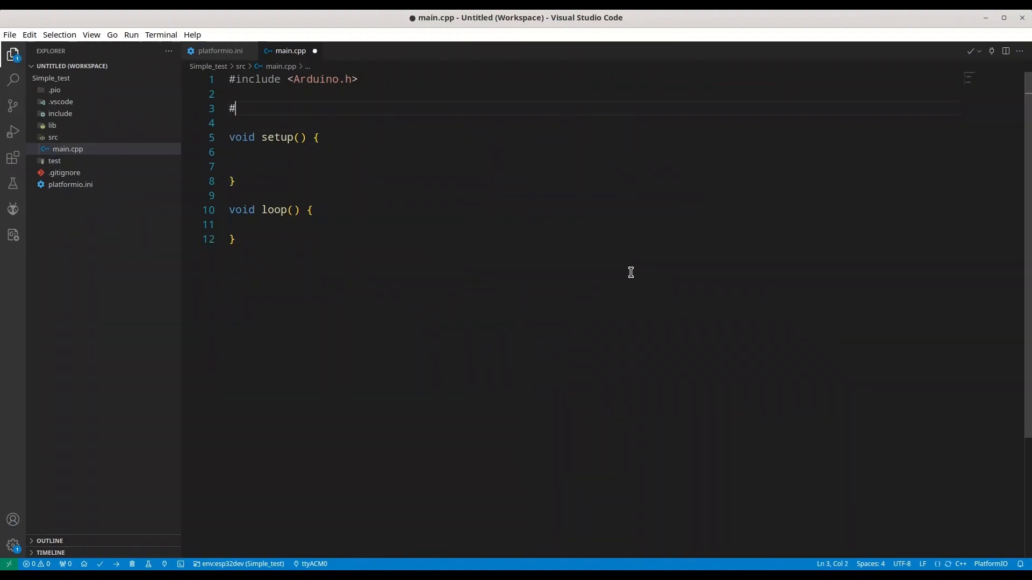
pyautogui.write('include')
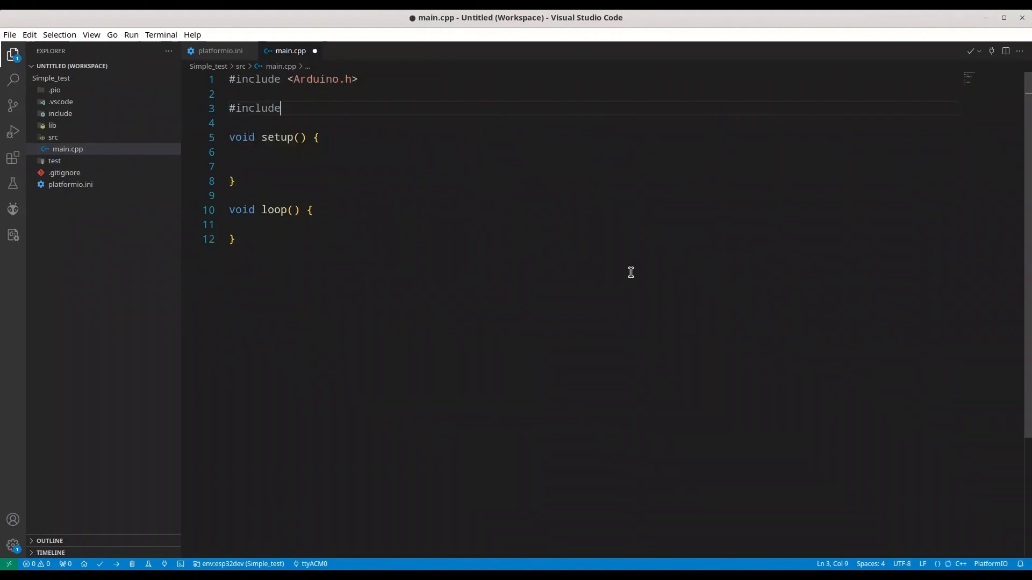
pyautogui.write('<ESP')
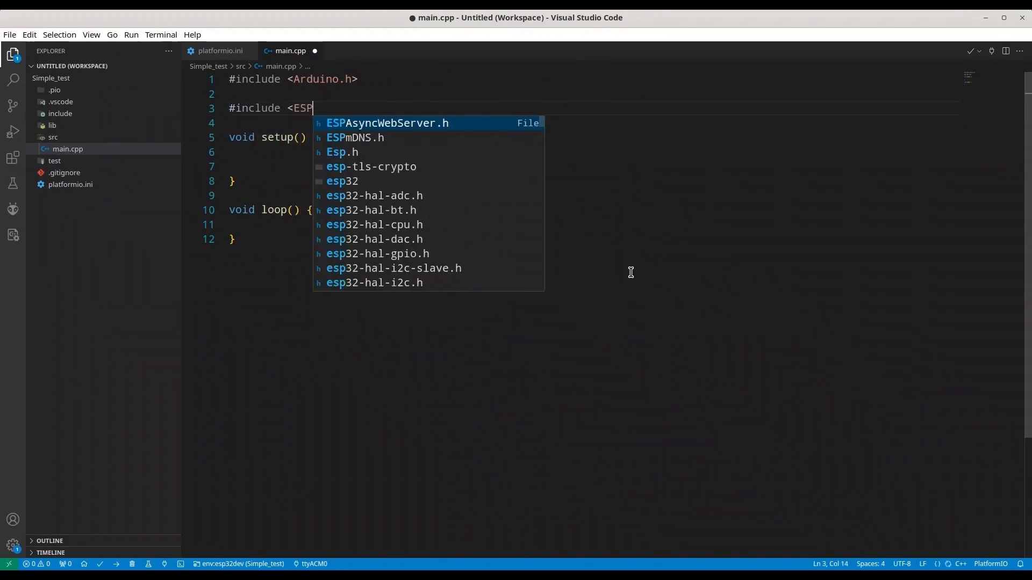
pyautogui.click(356, 138)
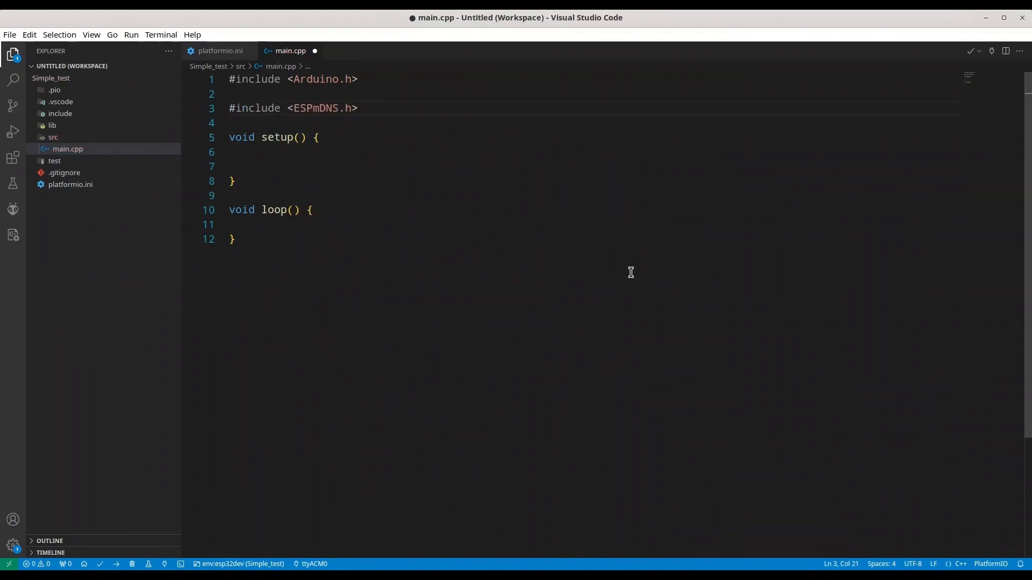
pyautogui.write('#include <W')
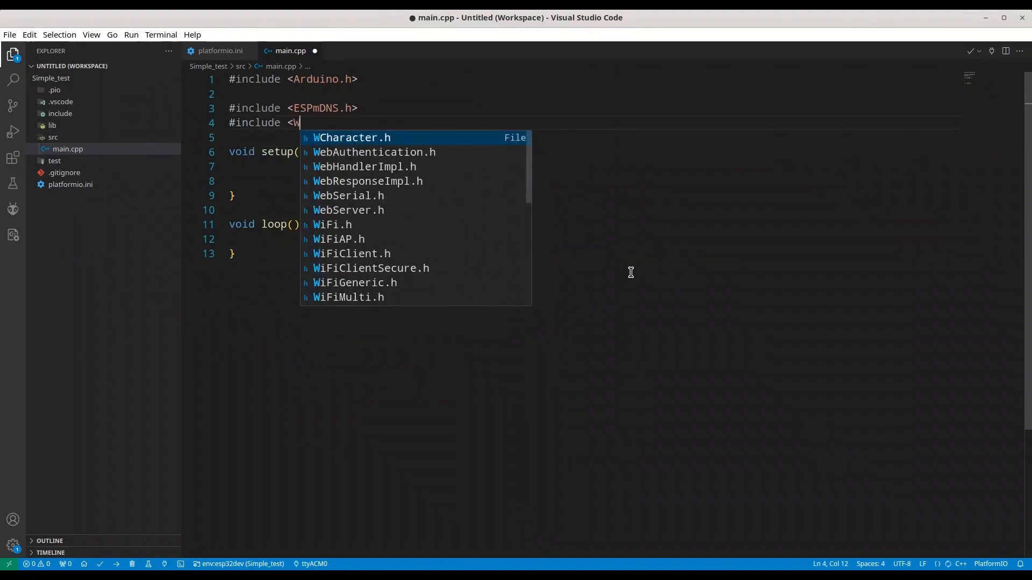
pyautogui.click(332, 224)
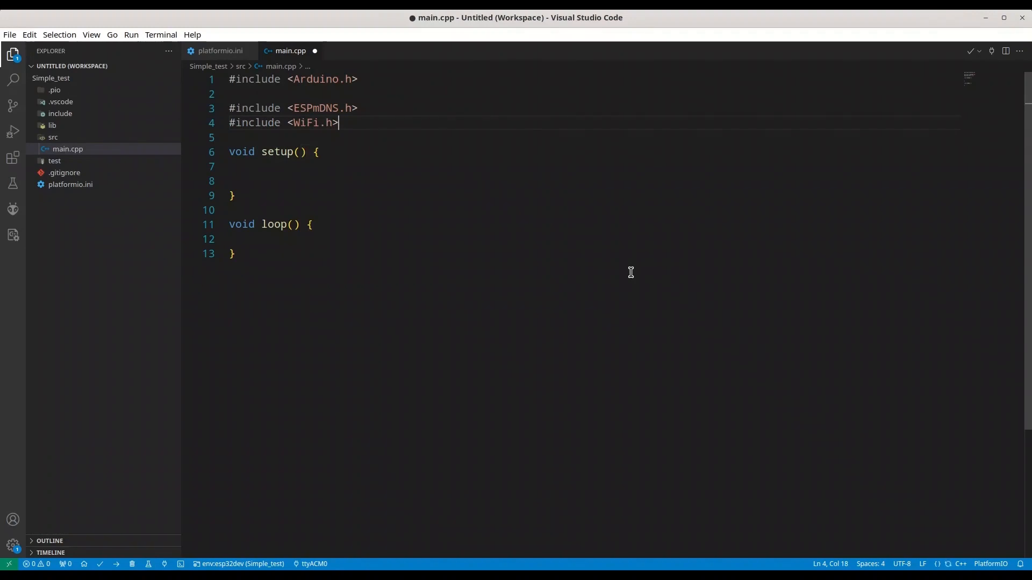
# - Add #include lines for WiFiServer.h and WiFiClient.h
pyautogui.write('#')
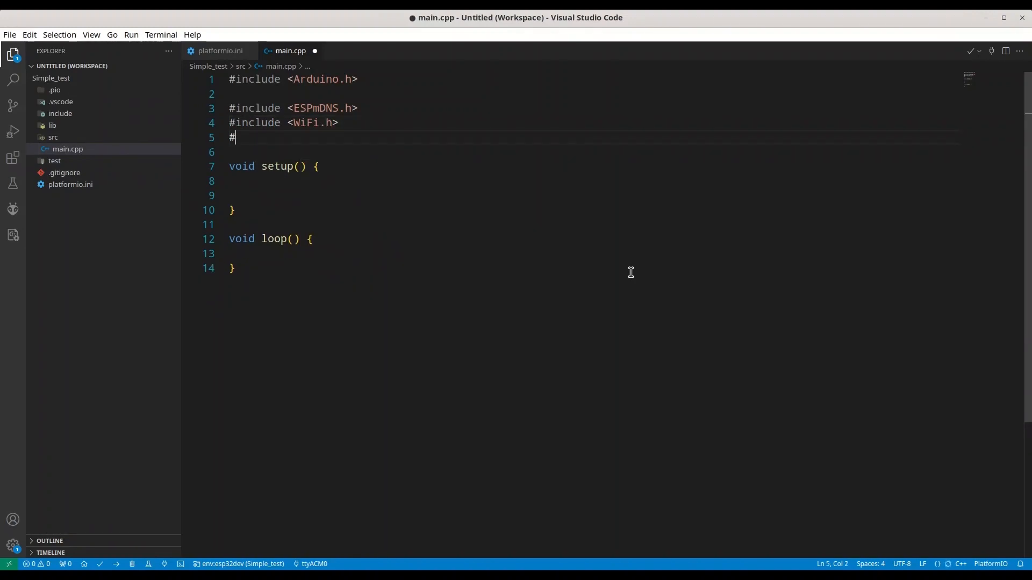
pyautogui.write('include')
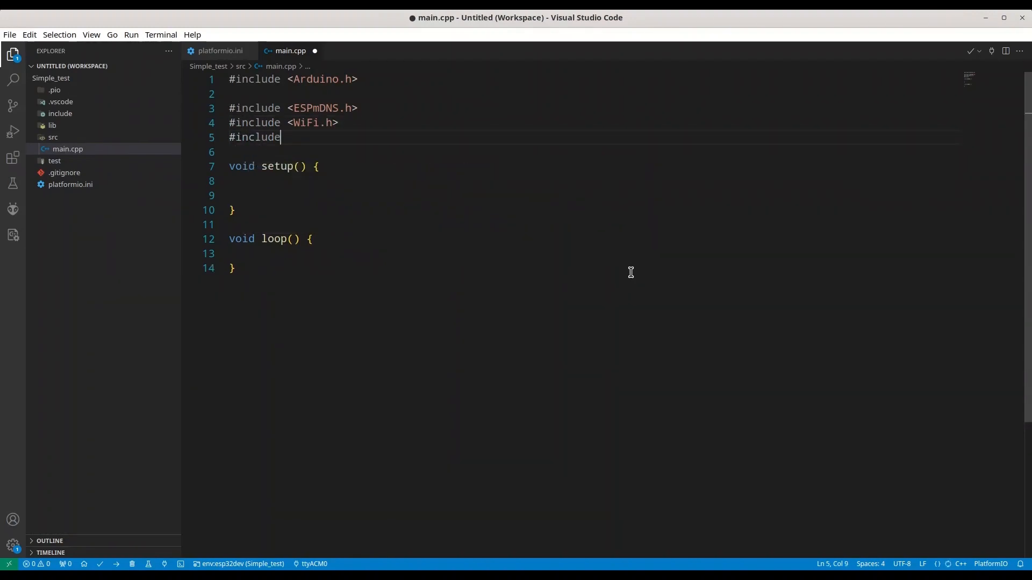
pyautogui.write('<WiFiServer.h>')
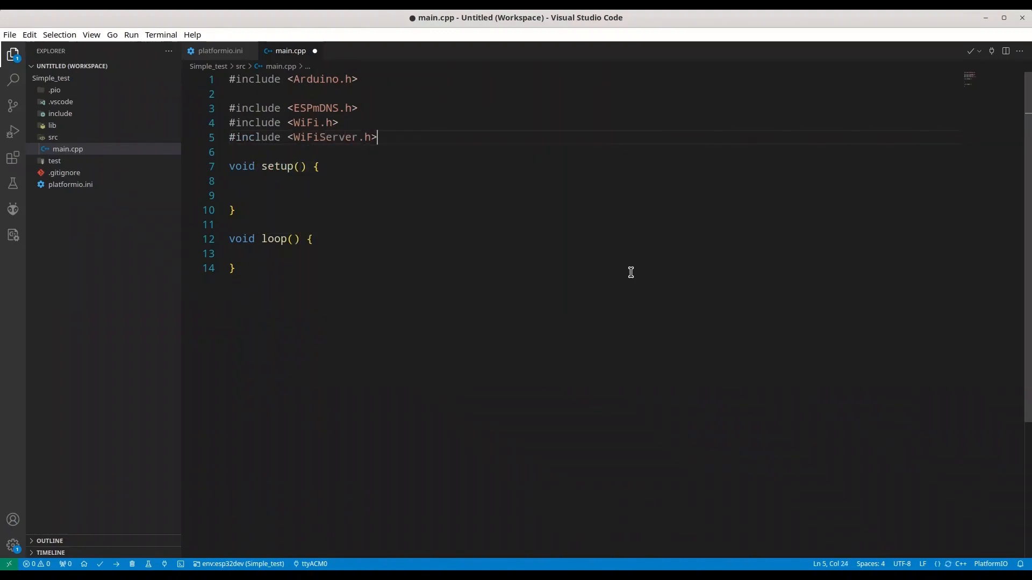
pyautogui.write('#in')
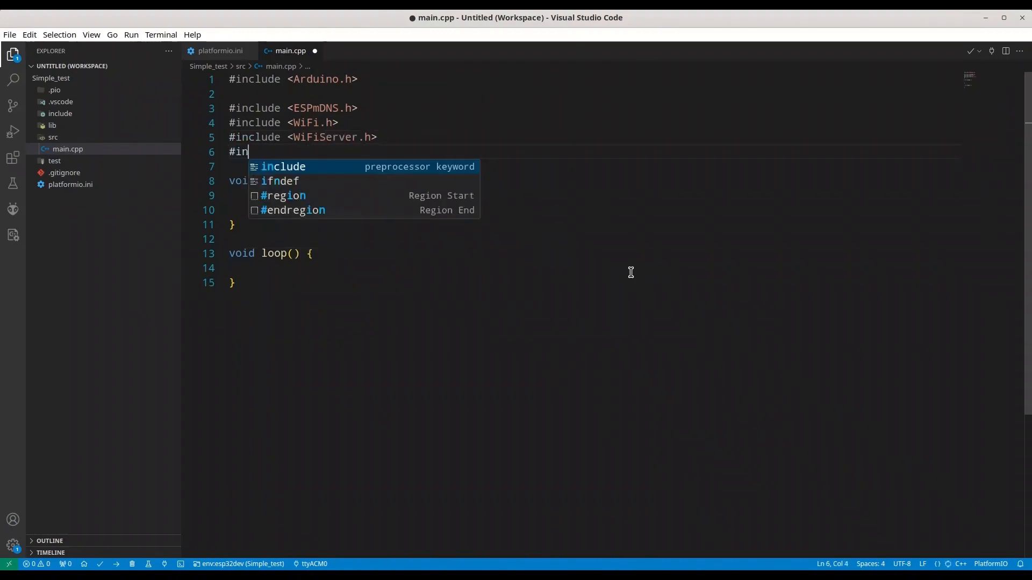
pyautogui.write('clude <WiFiClient.h>')
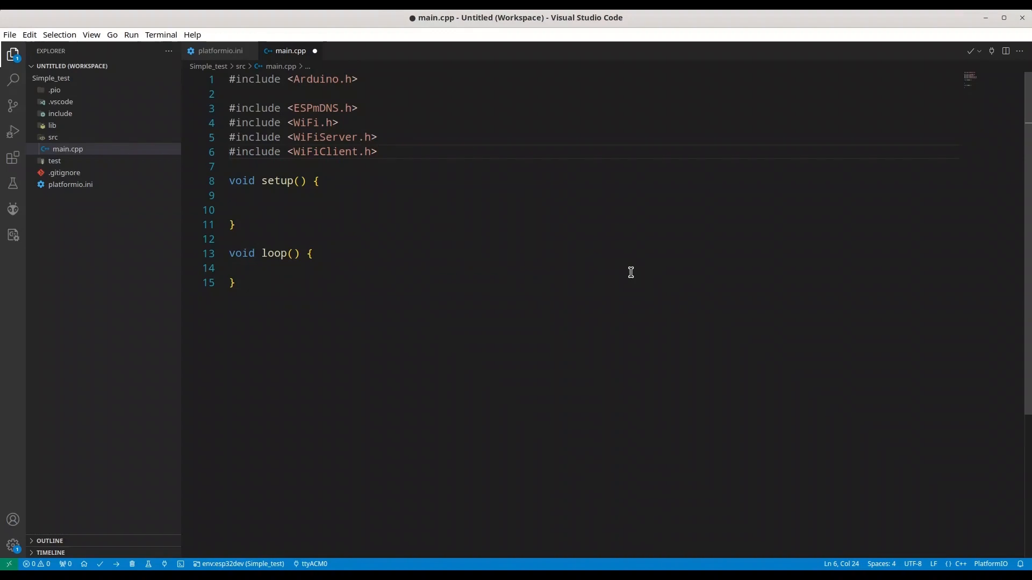
# - Define empty-string macros #define SSID "" and #define PASS "" beneath the includes
pyautogui.write('d')
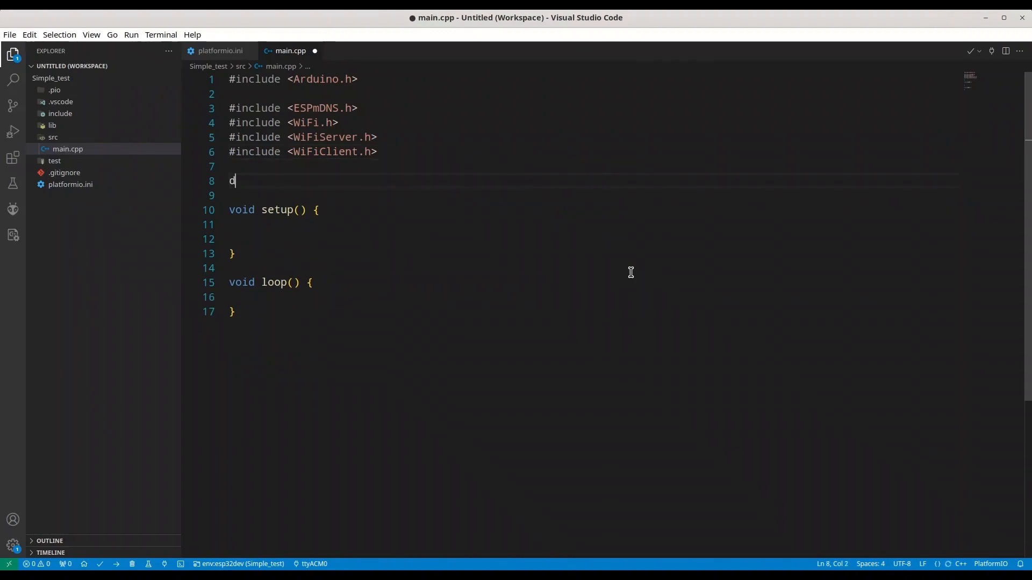
pyautogui.write('#e')
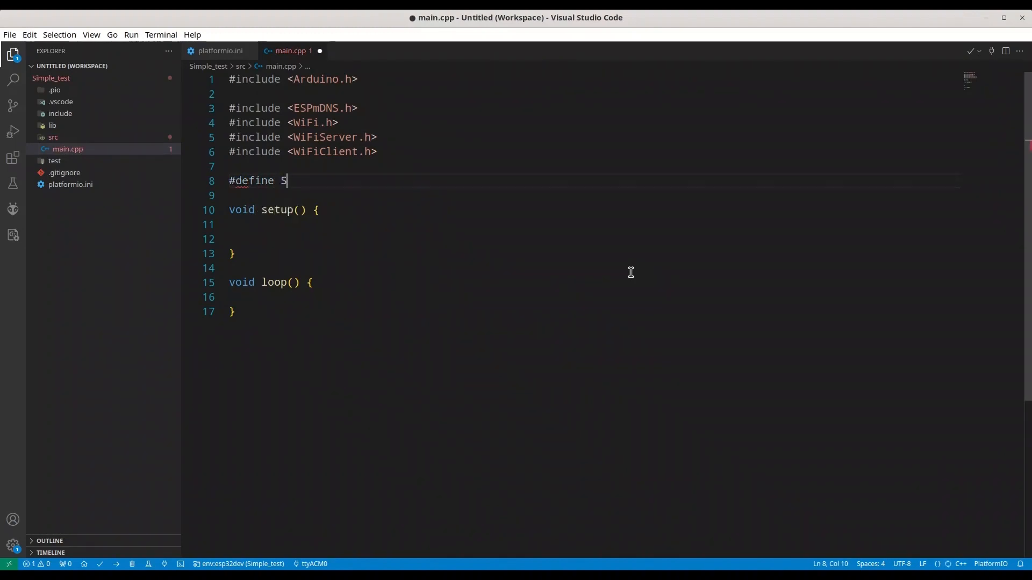
pyautogui.write('SID ""')
pyautogui.click(593, 196)
pyautogui.write('#')
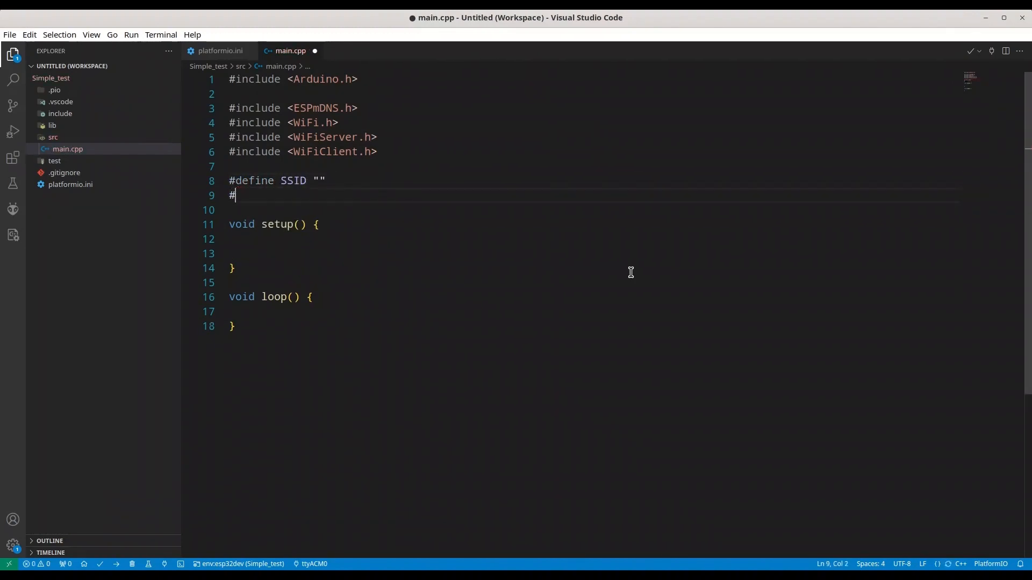
pyautogui.write('define PA')
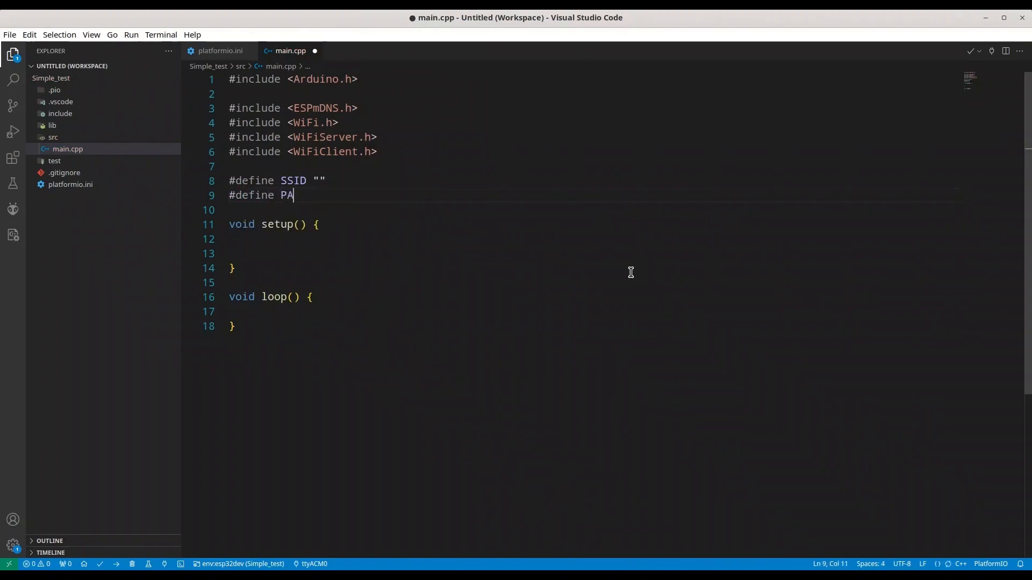
pyautogui.write('SS ""')
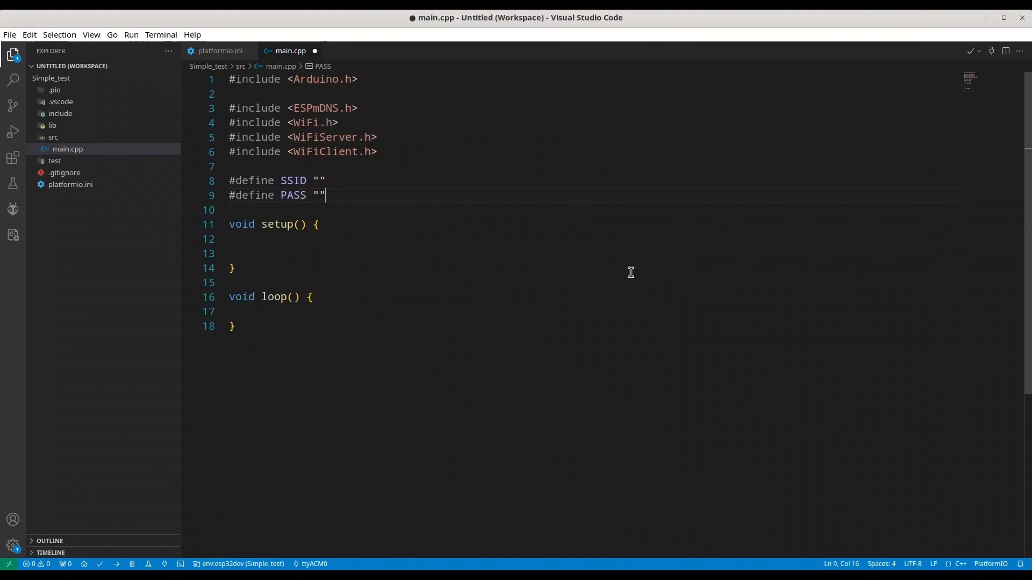
pyautogui.press('Left')
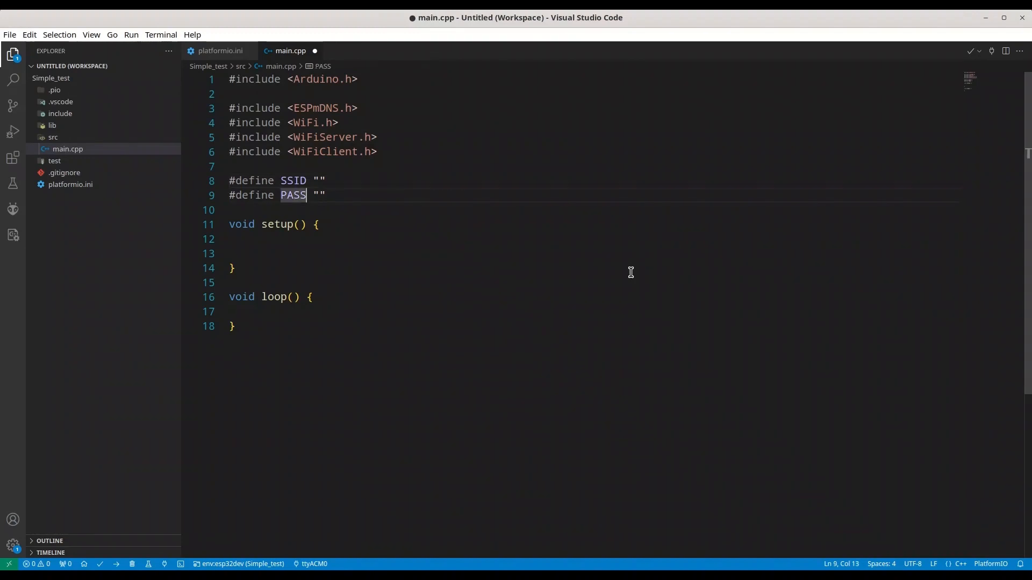
pyautogui.click(318, 195)
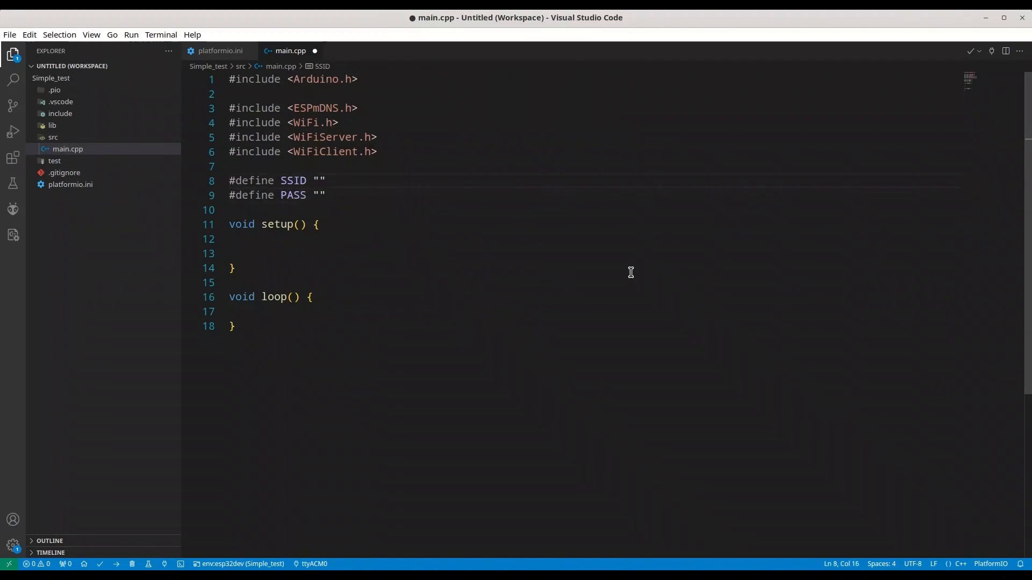
pyautogui.click(320, 194)
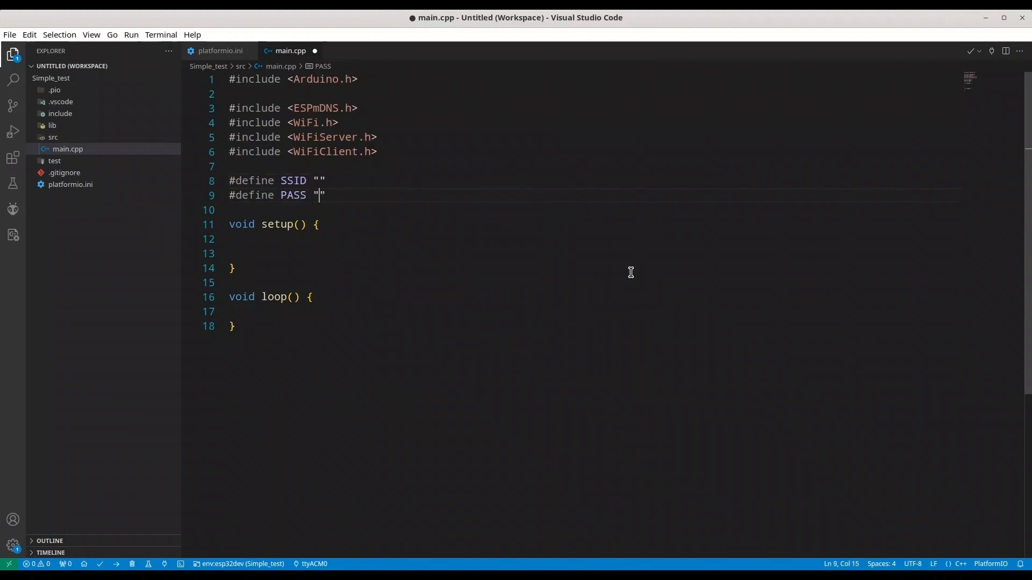
pyautogui.click(319, 225)
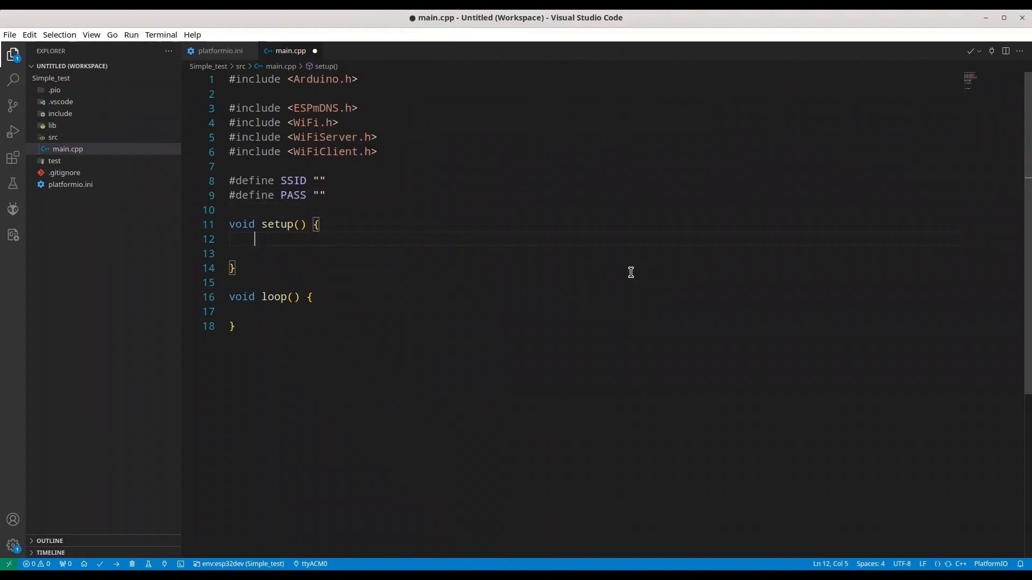
# - Start serial at 9600 baud in setup with Serial.begin(9600);
pyautogui.write('Seriua')
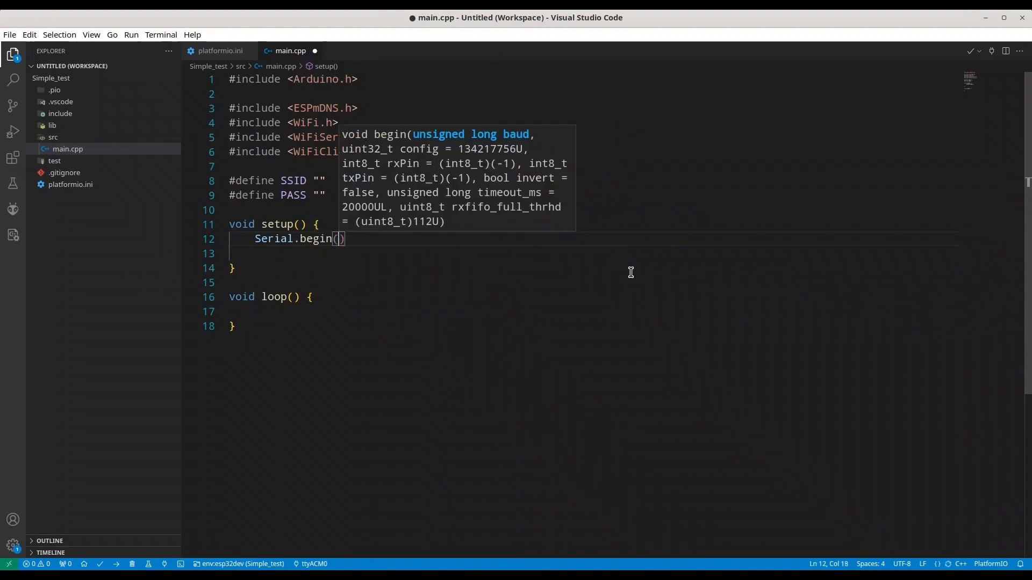
pyautogui.write('9600);')
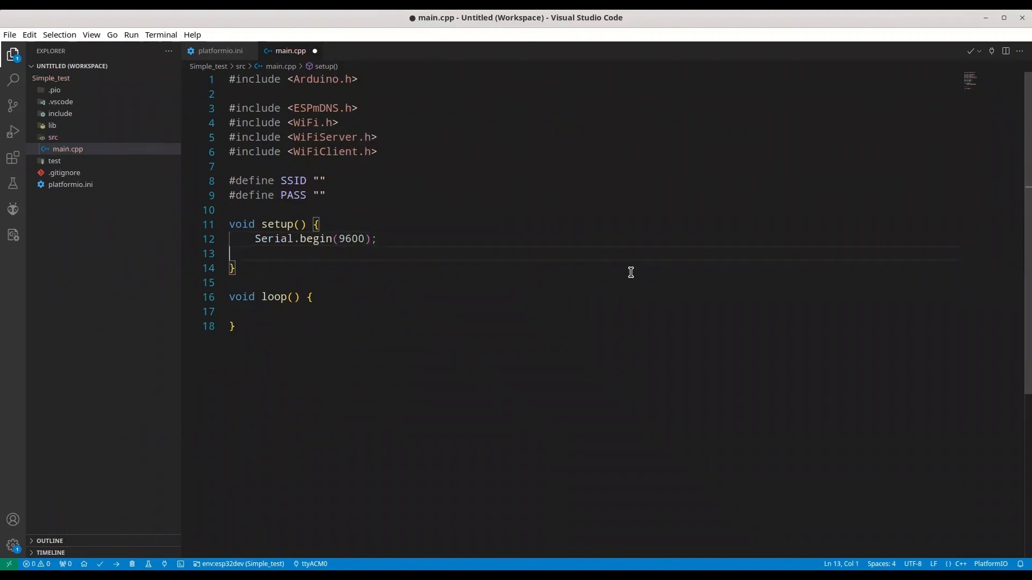
pyautogui.press('Enter')
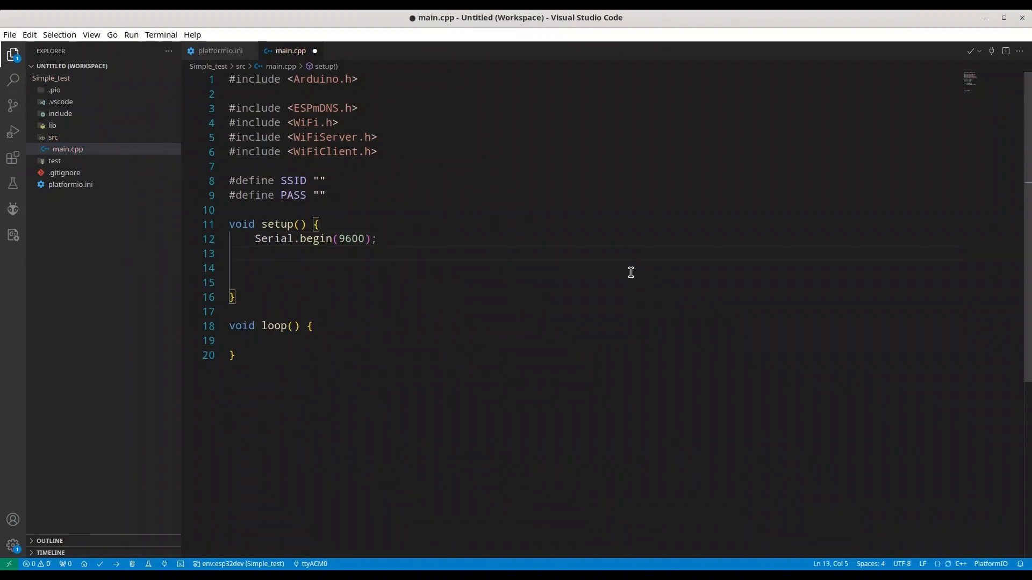
# - Add while(!Serial) with delay(500) to wait until the serial connection is ready
pyautogui.write('whil')
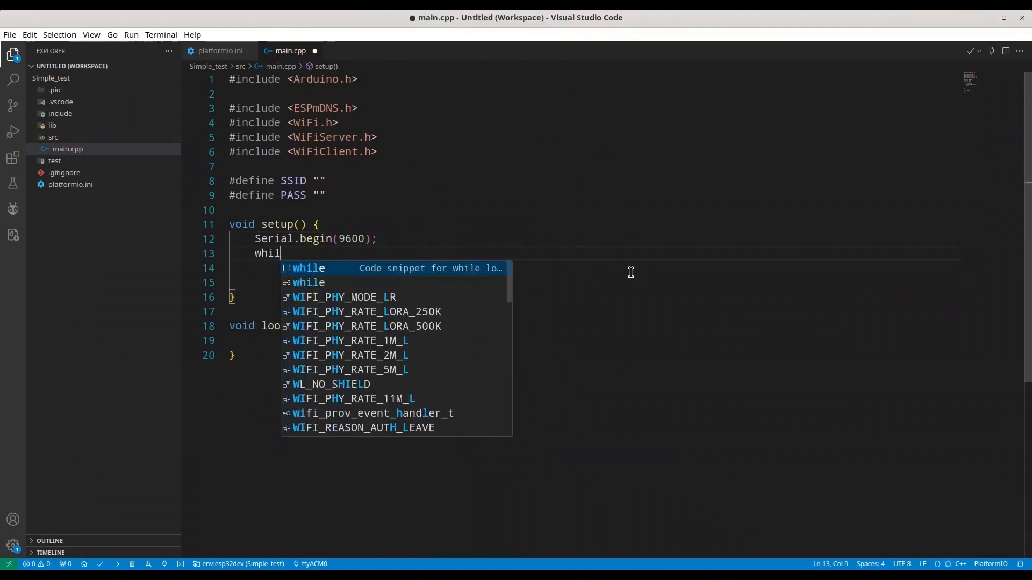
pyautogui.write('e(Seri')
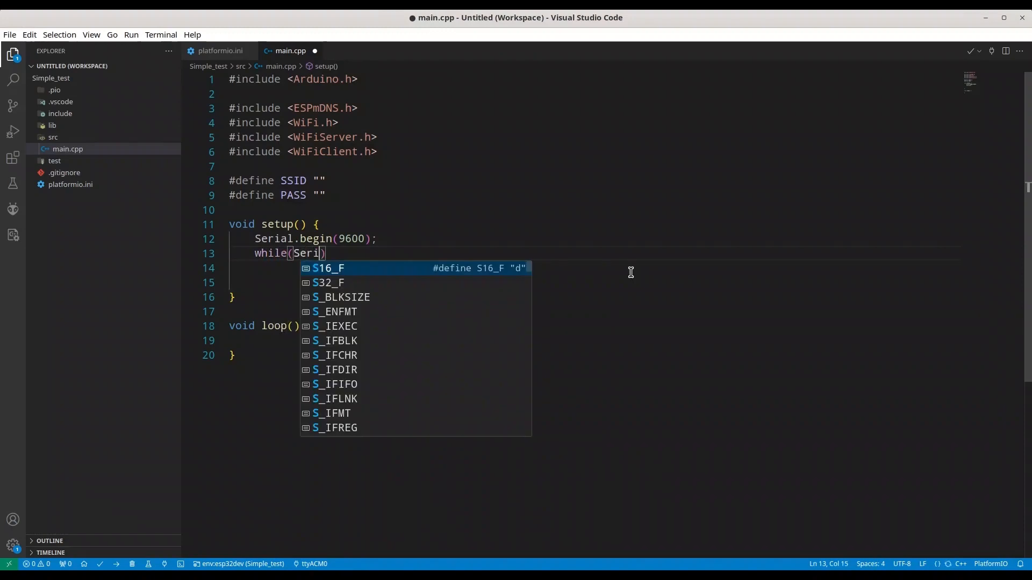
pyautogui.write('al.')
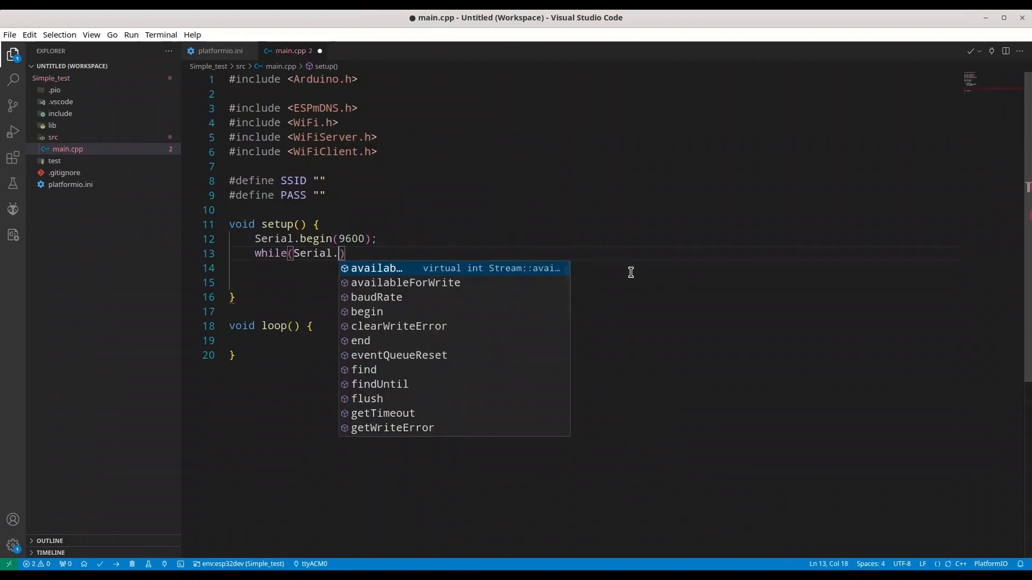
pyautogui.press('Escape')
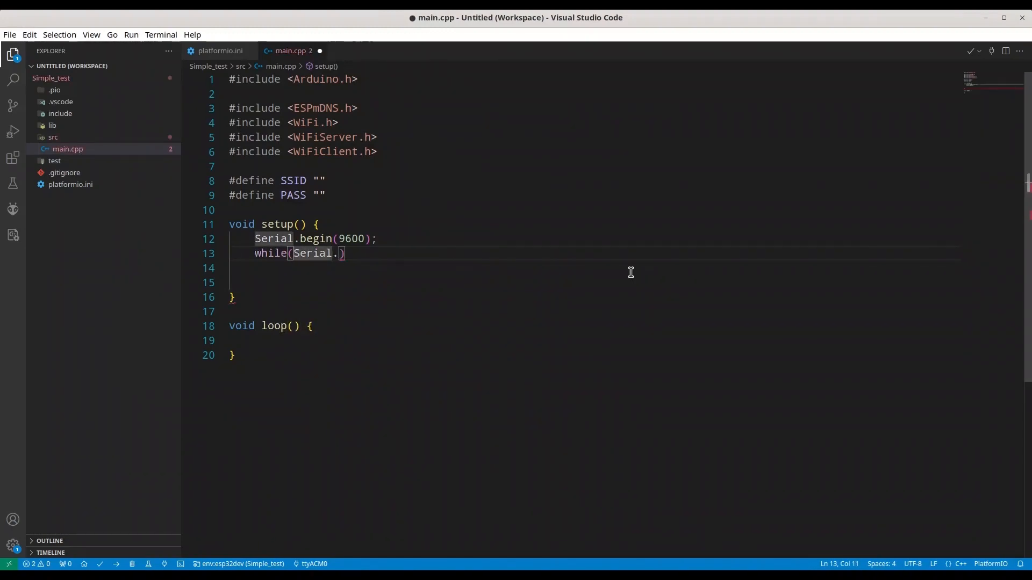
pyautogui.write('!')
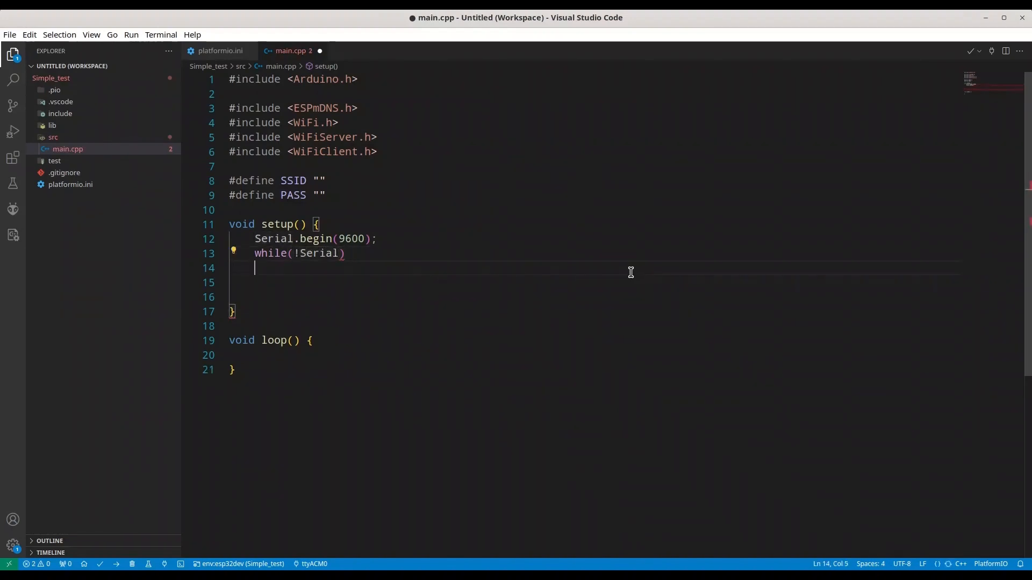
pyautogui.write('delay')
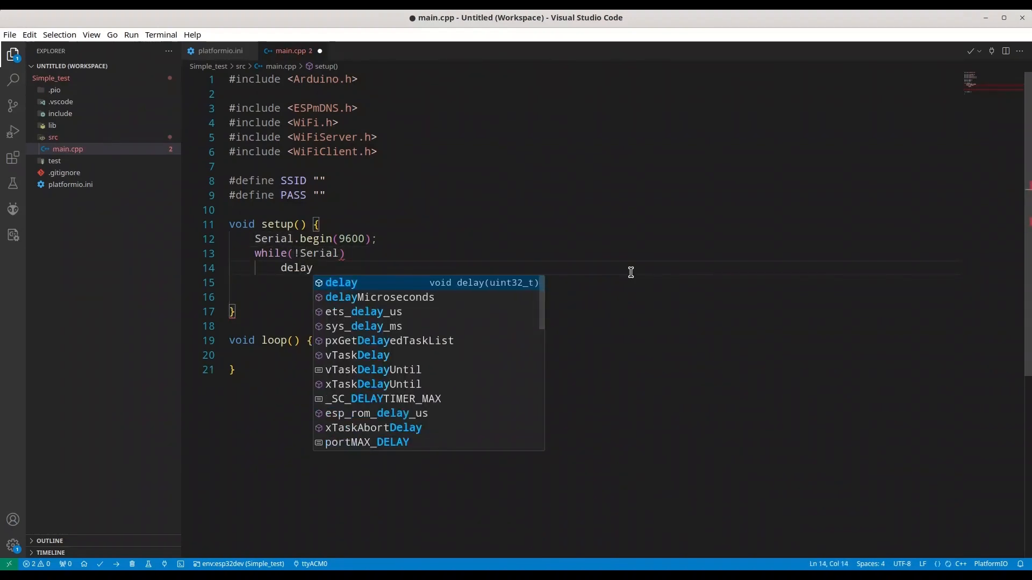
pyautogui.write('(500)')
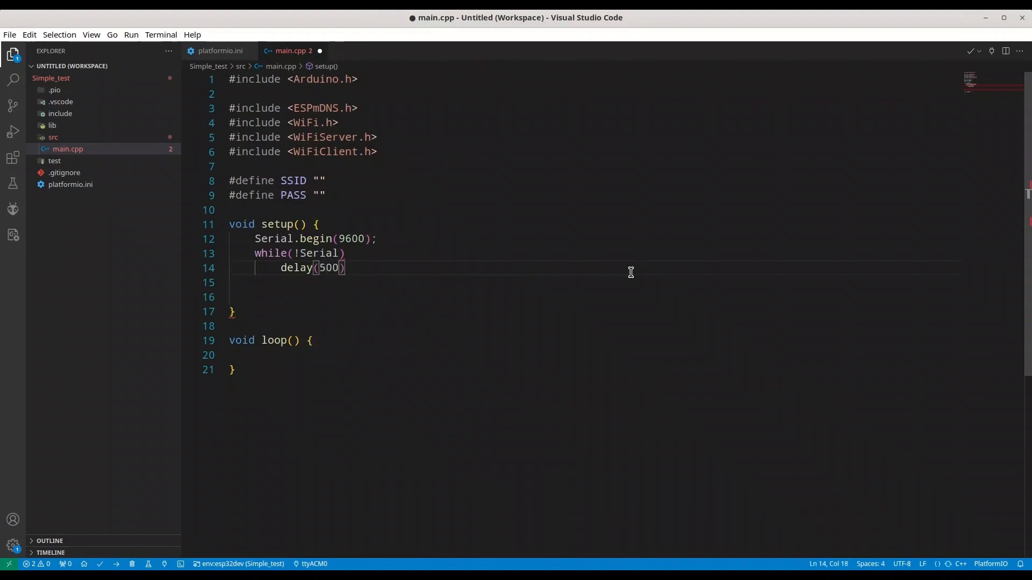
# - Set the WiFi to station mode with WiFi.mode(WIFI_STA);
pyautogui.write(';')
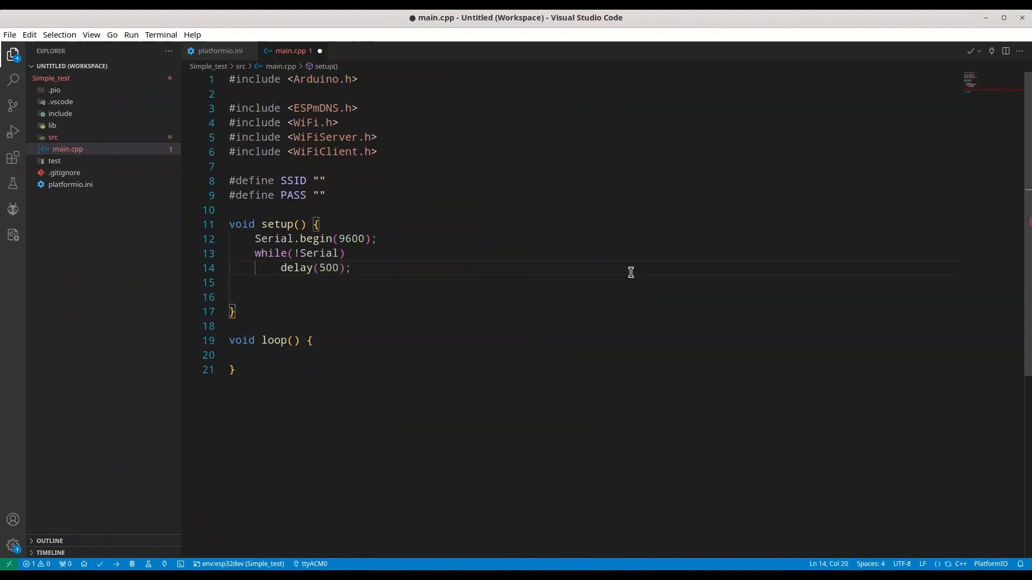
pyautogui.write('WiFi')
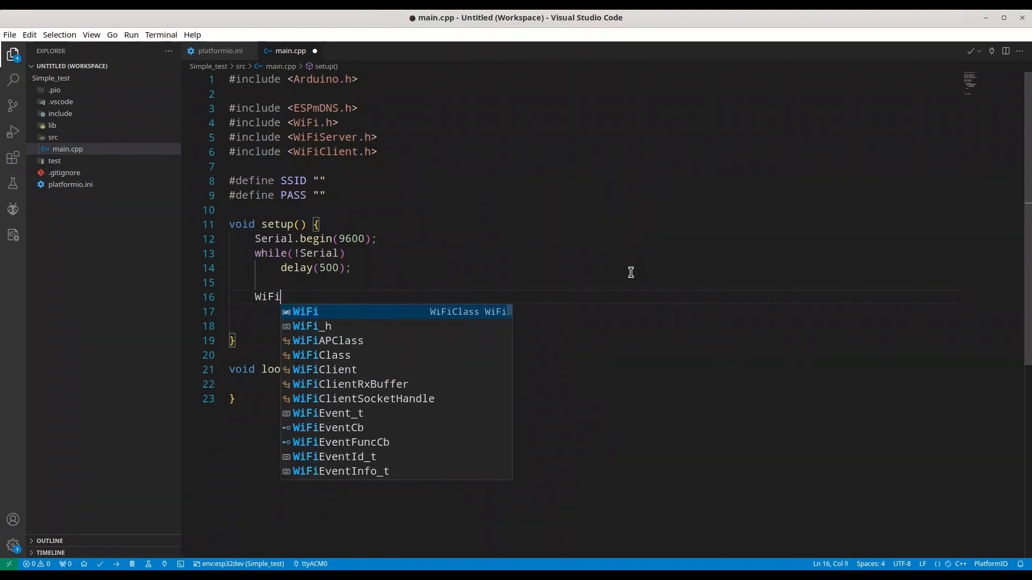
pyautogui.write('.mode')
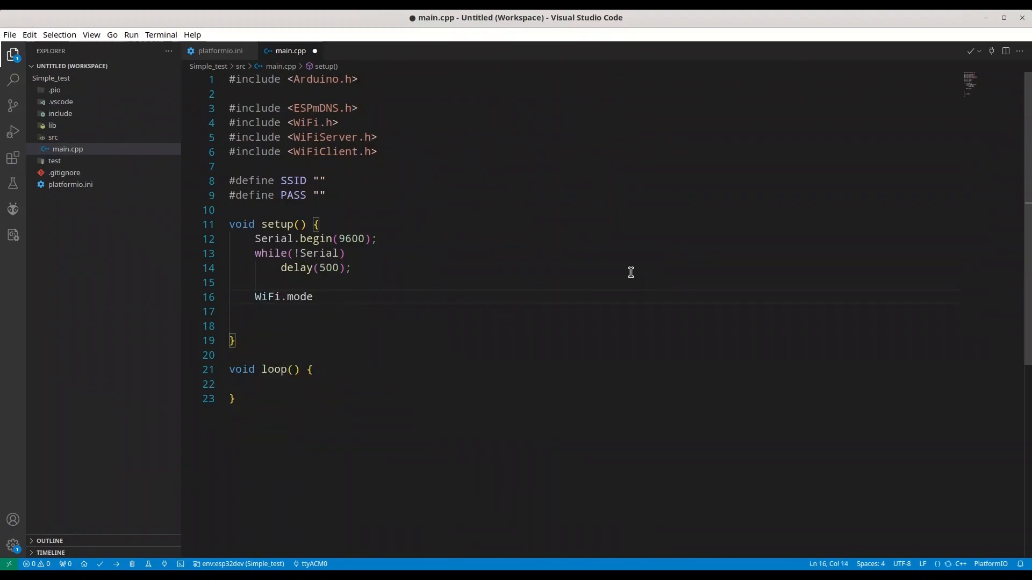
pyautogui.write('(WIFI')
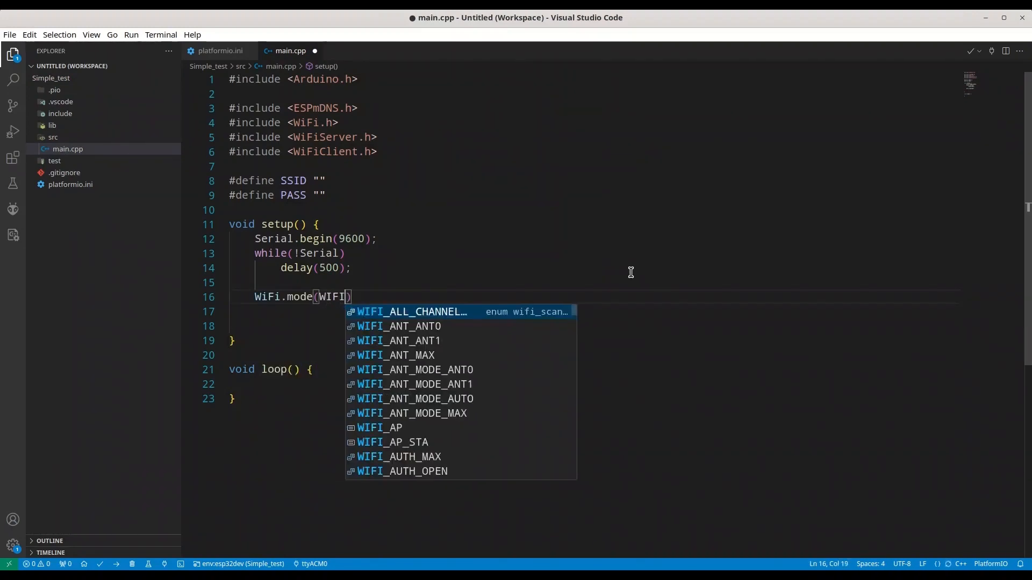
pyautogui.write('_STA')
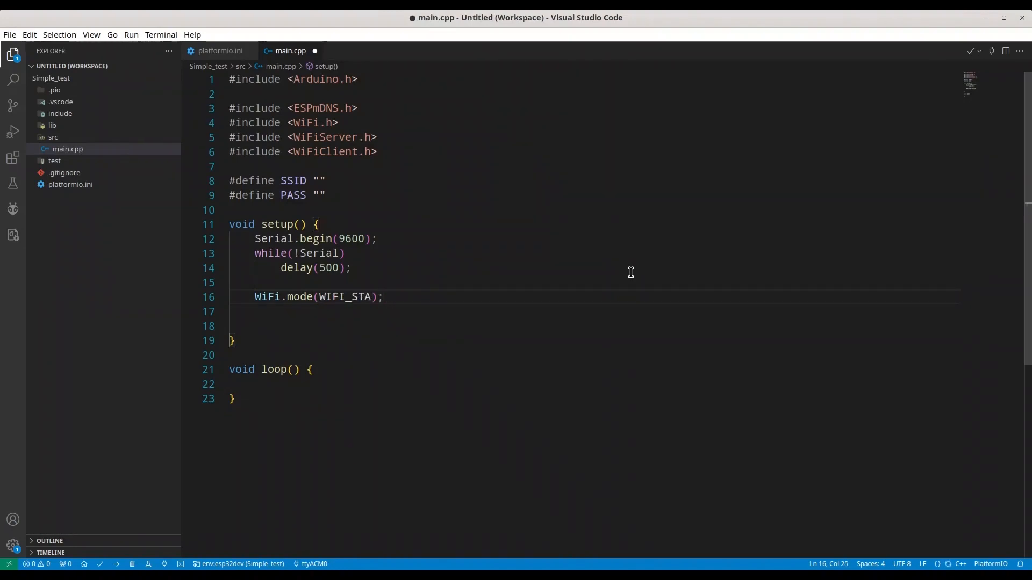
# - Start connecting with WiFi.begin(SSID, PASS); and begin a new line
pyautogui.write('W')
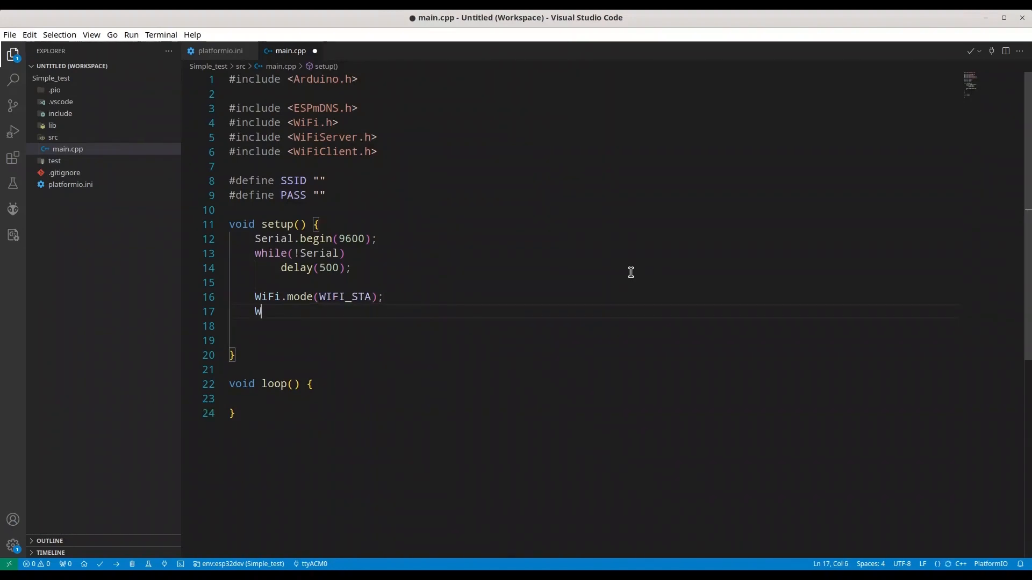
pyautogui.write('iFI')
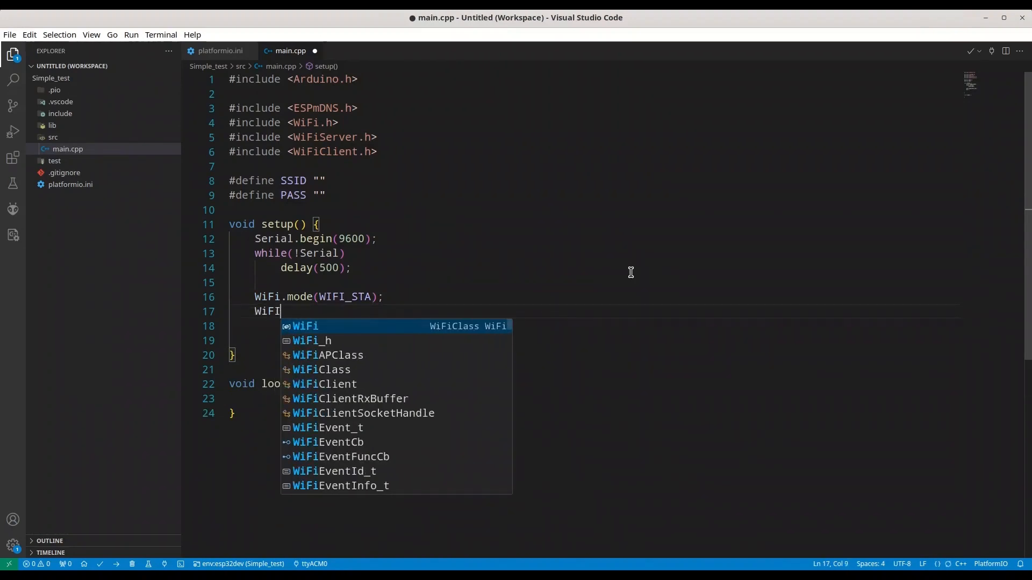
pyautogui.write('.begin')
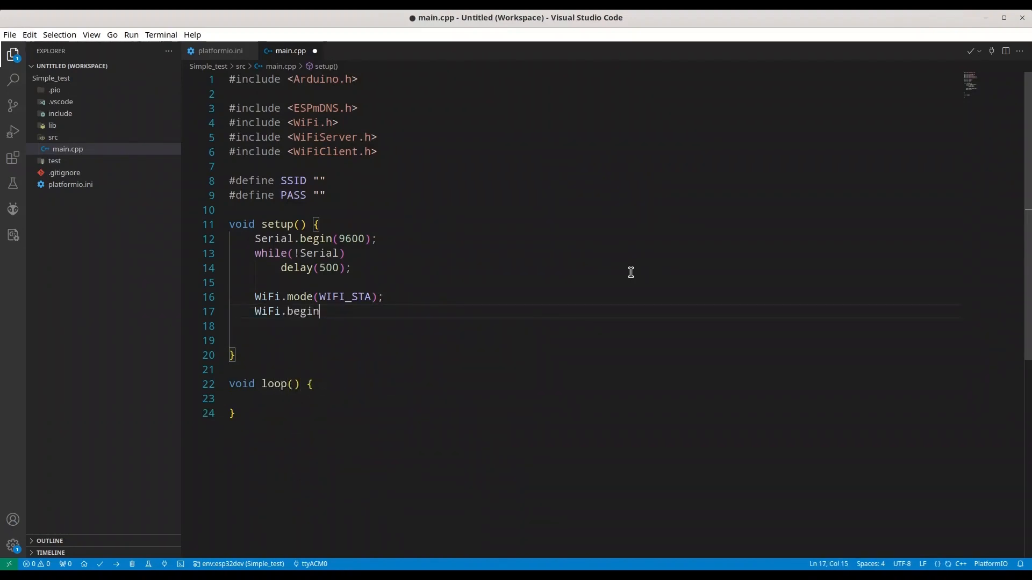
pyautogui.write('(S')
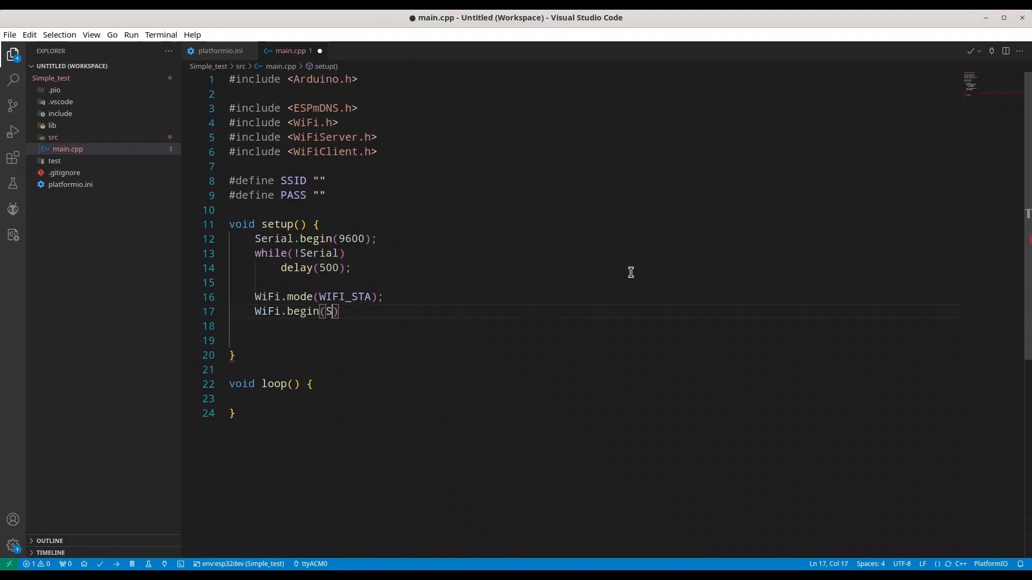
pyautogui.write('SID, PASS')
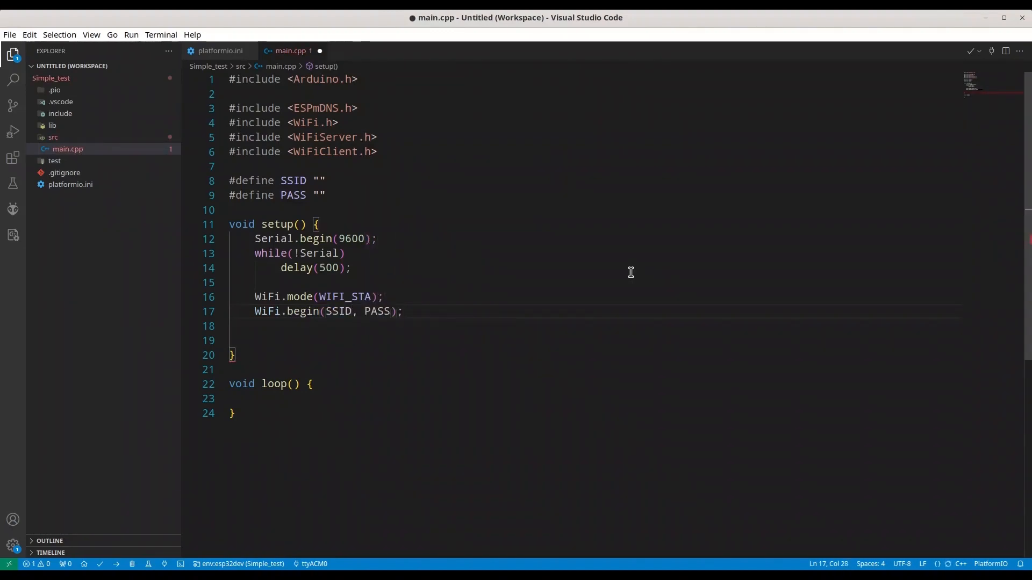
pyautogui.press('Enter')
pyautogui.write('if()')
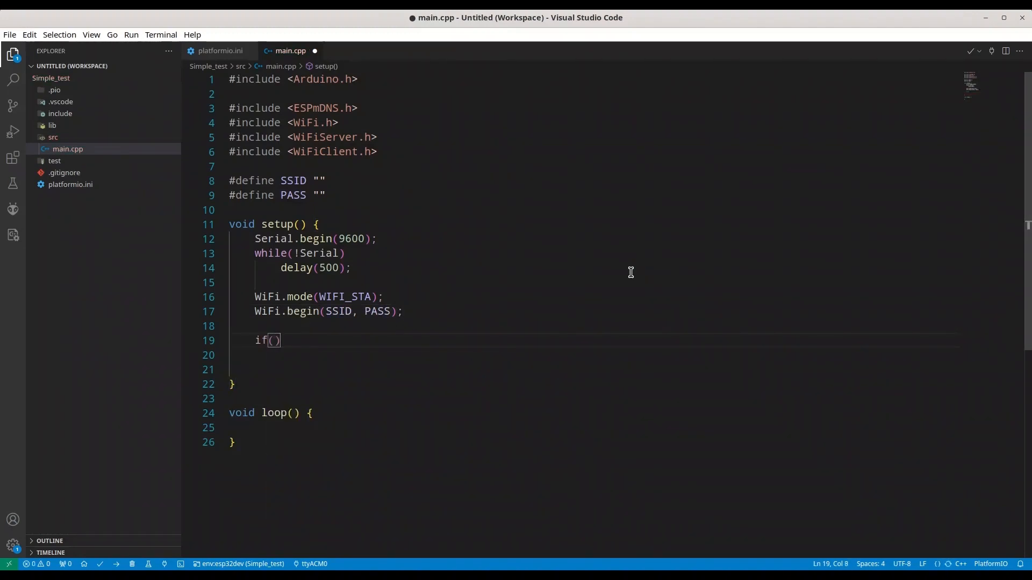
# - Replace the half-written if with while(WiFi.status() != WL_CONNECTED)
pyautogui.press('BackSpace')
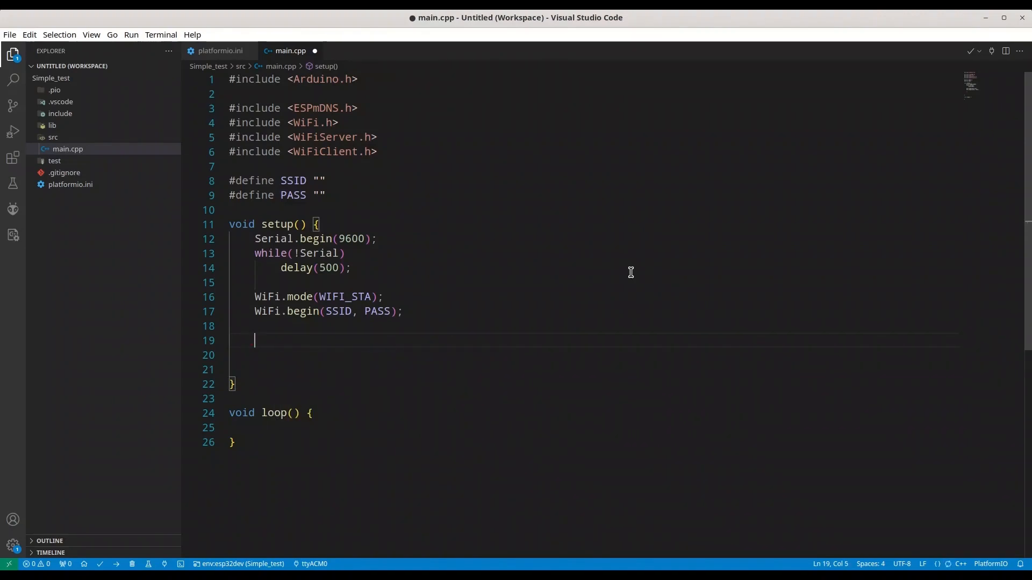
pyautogui.write('while(')
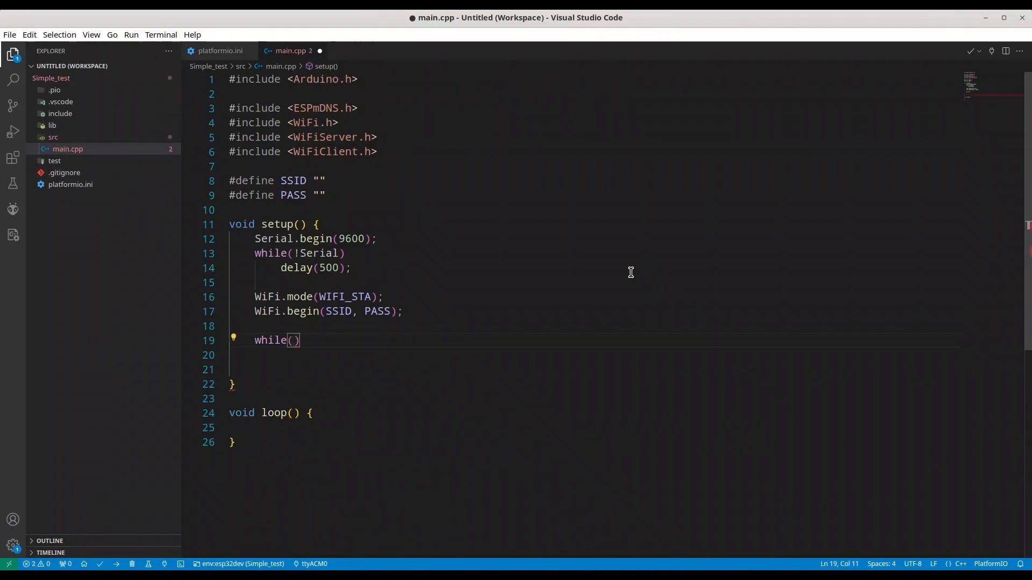
pyautogui.write('WiFi')
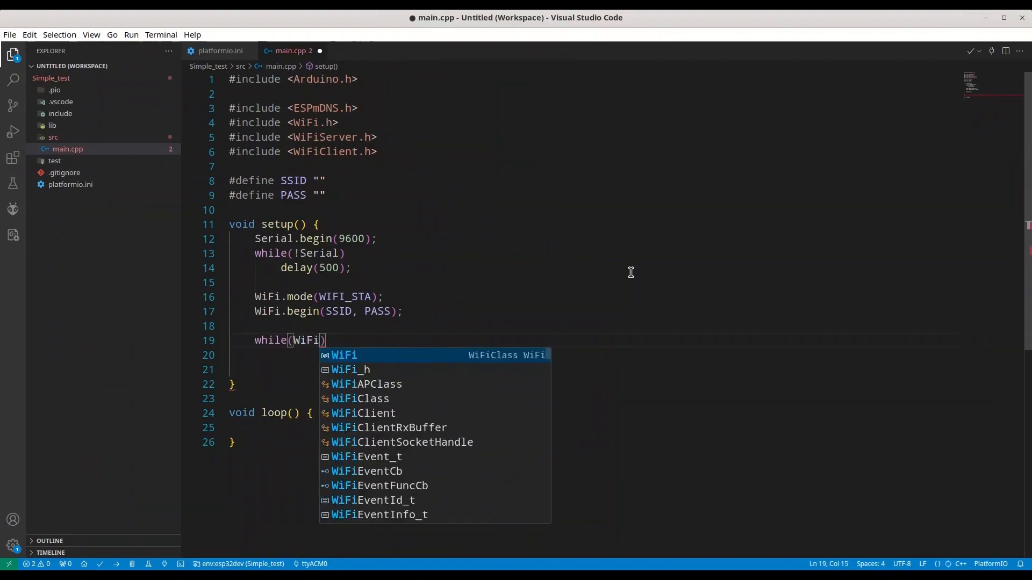
pyautogui.write('.status(')
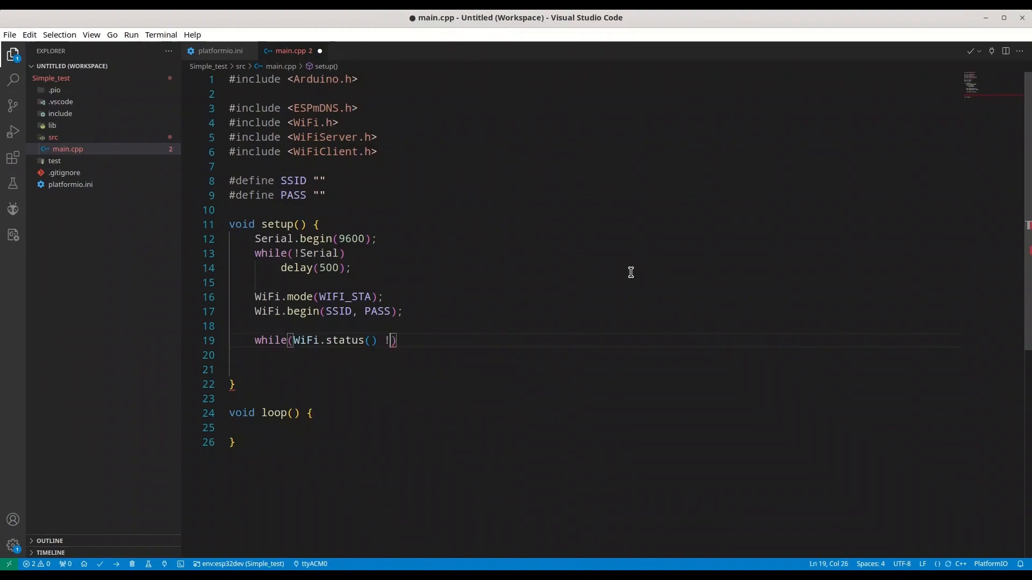
pyautogui.write('= WL')
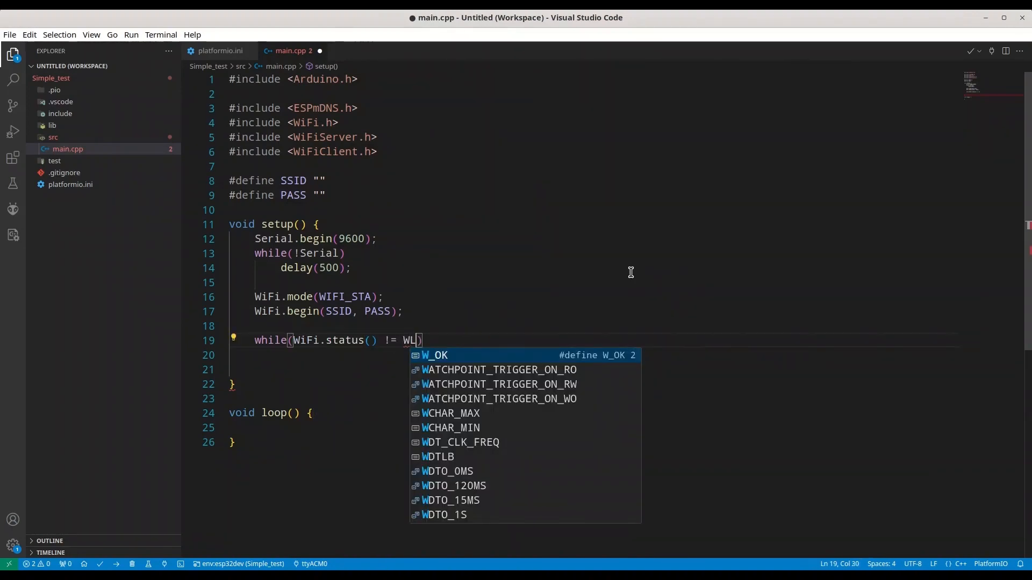
pyautogui.write('_CONNECTED')
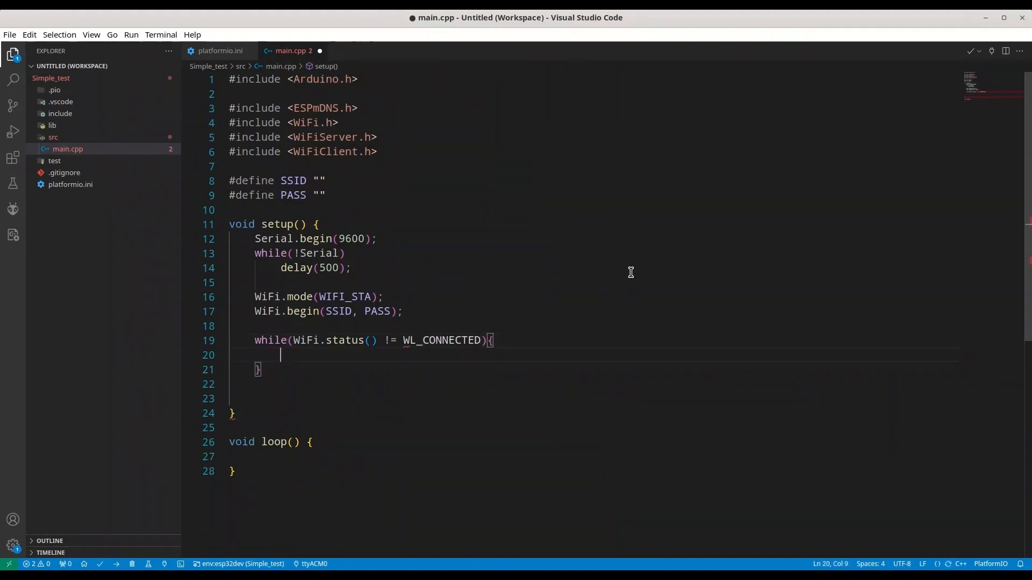
# - Inside the wait loop, print an asterisk with Serial.print("*") and delay(500)
pyautogui.write('Serial.')
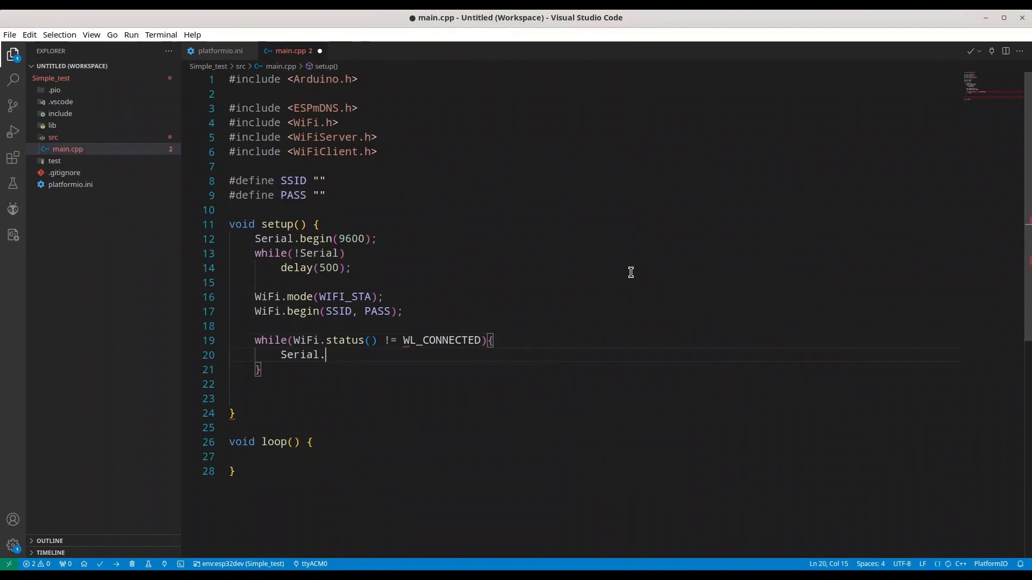
pyautogui.write('print("')
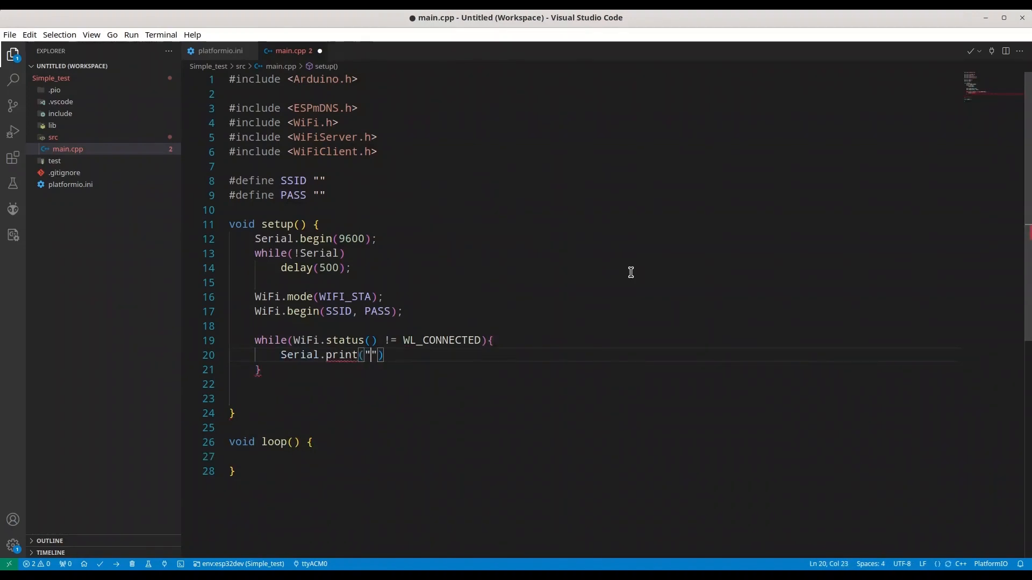
pyautogui.write('*')
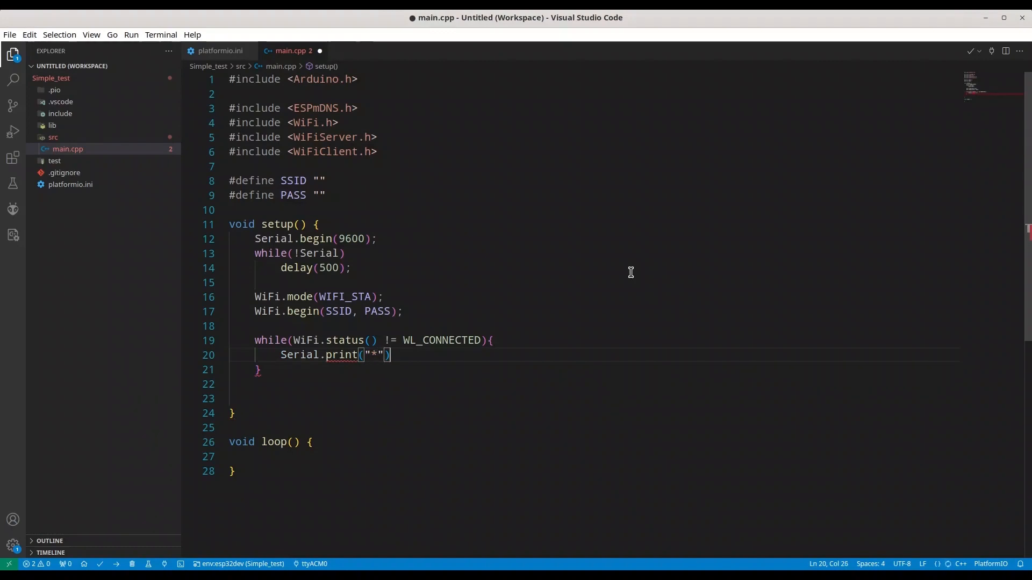
pyautogui.write('delay')
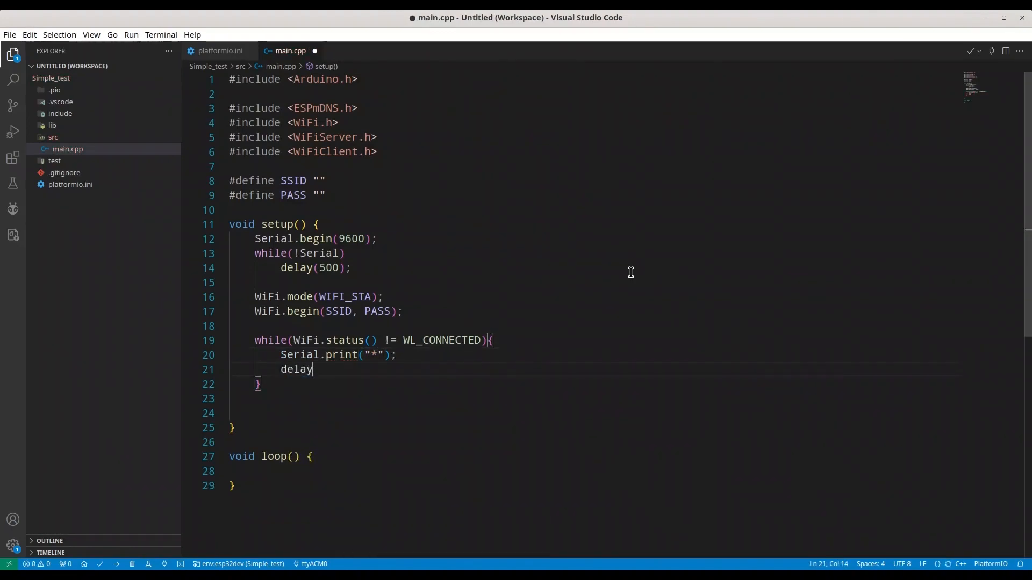
pyautogui.write('(500);')
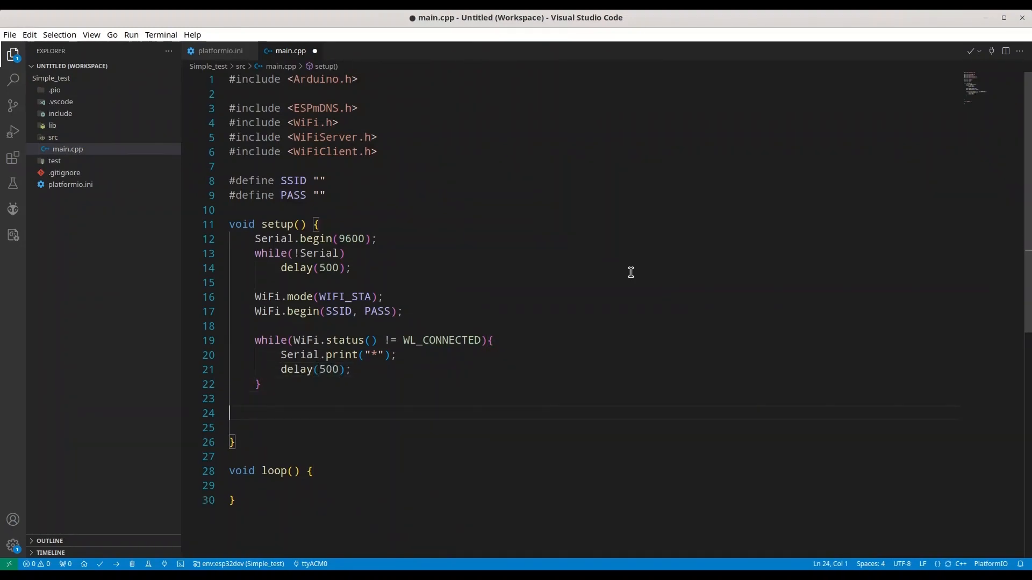
# - Print "WiFi connected with IP %s\n" via Serial.printf using WiFi.localIP()
pyautogui.press('Enter')
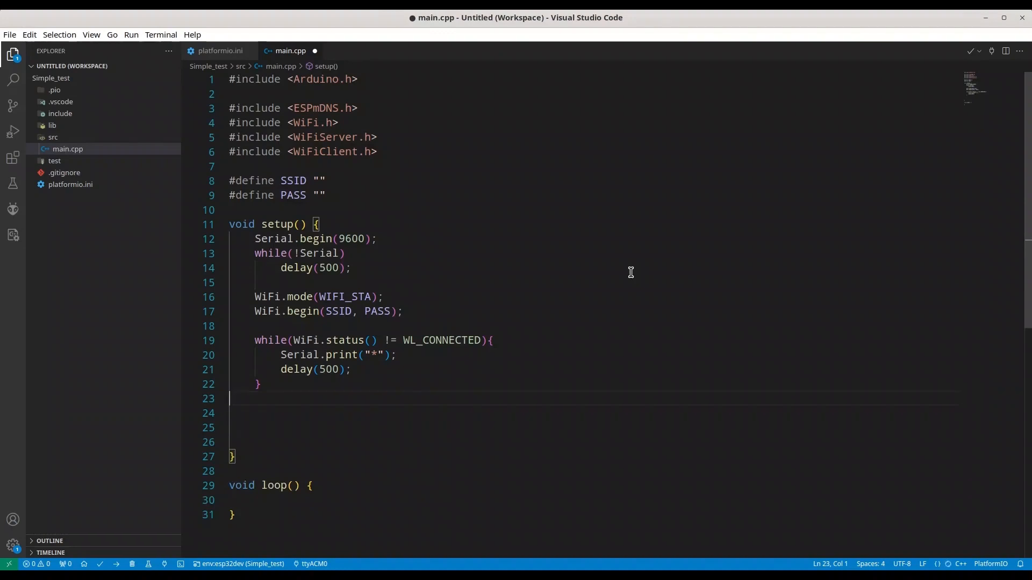
pyautogui.write('Serial.println();')
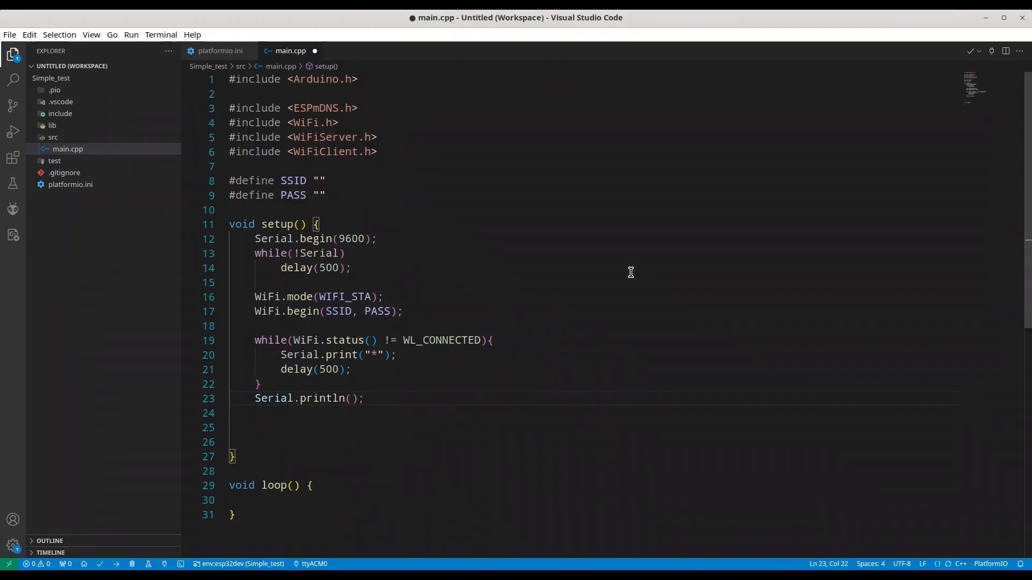
pyautogui.write('Serial.printf("");')
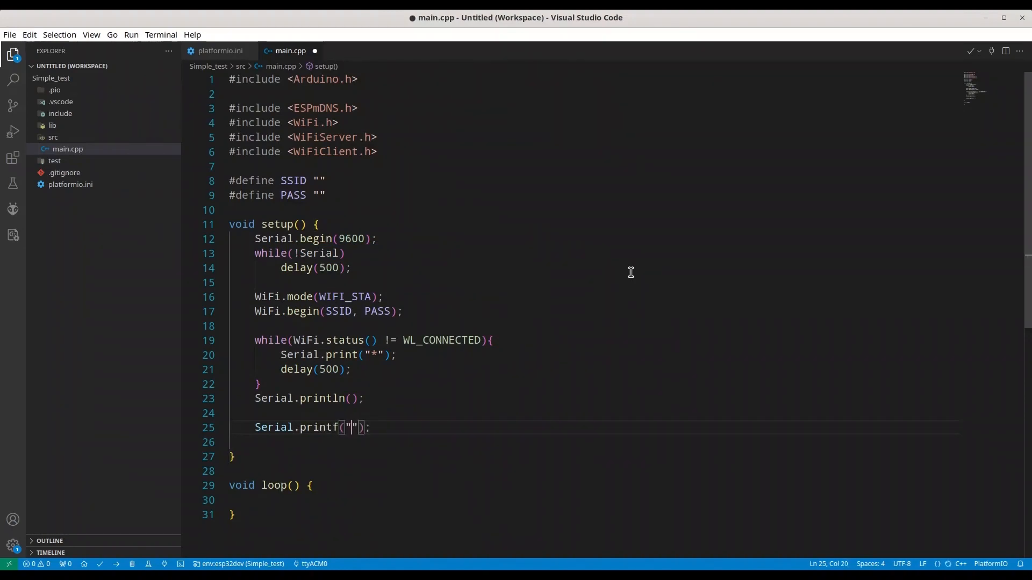
pyautogui.write('W')
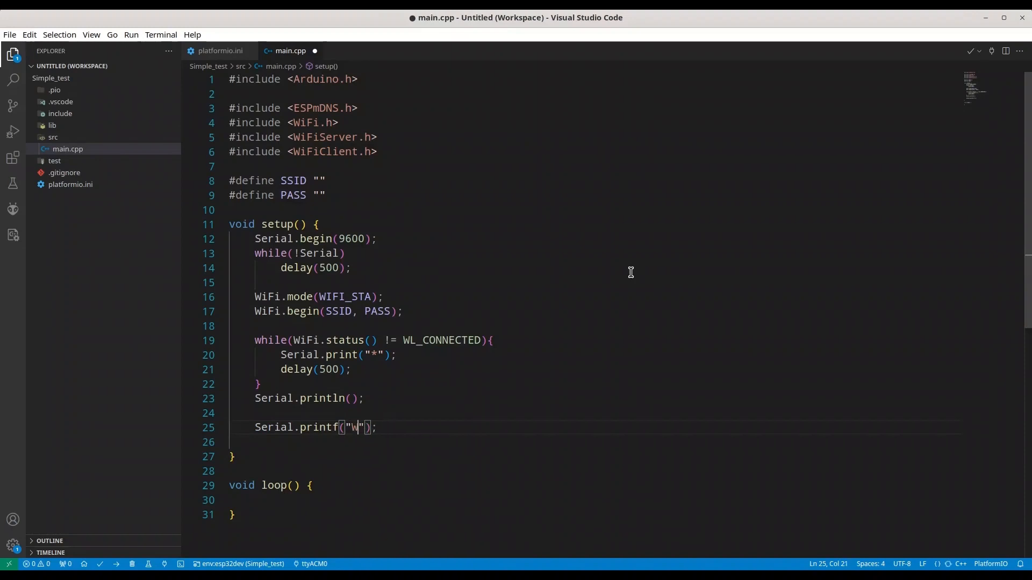
pyautogui.write('iFi con')
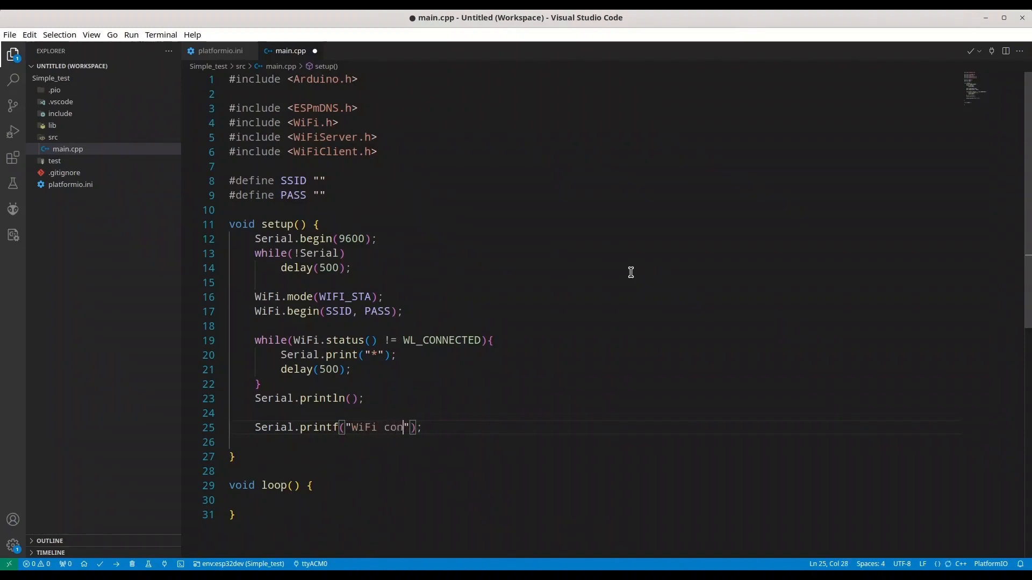
pyautogui.write('nected')
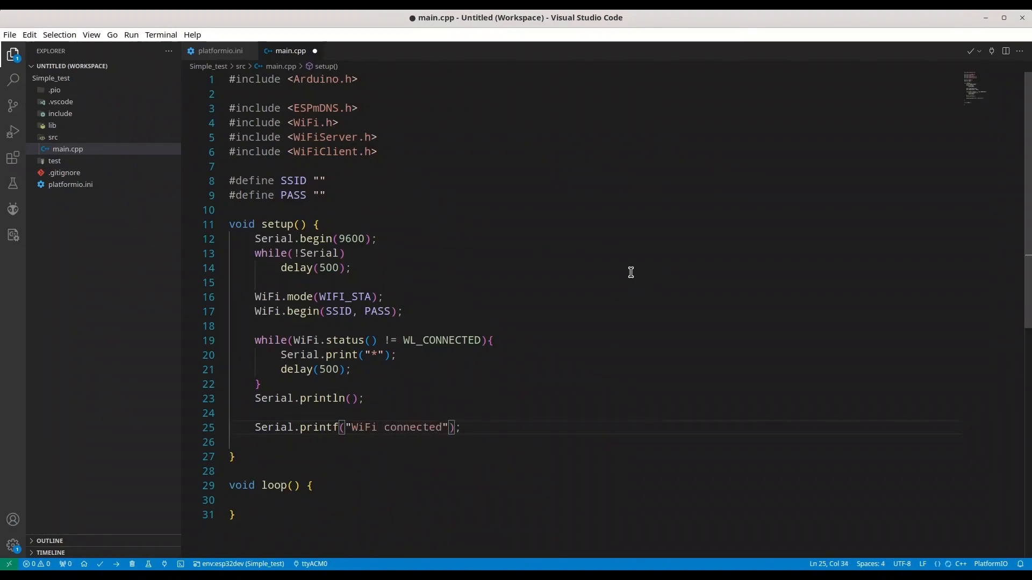
pyautogui.press('BackSpace')
pyautogui.write(' with ')
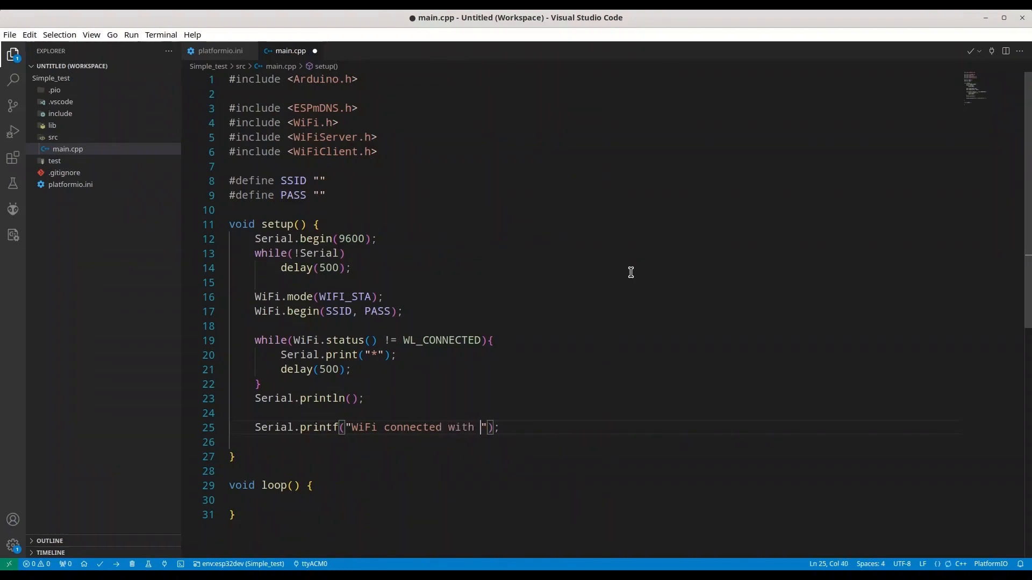
pyautogui.write('IP')
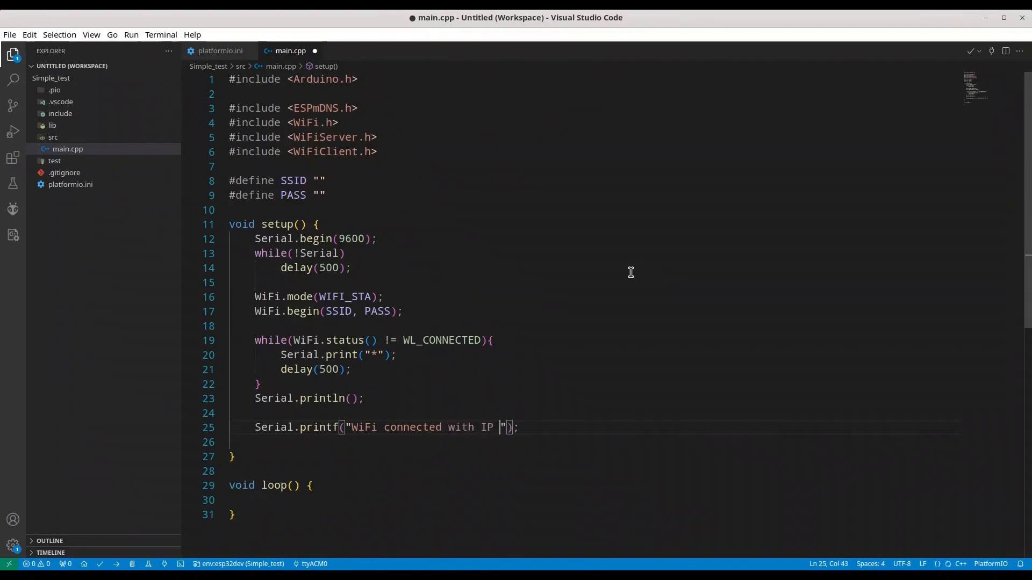
pyautogui.write('%s')
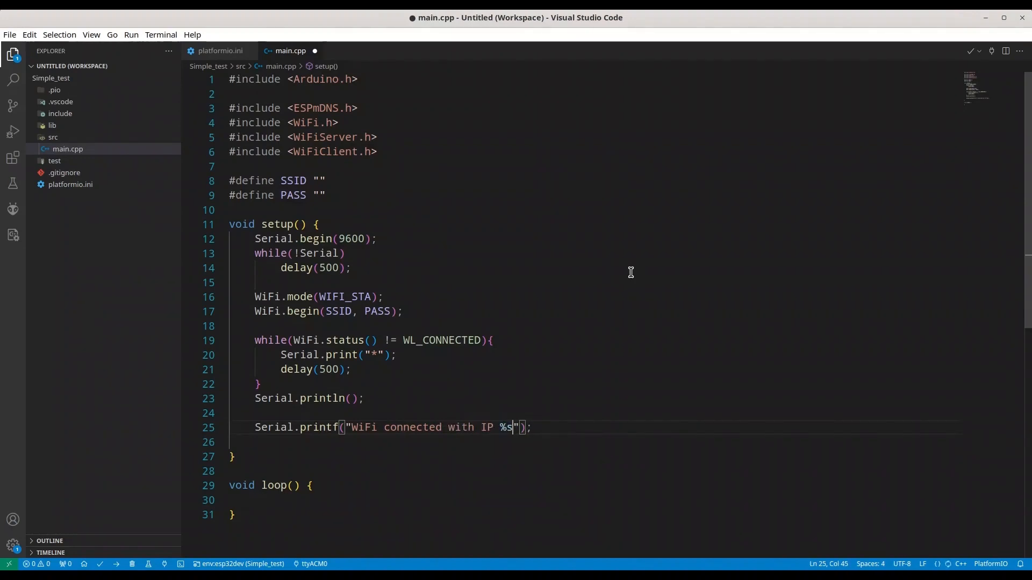
pyautogui.write('\\n",')
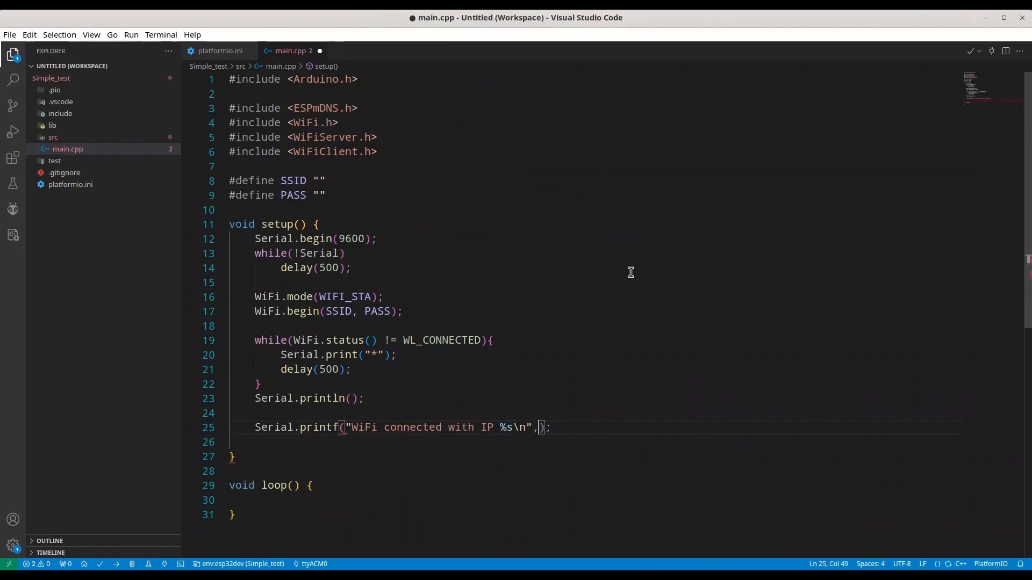
pyautogui.write('WiFi')
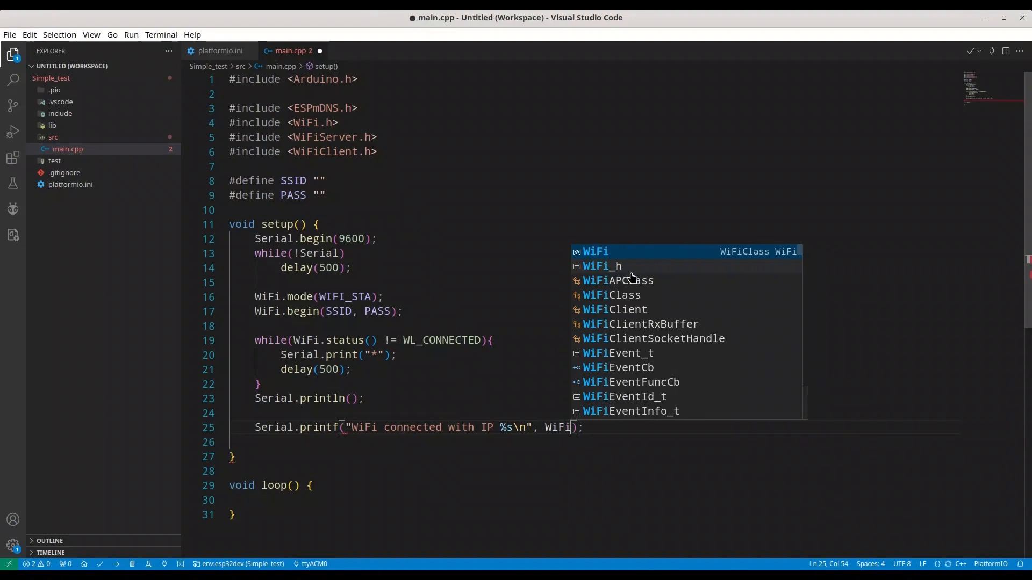
pyautogui.write('.localIP(')
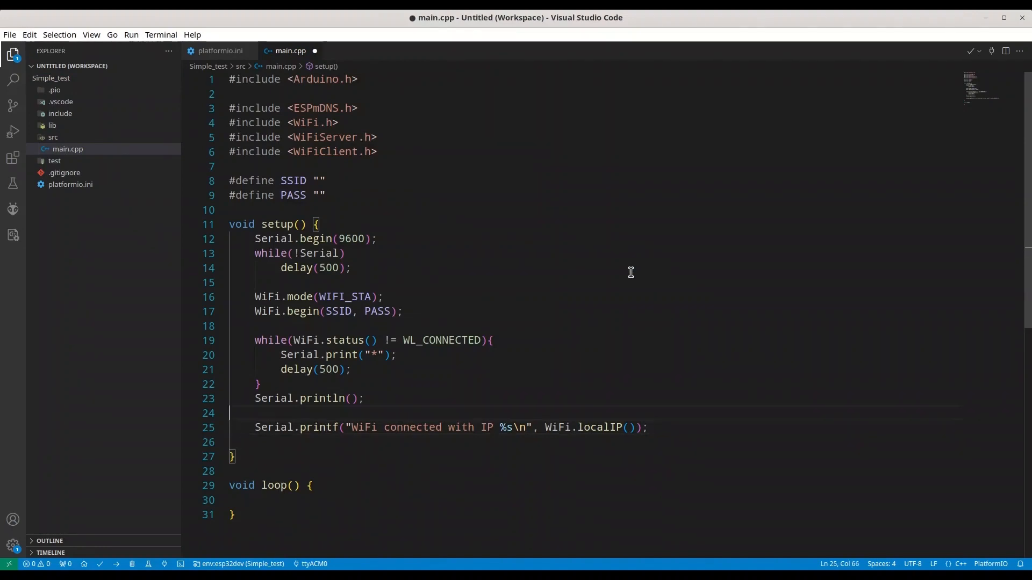
# - Declare a global WiFiServer server(80); below the SSID and PASS defines
pyautogui.click(322, 194)
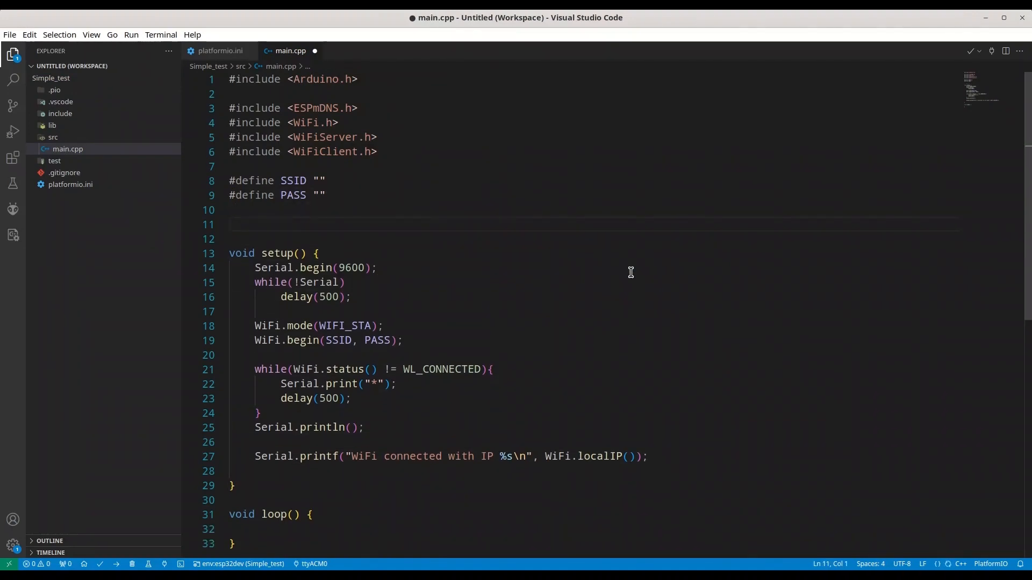
pyautogui.write('WiFiServer s')
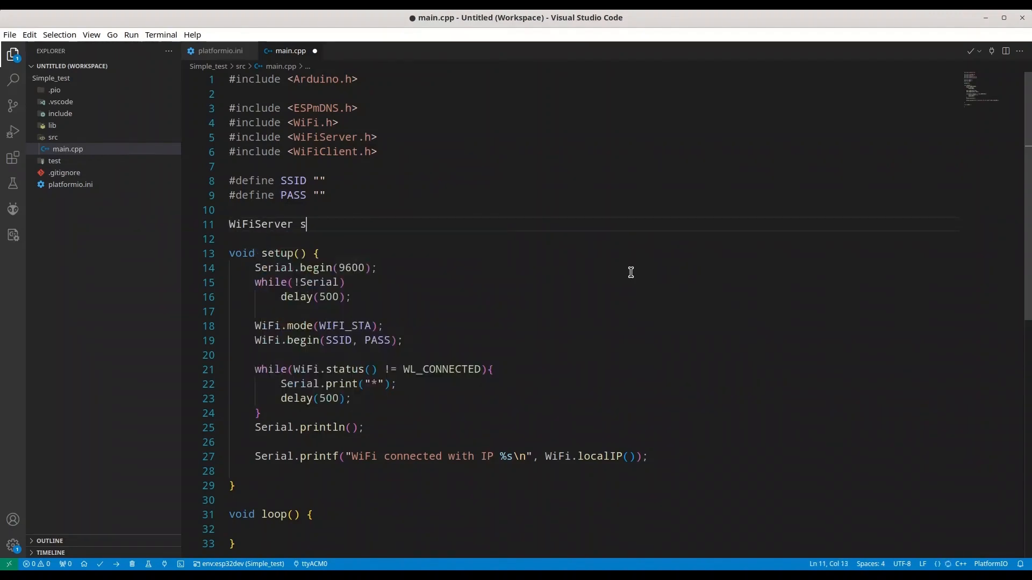
pyautogui.write('erver()')
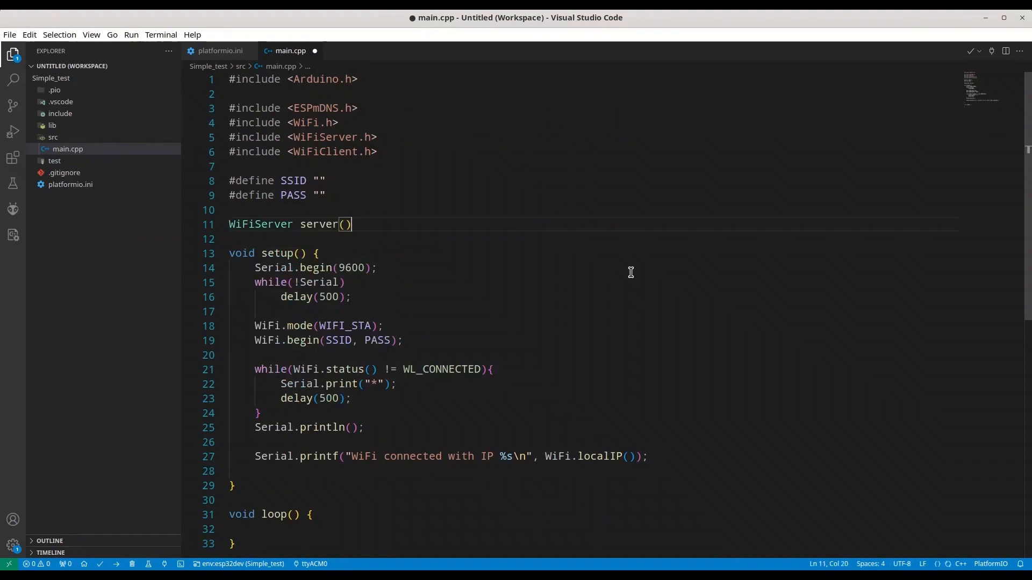
pyautogui.write('80;')
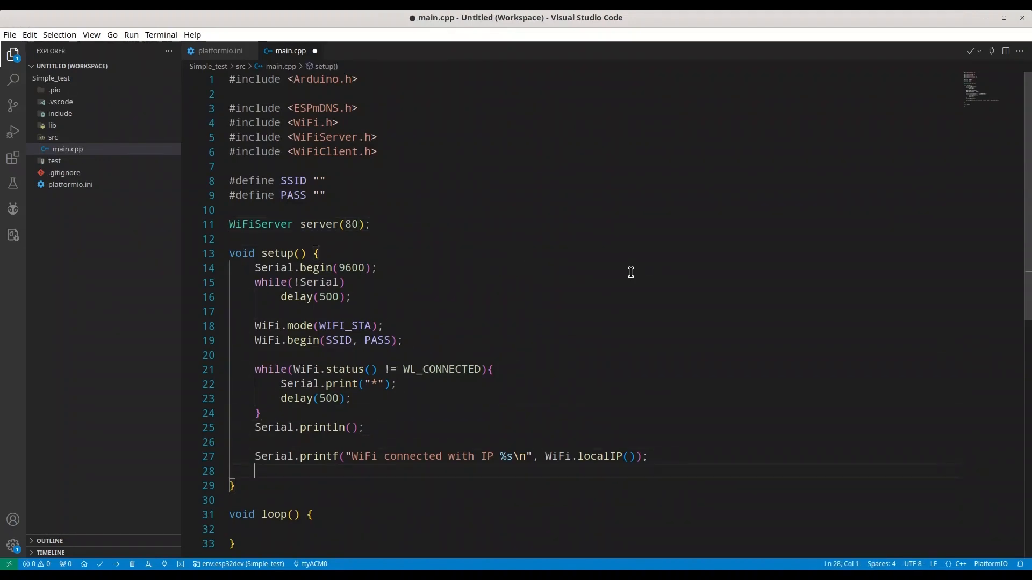
# - End setup with server.begin(); and MDNS.begin("server"); and save the sketch
pyautogui.write('server.begin();')
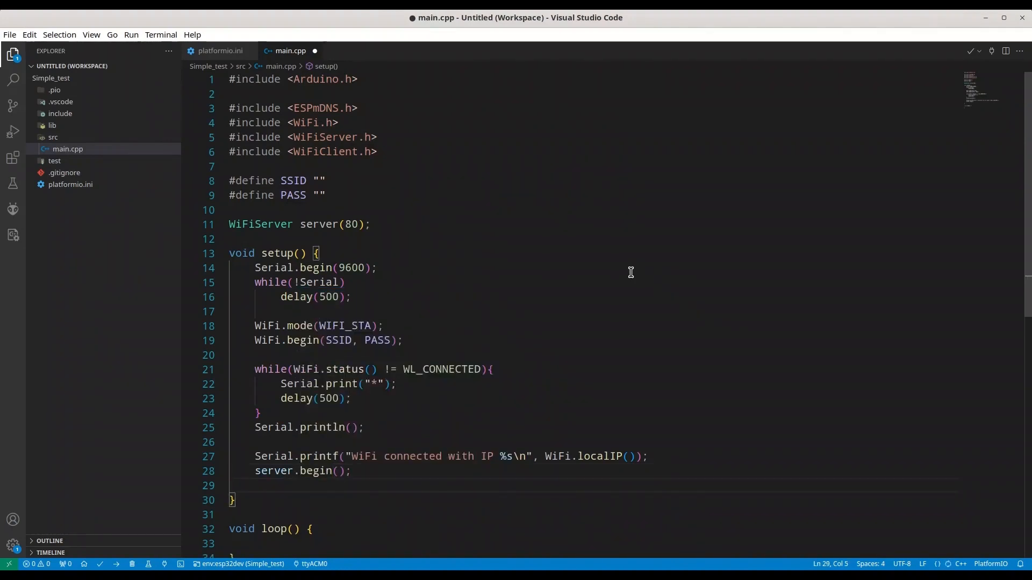
pyautogui.write('MSD')
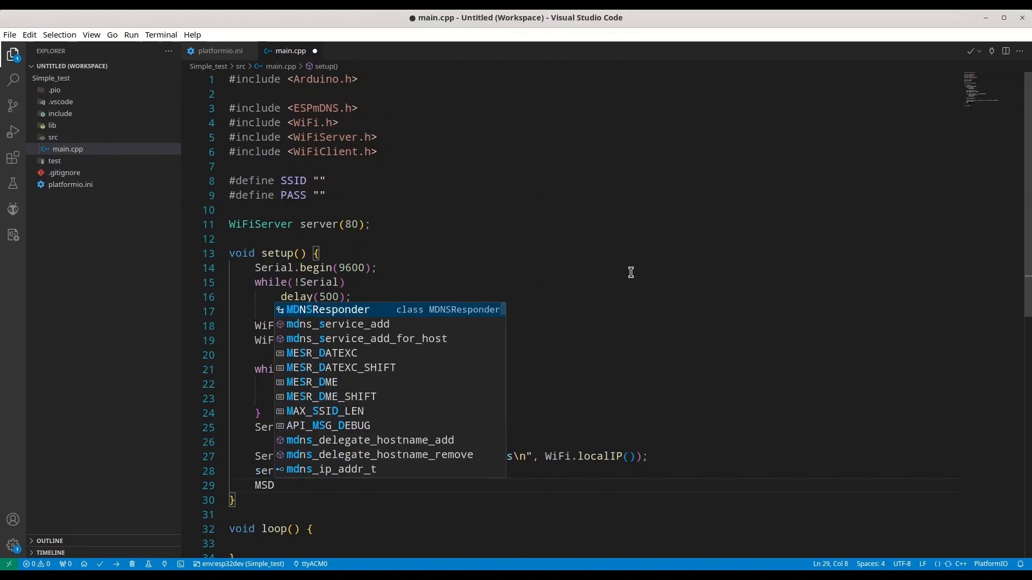
pyautogui.write('N')
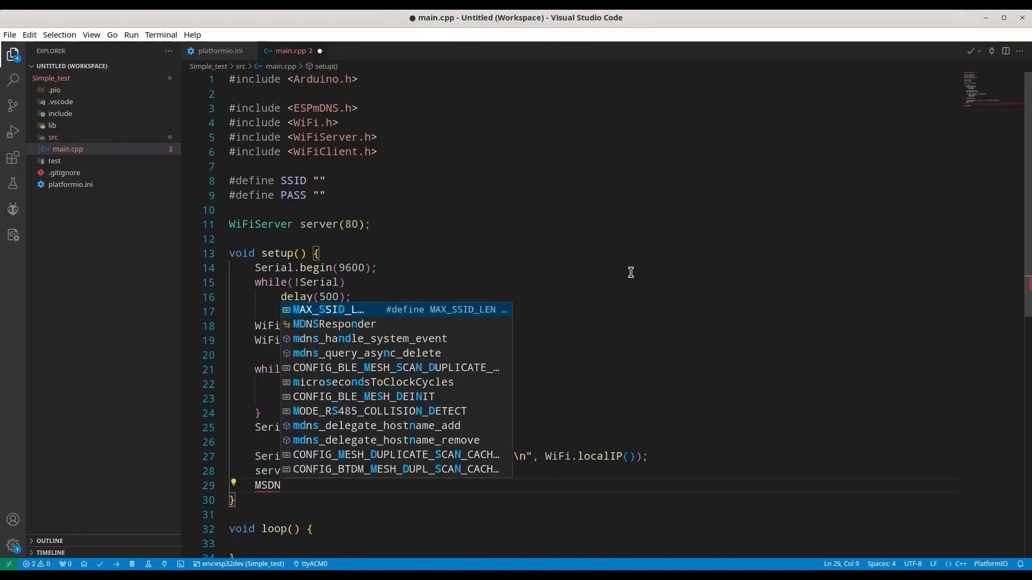
pyautogui.press('Escape')
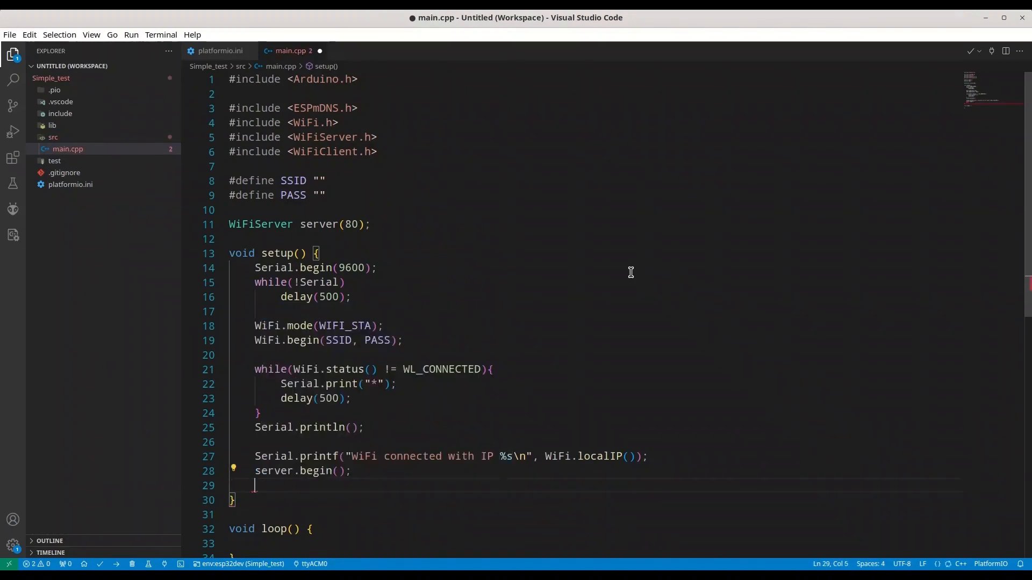
pyautogui.write('MDNS.begin')
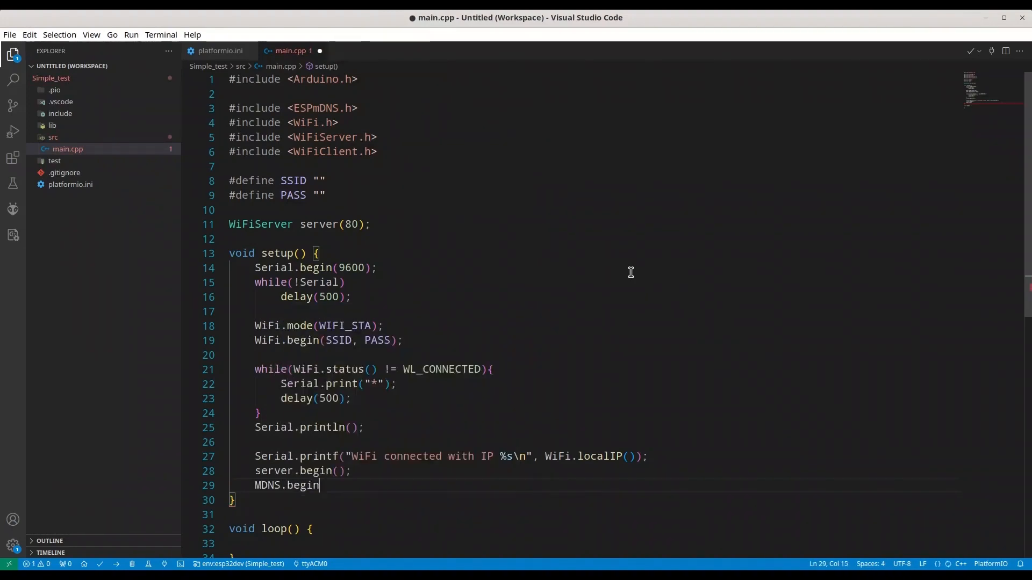
pyautogui.write('();')
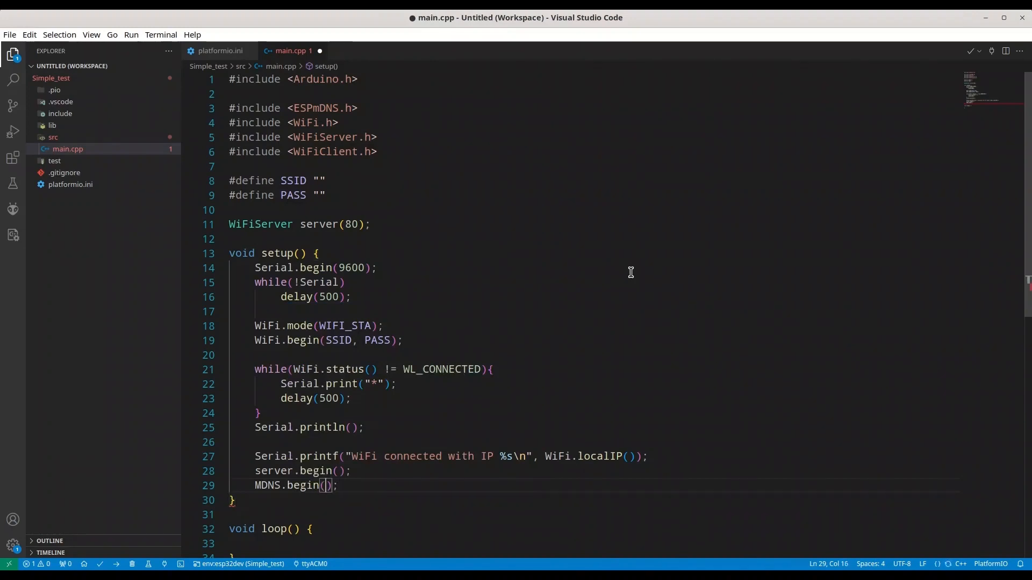
pyautogui.write('"server"')
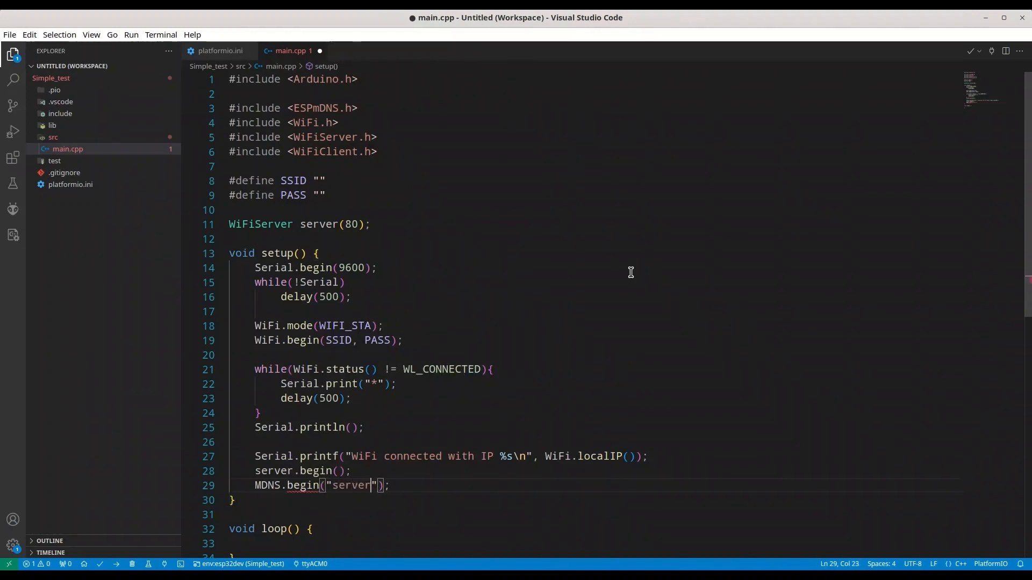
pyautogui.press('ctrl+s')
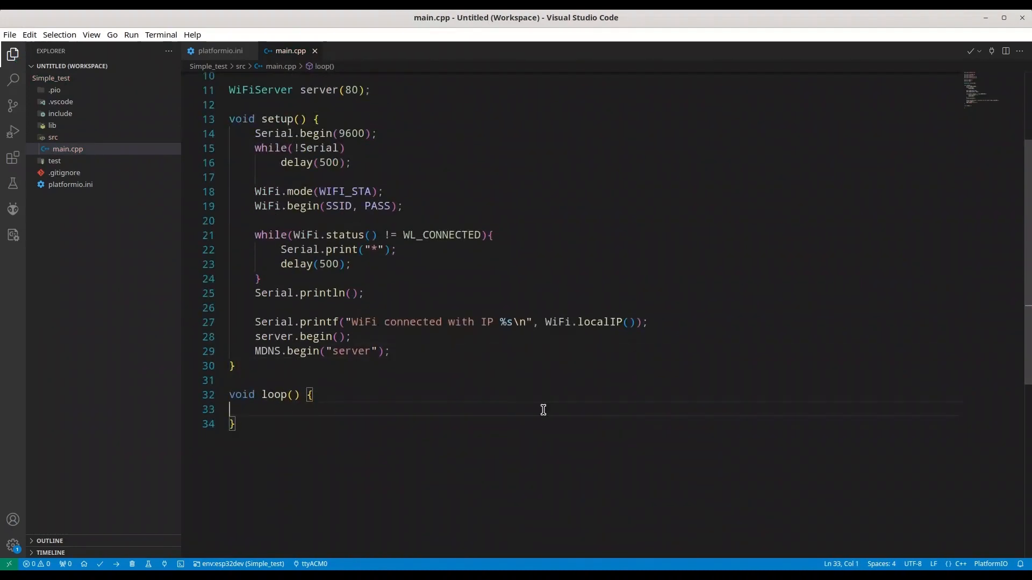
# - Write WiFiClient client = server.available(); inside loop() and open a line below
pyautogui.press('Tab')
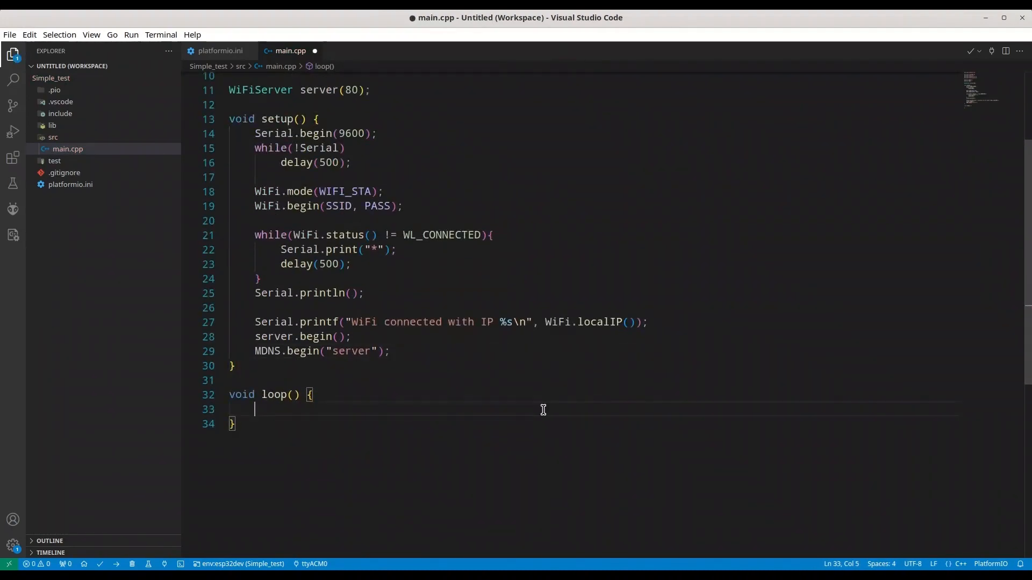
pyautogui.write('Wifi')
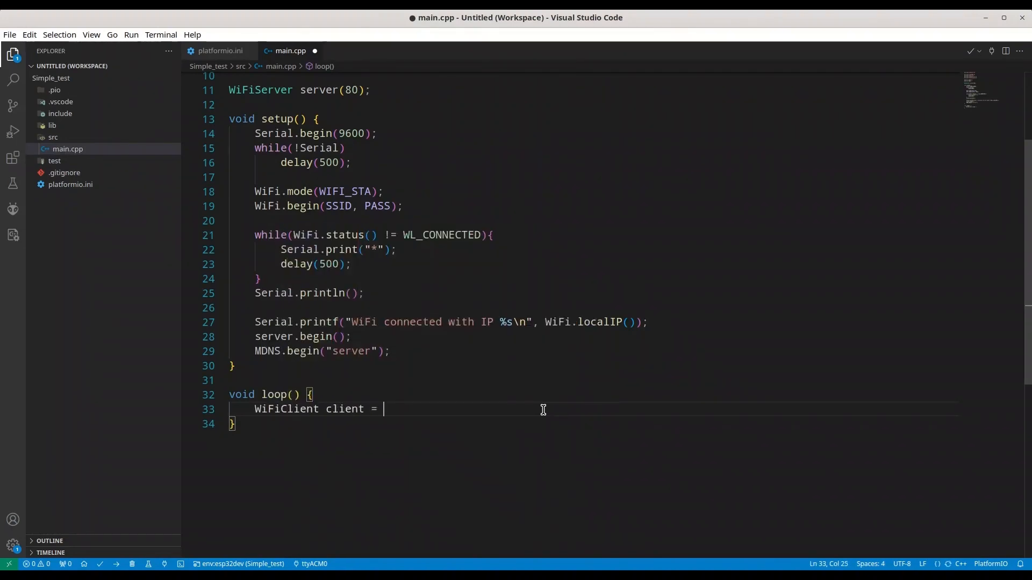
pyautogui.write('server.available();')
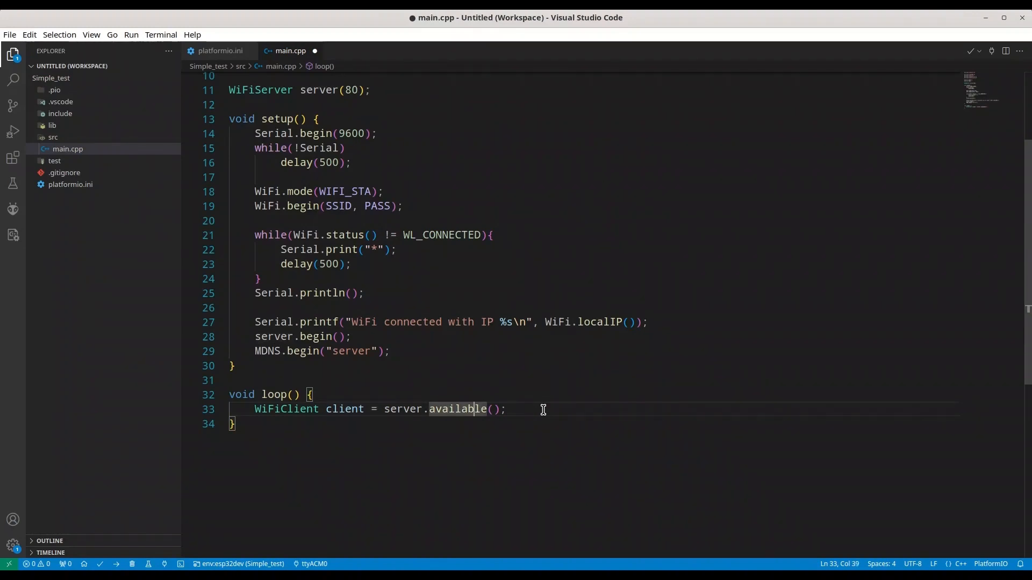
pyautogui.click(402, 409)
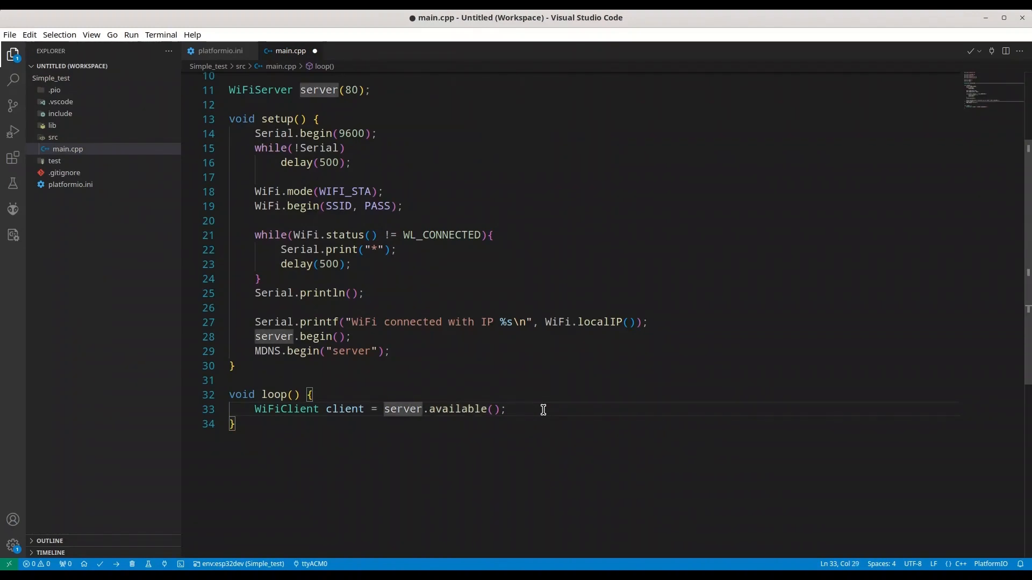
pyautogui.click(400, 408)
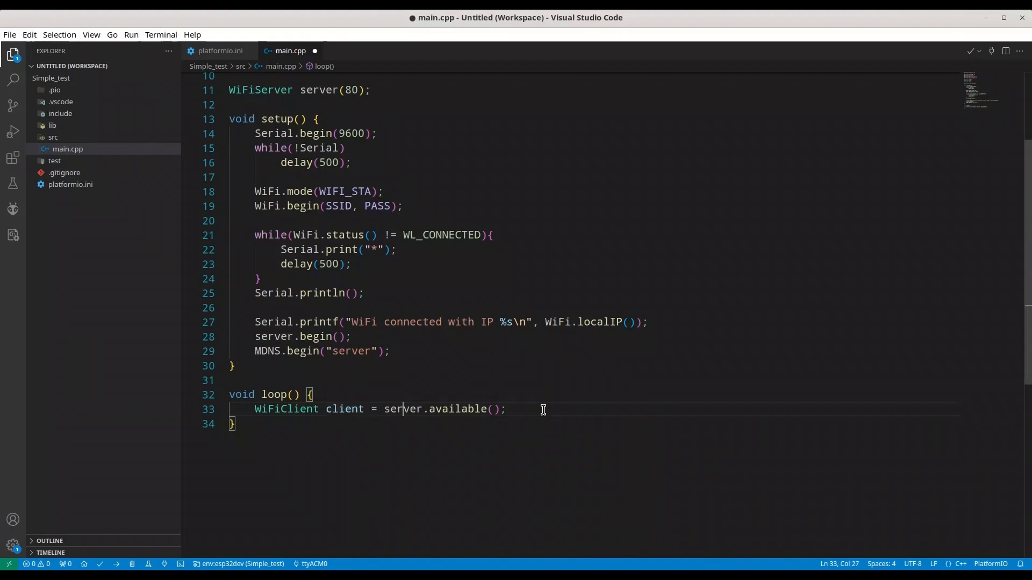
pyautogui.press('Return')
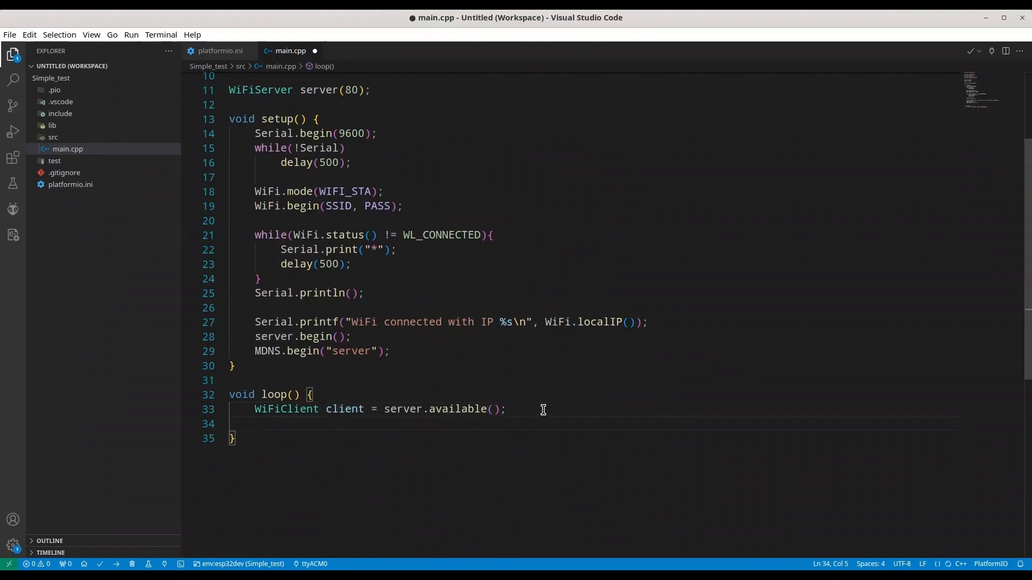
# - Send the greeting "Hi there\nnice to meet you..." to the client with client.println
pyautogui.write('client.println();')
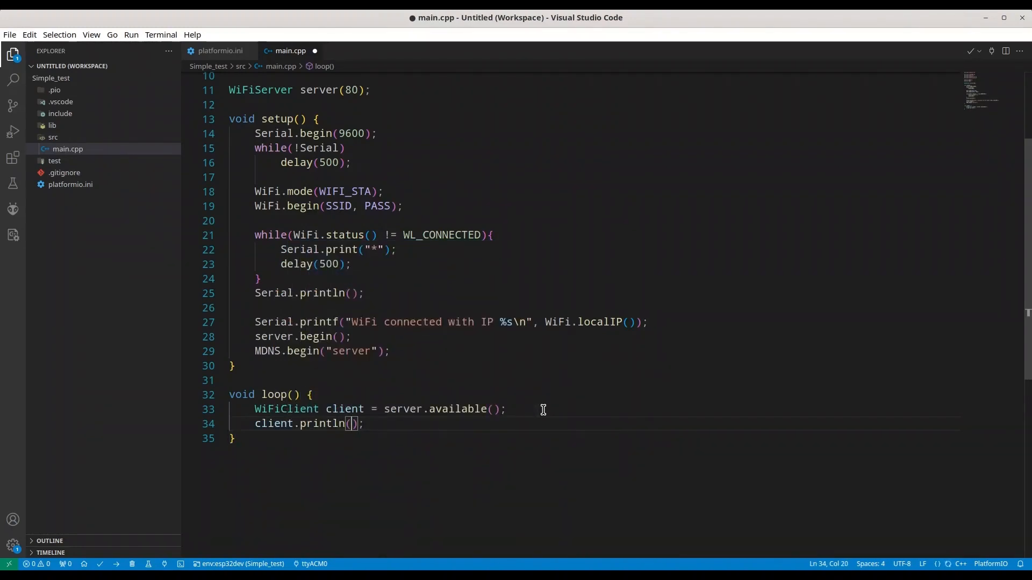
pyautogui.write('"Hi"')
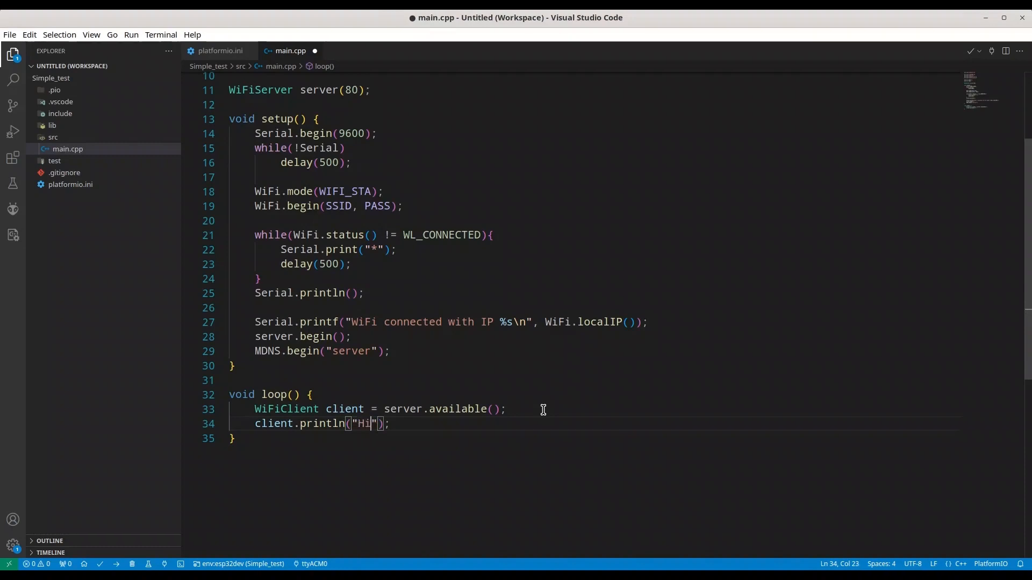
pyautogui.write('there')
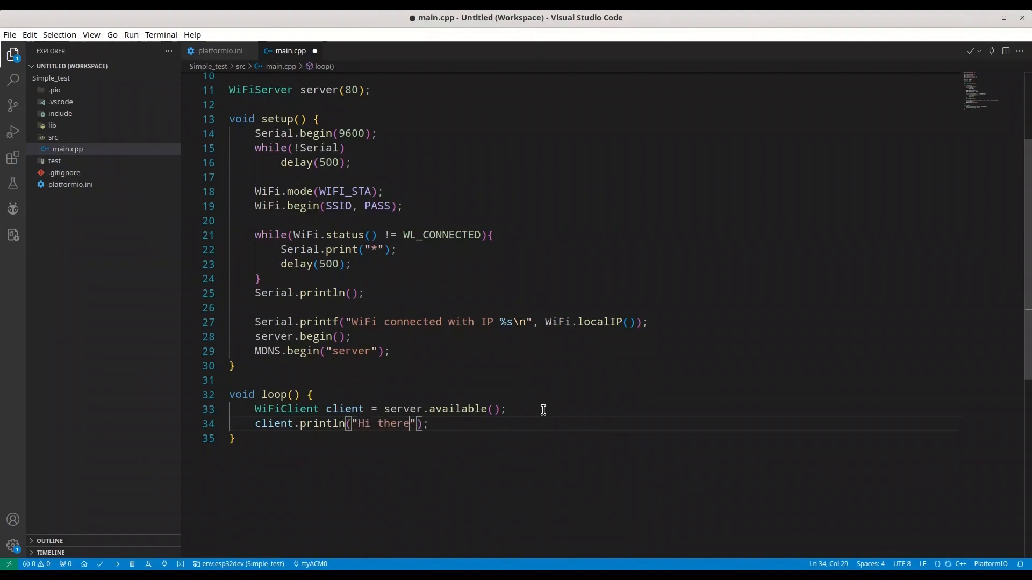
pyautogui.write('\\n nice')
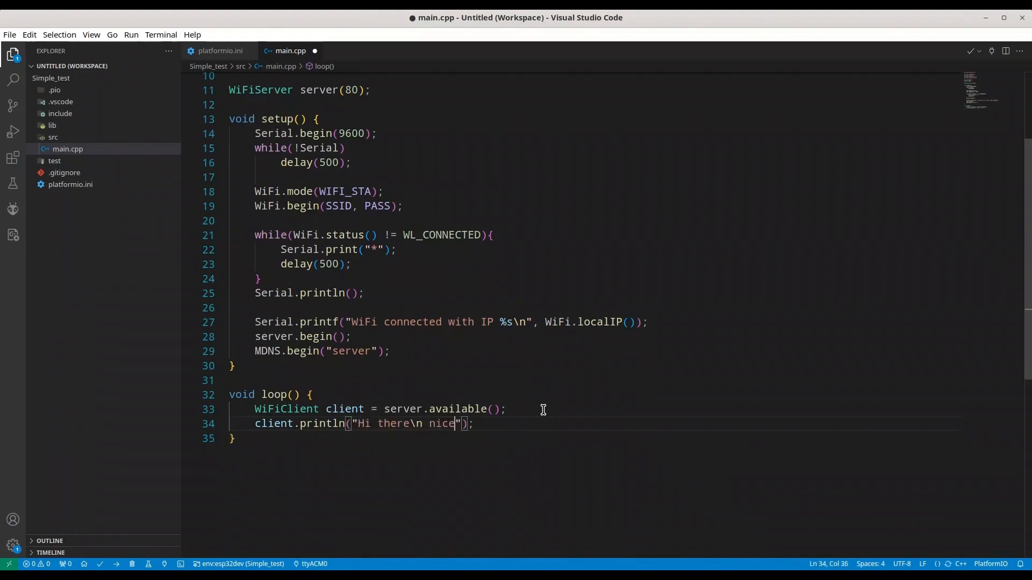
pyautogui.write('to meet y')
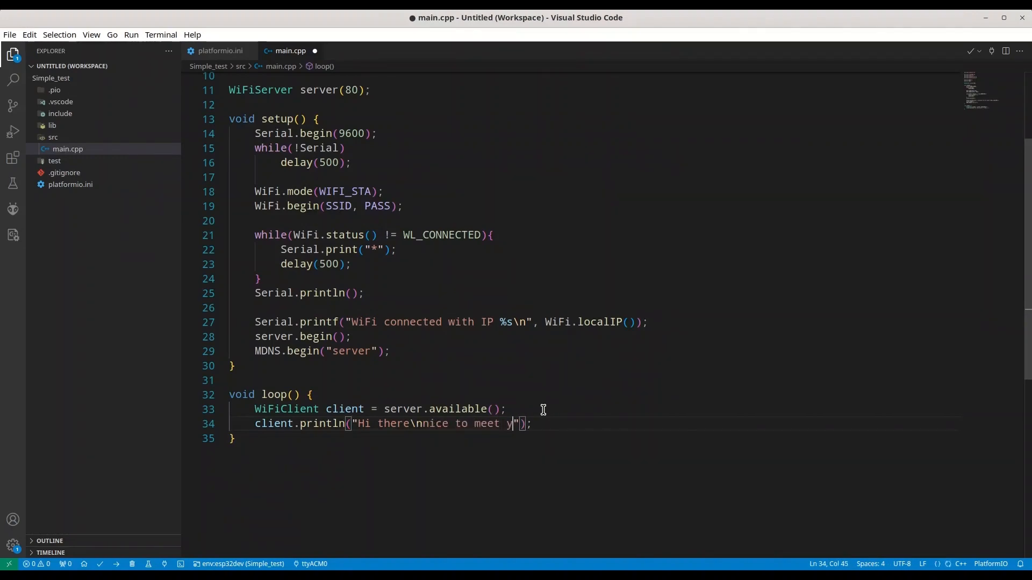
pyautogui.write('ou')
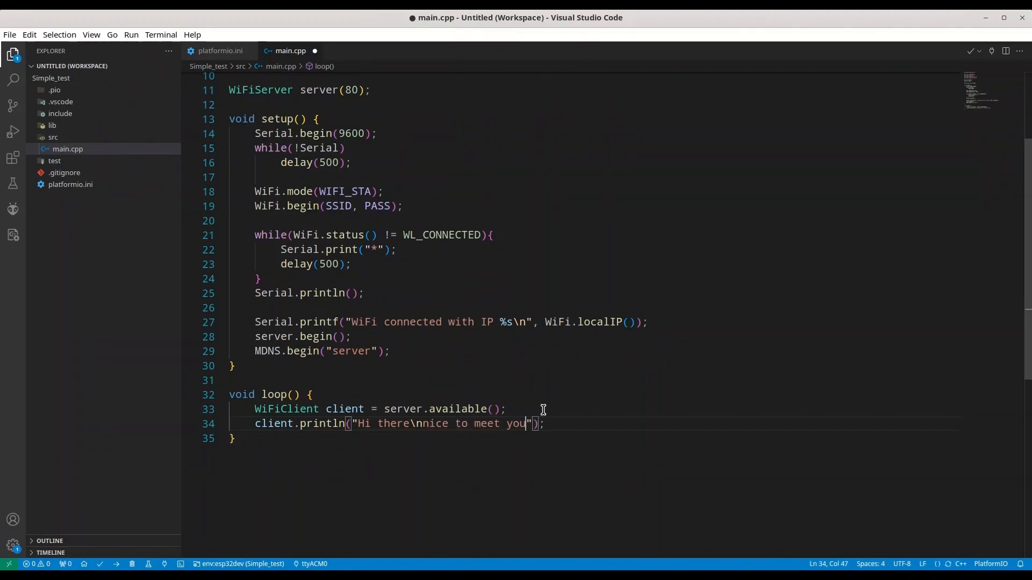
pyautogui.write('...\\')
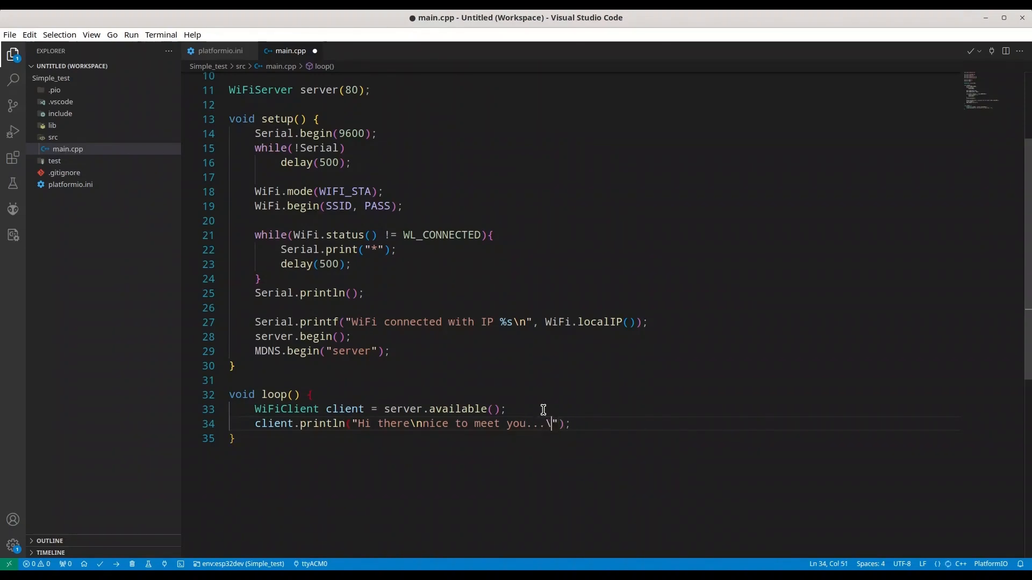
pyautogui.press('Backspace')
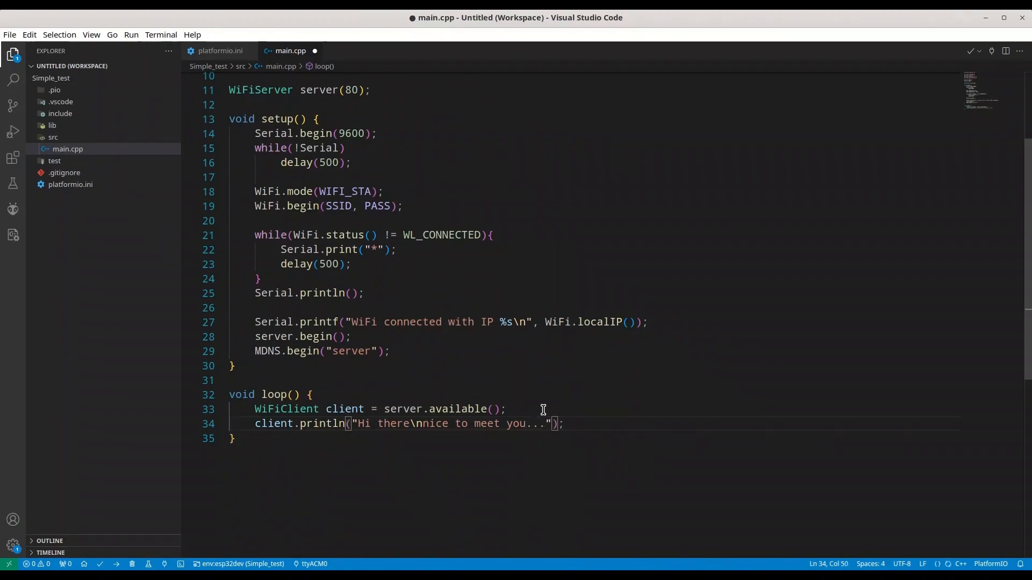
# - Add client.flush(); after the greeting and save main.cpp
pyautogui.write('cl')
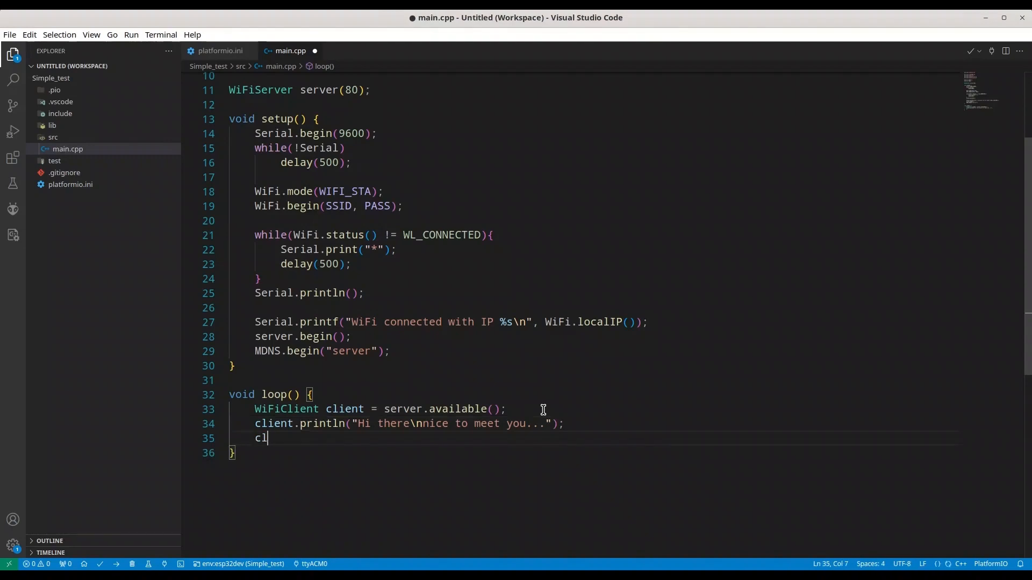
pyautogui.write('ient.flush();')
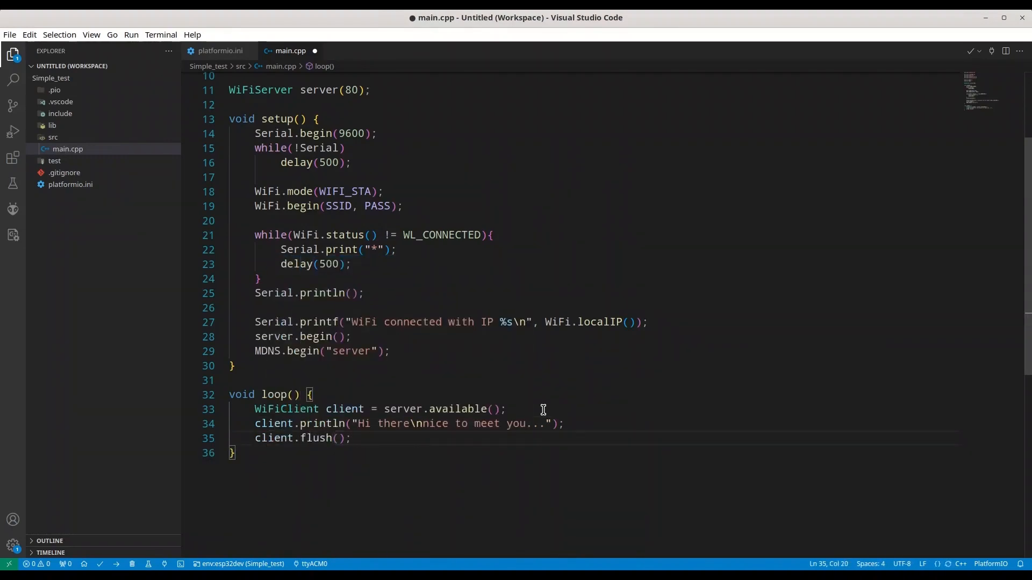
pyautogui.press('ctrl+s')
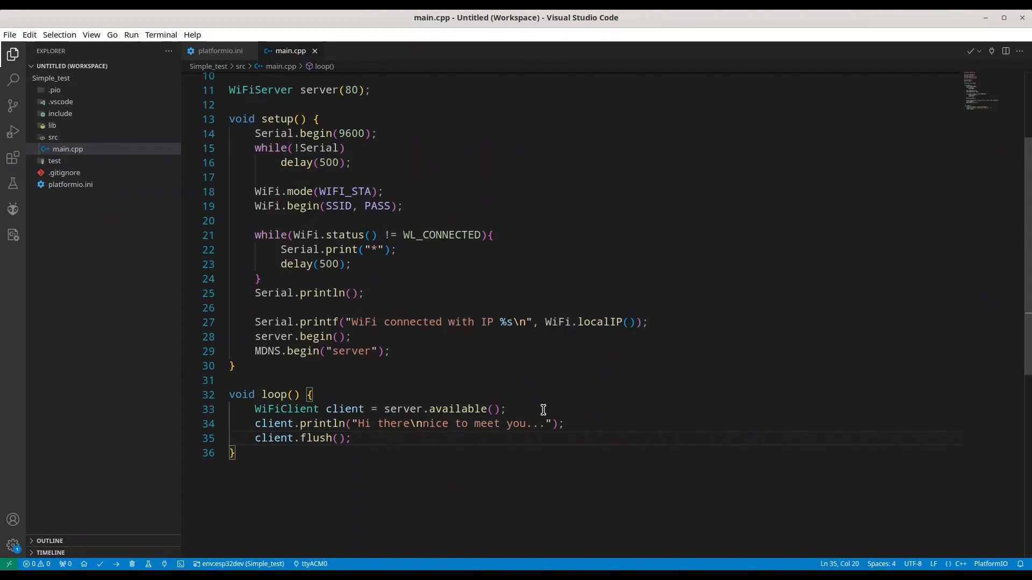
pyautogui.scroll(3)
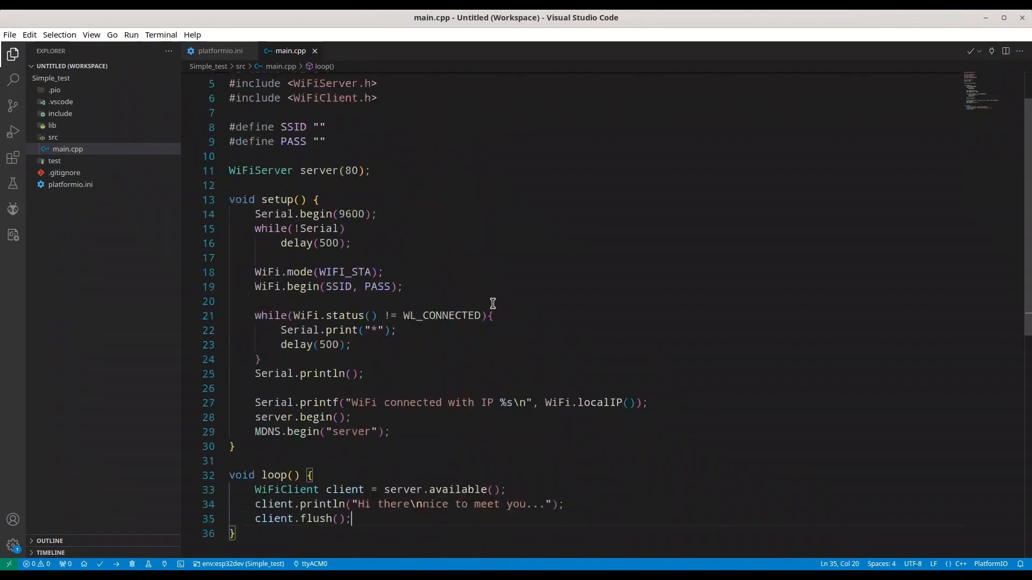
pyautogui.scroll(3)
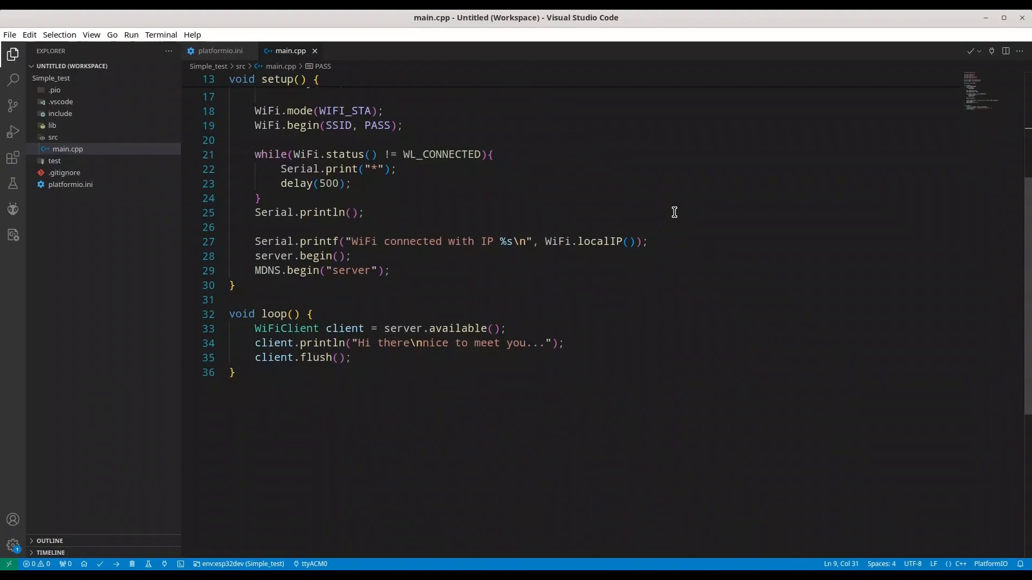
pyautogui.moveTo(969, 55)
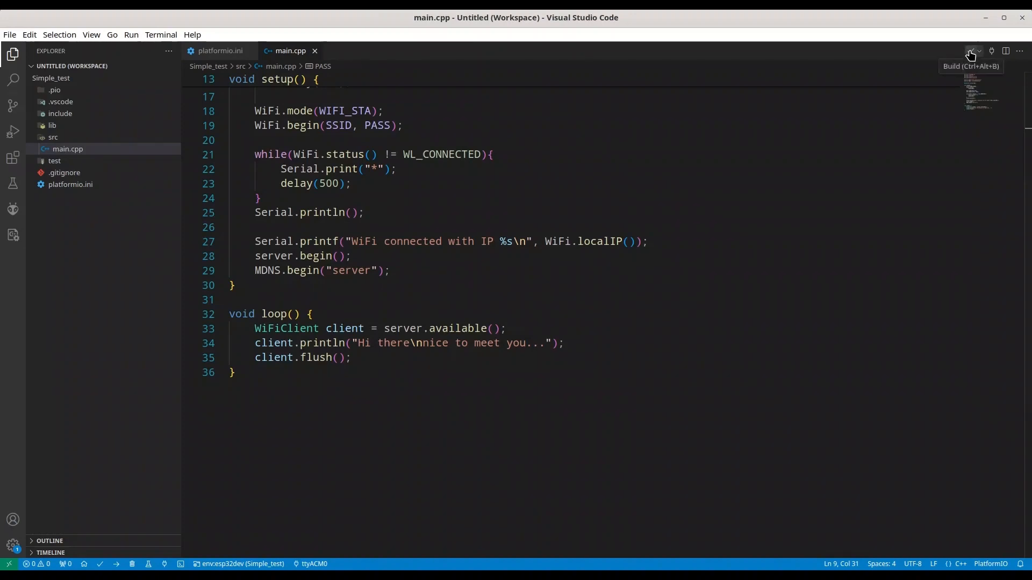
# - Upload the sketch to the ESP32 and watch the serial monitor on ttyACM0 at 9600 baud
pyautogui.click(969, 53)
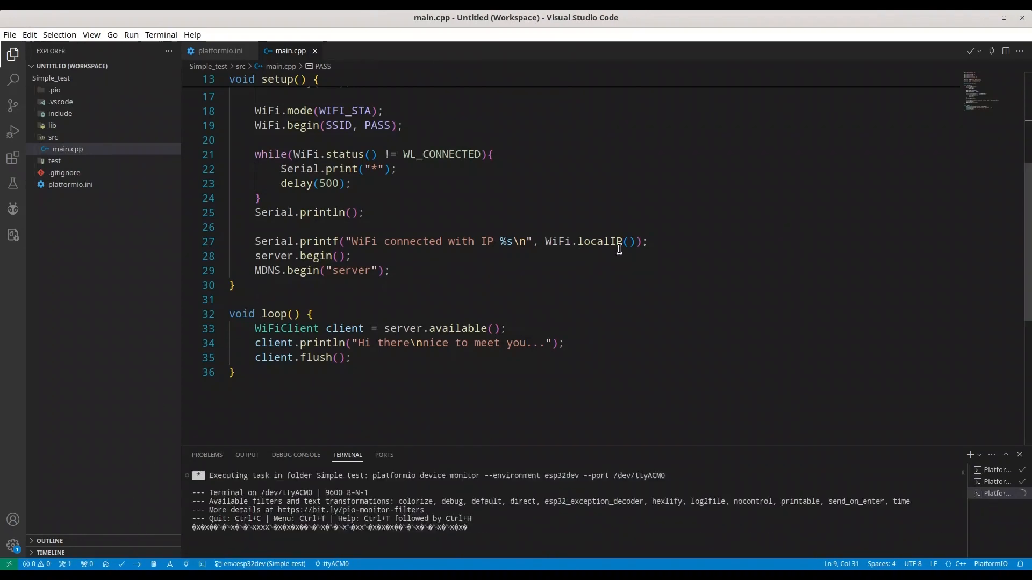
pyautogui.moveTo(737, 228)
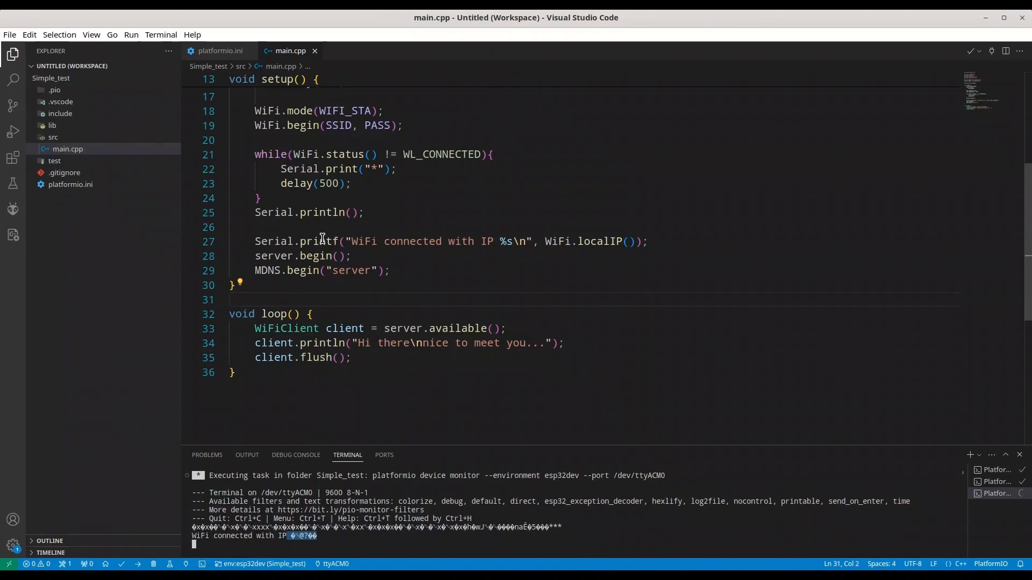
pyautogui.moveTo(322, 241)
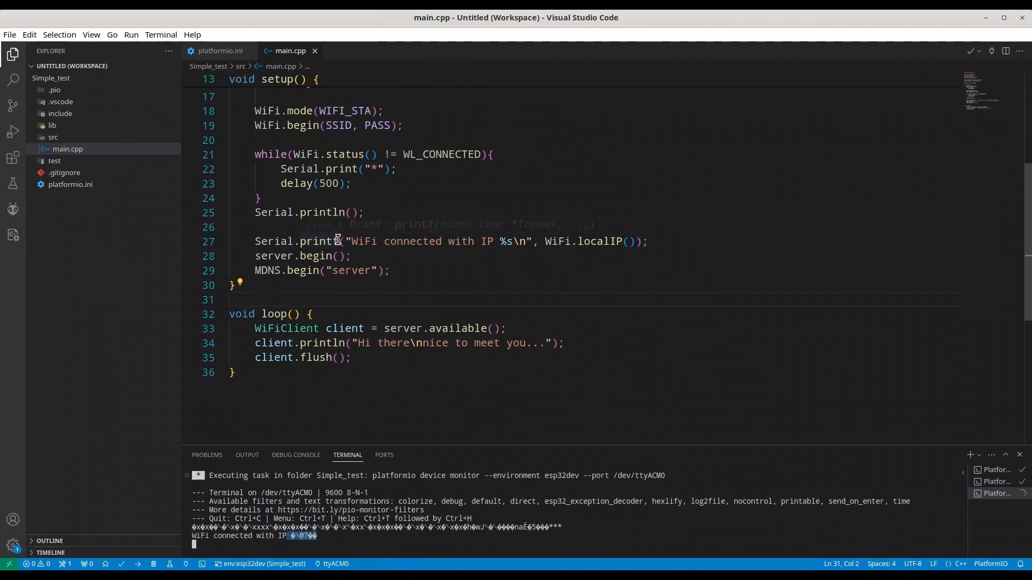
pyautogui.moveTo(511, 271)
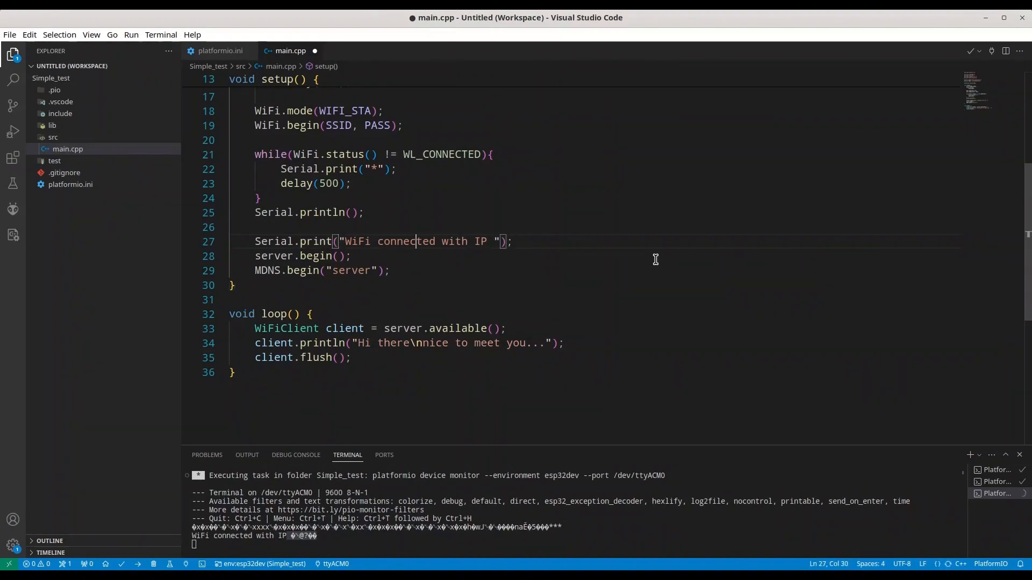
# - Add Serial.println(WiFi.localIP()); on its own line below the "WiFi connected with IP " print and save main.cpp
pyautogui.press('Enter')
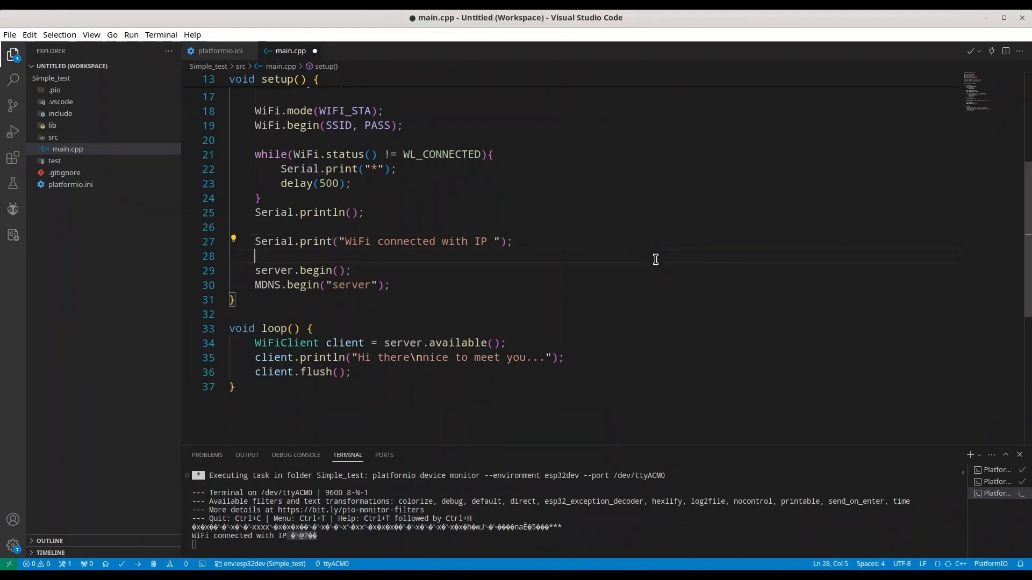
pyautogui.write('Serial.')
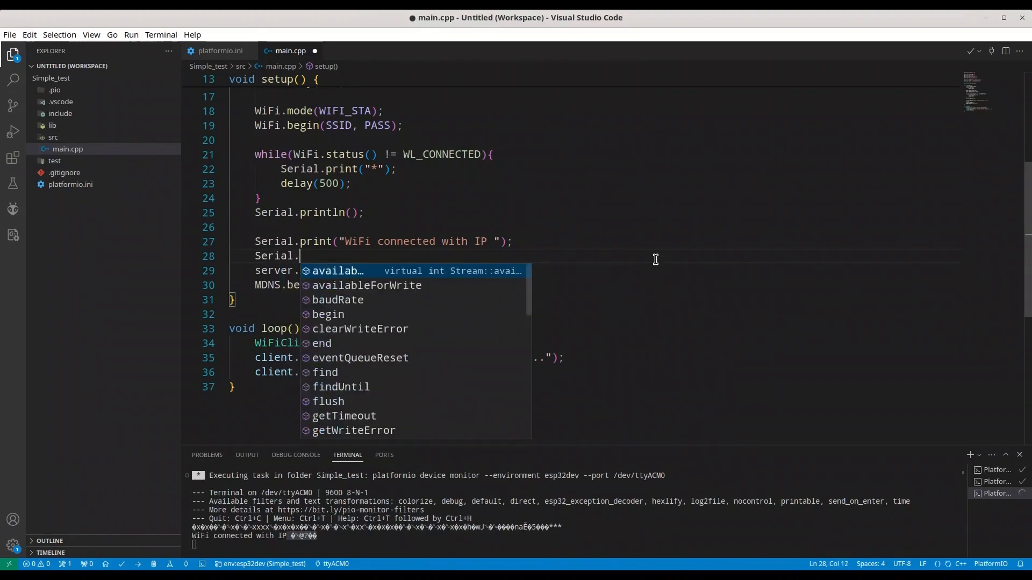
pyautogui.write('println();')
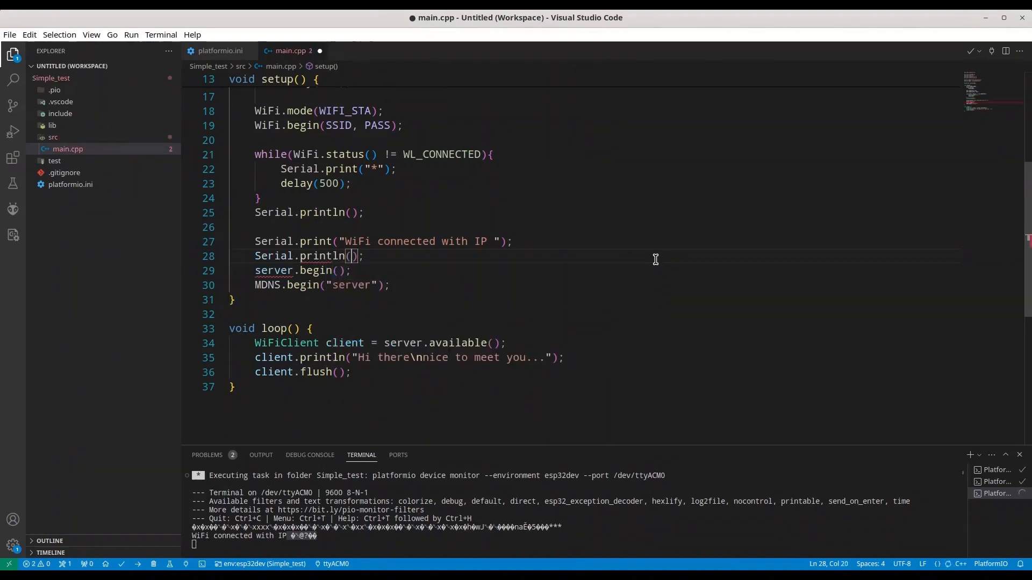
pyautogui.write('Wi')
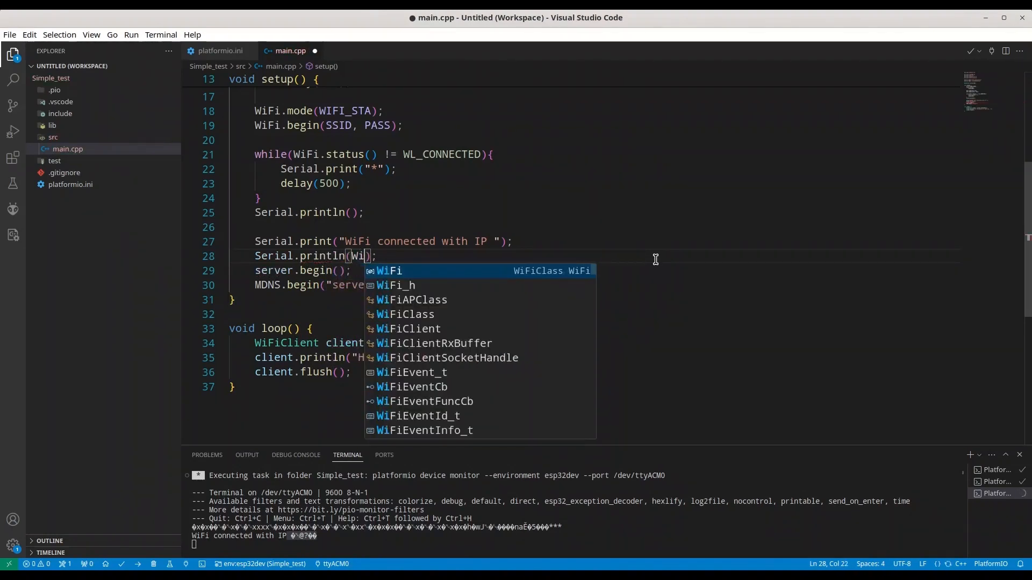
pyautogui.write('.')
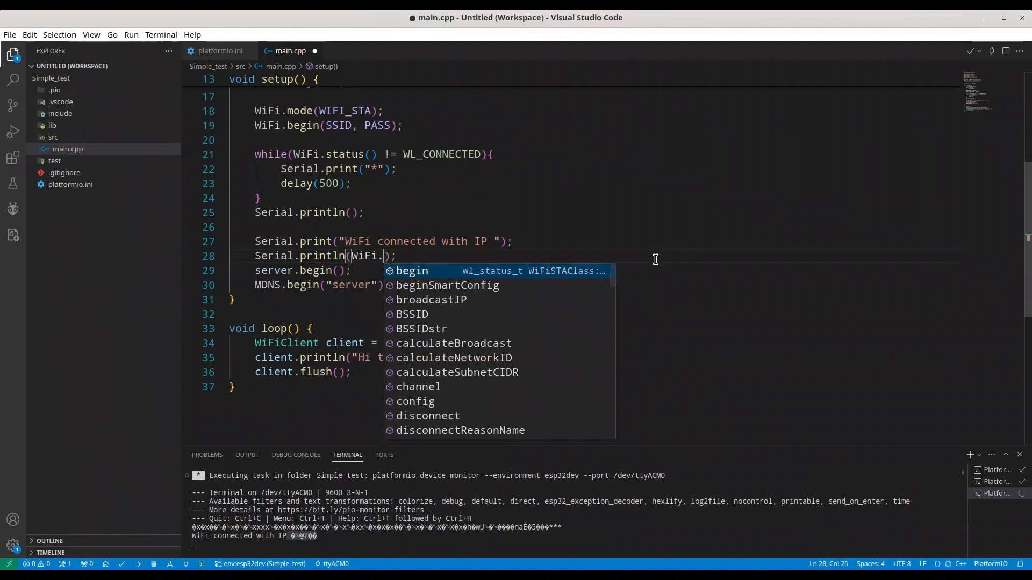
pyautogui.write('localIP(')
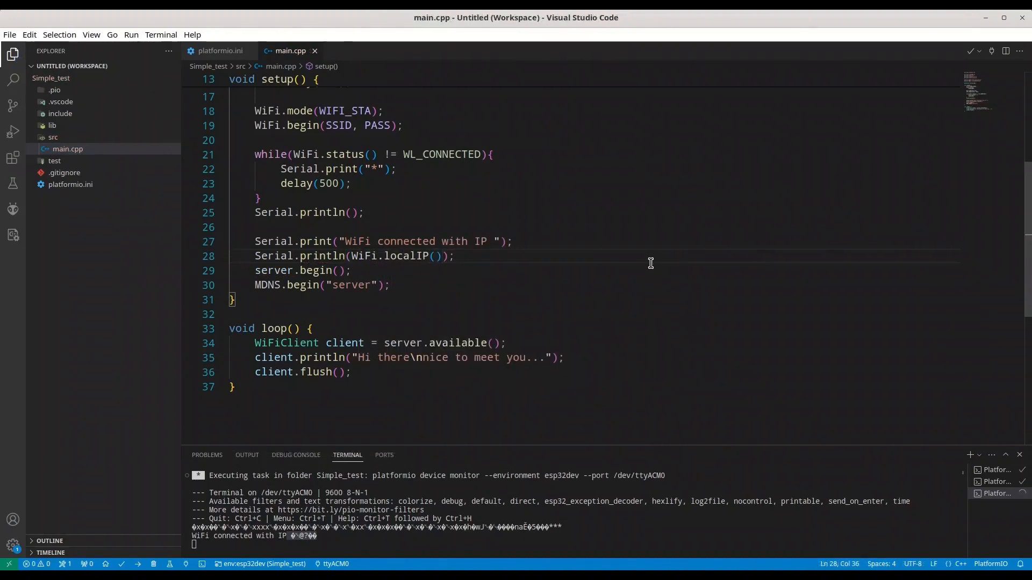
pyautogui.moveTo(437, 277)
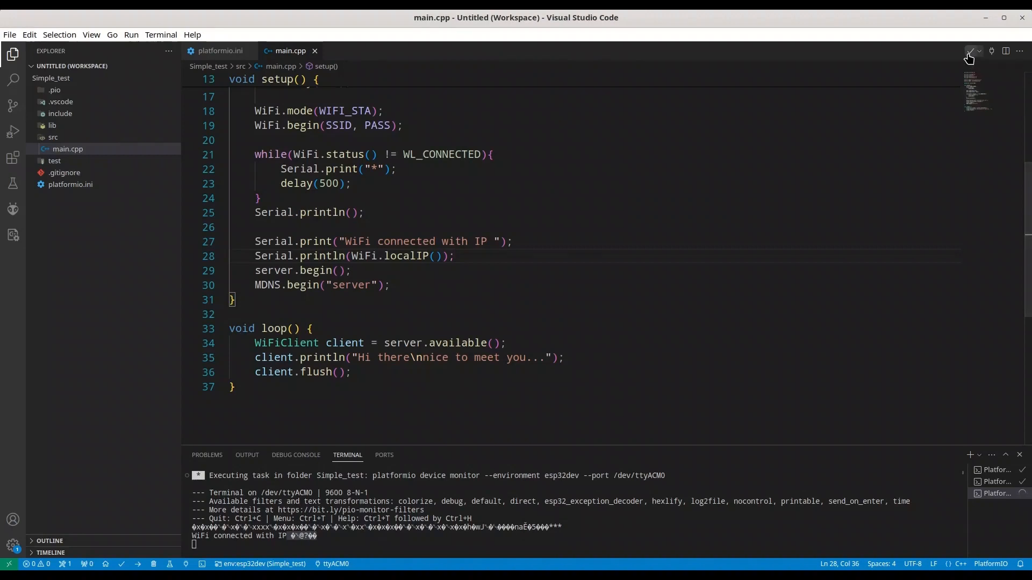
# - Re-upload so the monitor reports IP 192.168.0.25, select it, and switch to Firefox
pyautogui.click(968, 52)
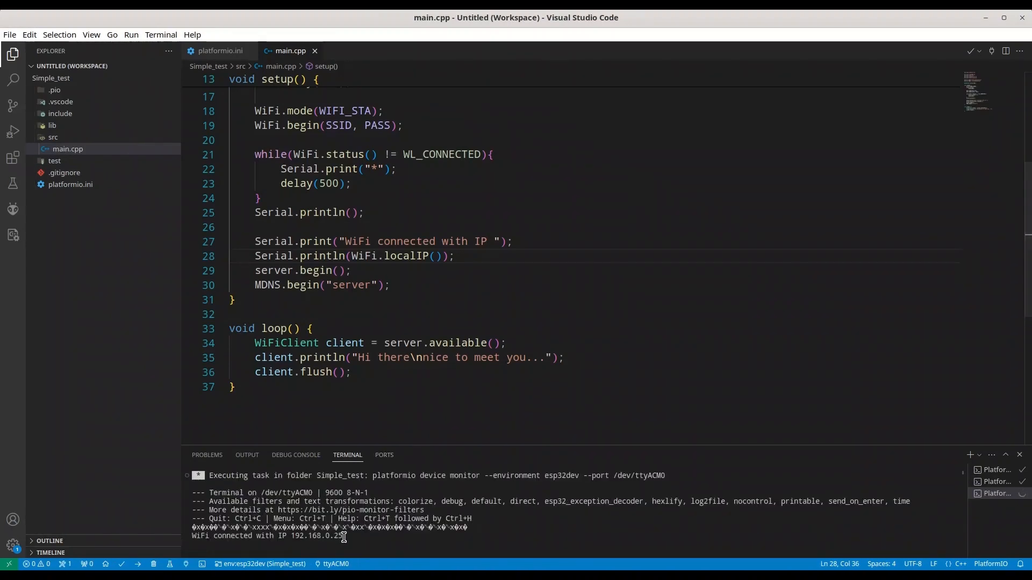
pyautogui.doubleClick(316, 536)
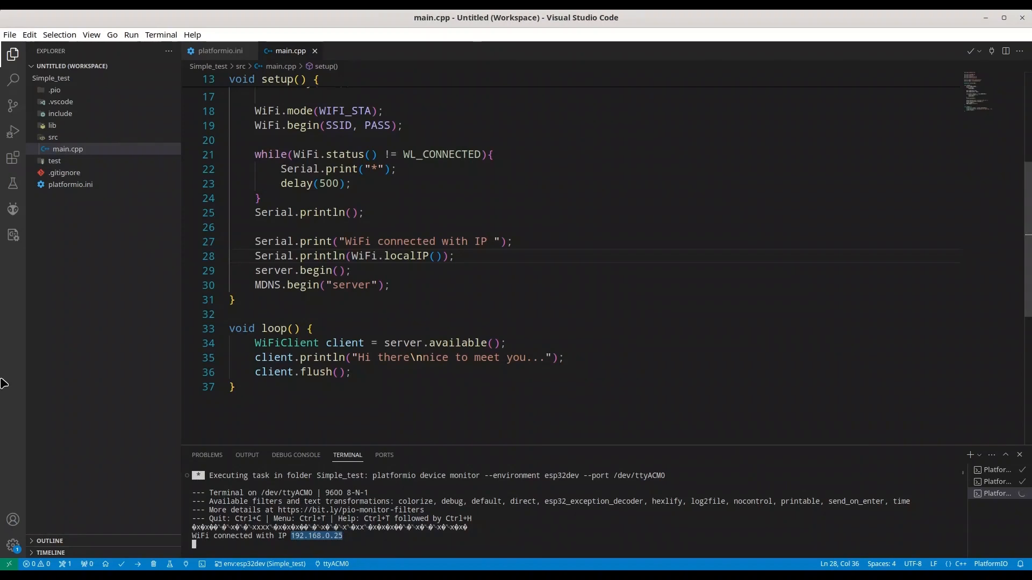
pyautogui.click(15, 350)
pyautogui.write('server')
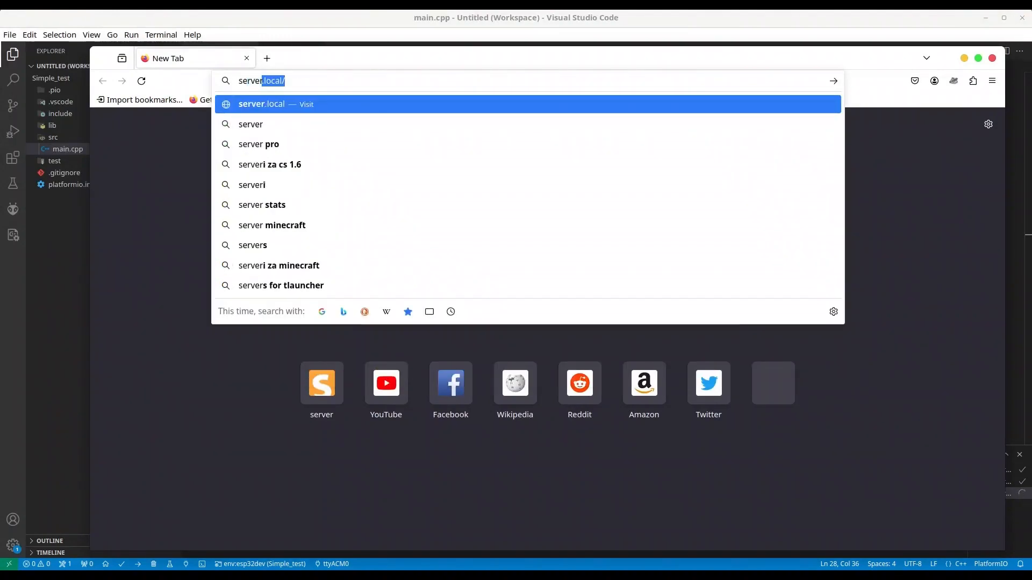
# - Visit server.local and see the reply "Hi there" and "nice to meet you..." on separate lines
pyautogui.press('BackSpace')
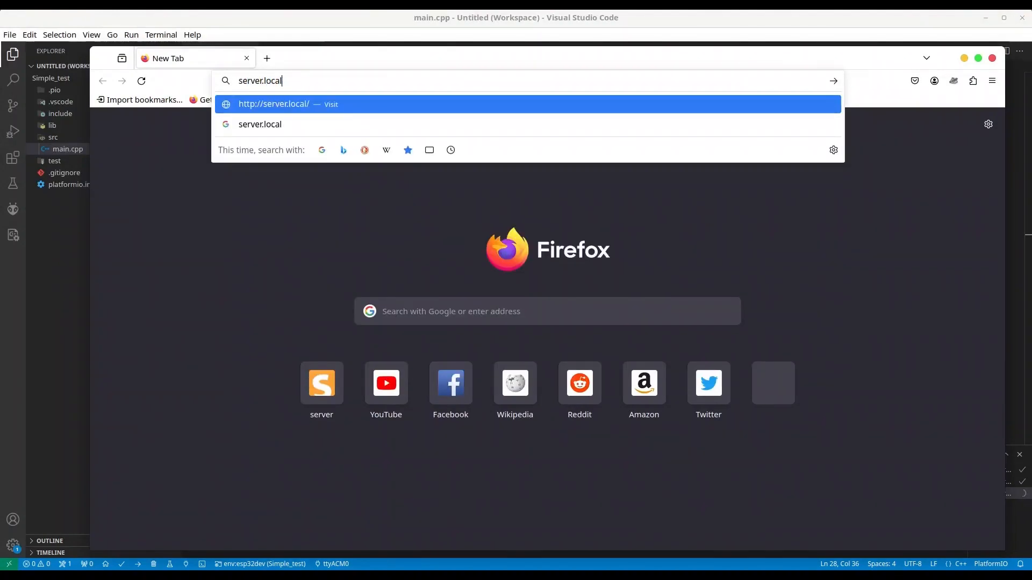
pyautogui.press('Return')
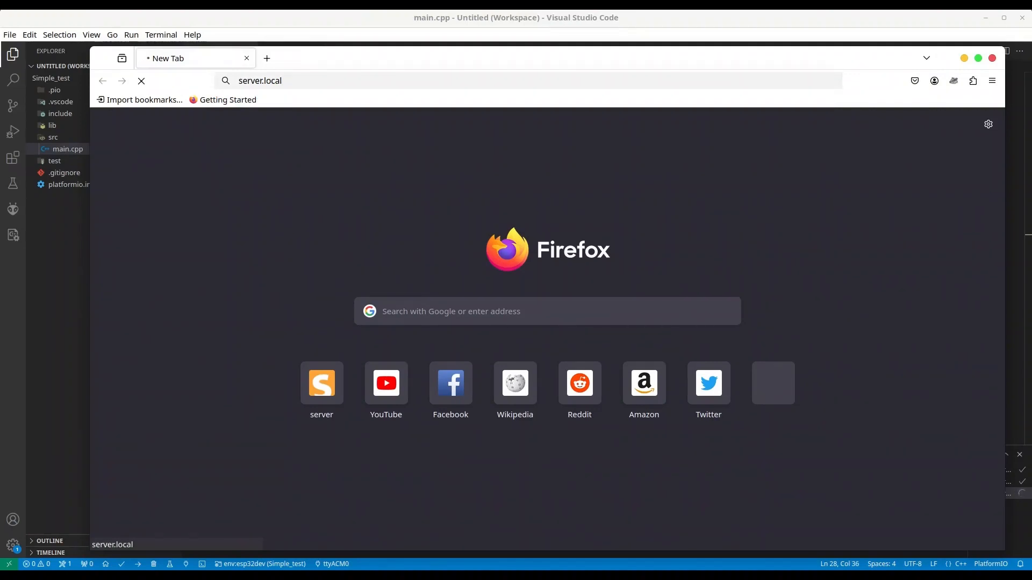
pyautogui.press('Return')
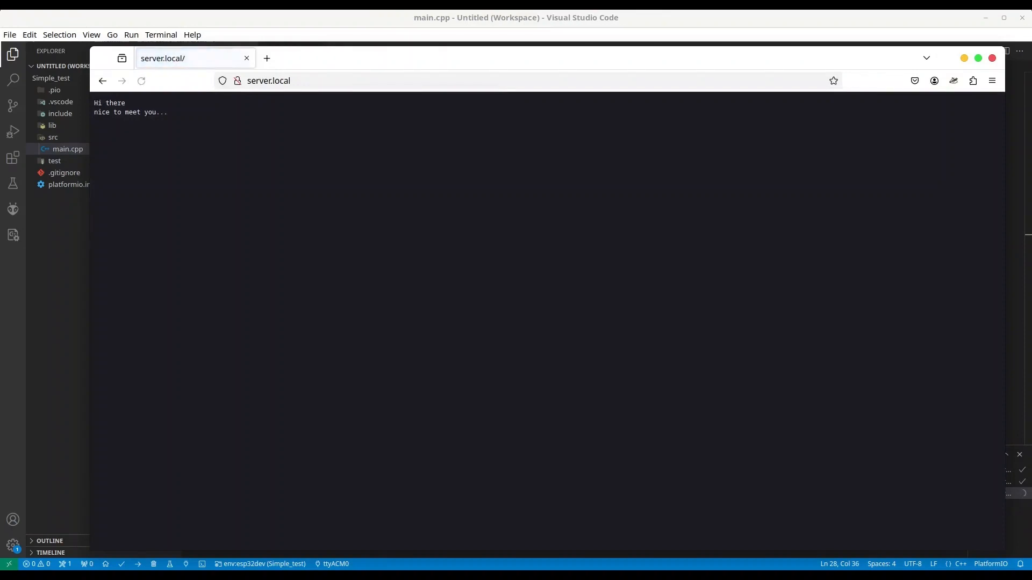